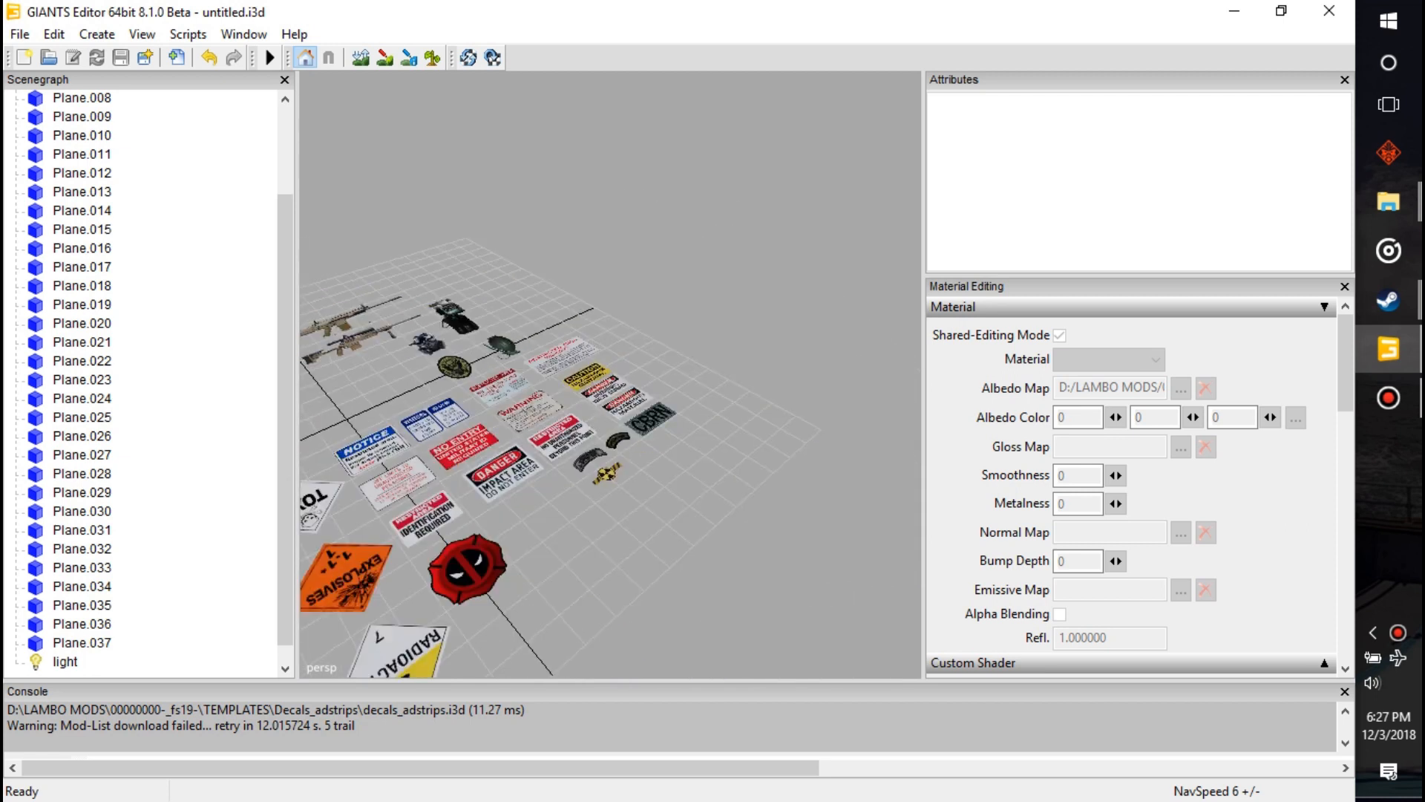
Orbit and zoom in on the Deadpool emblem plane (Plane.030) among the decals
drag(545, 363, 509, 472)
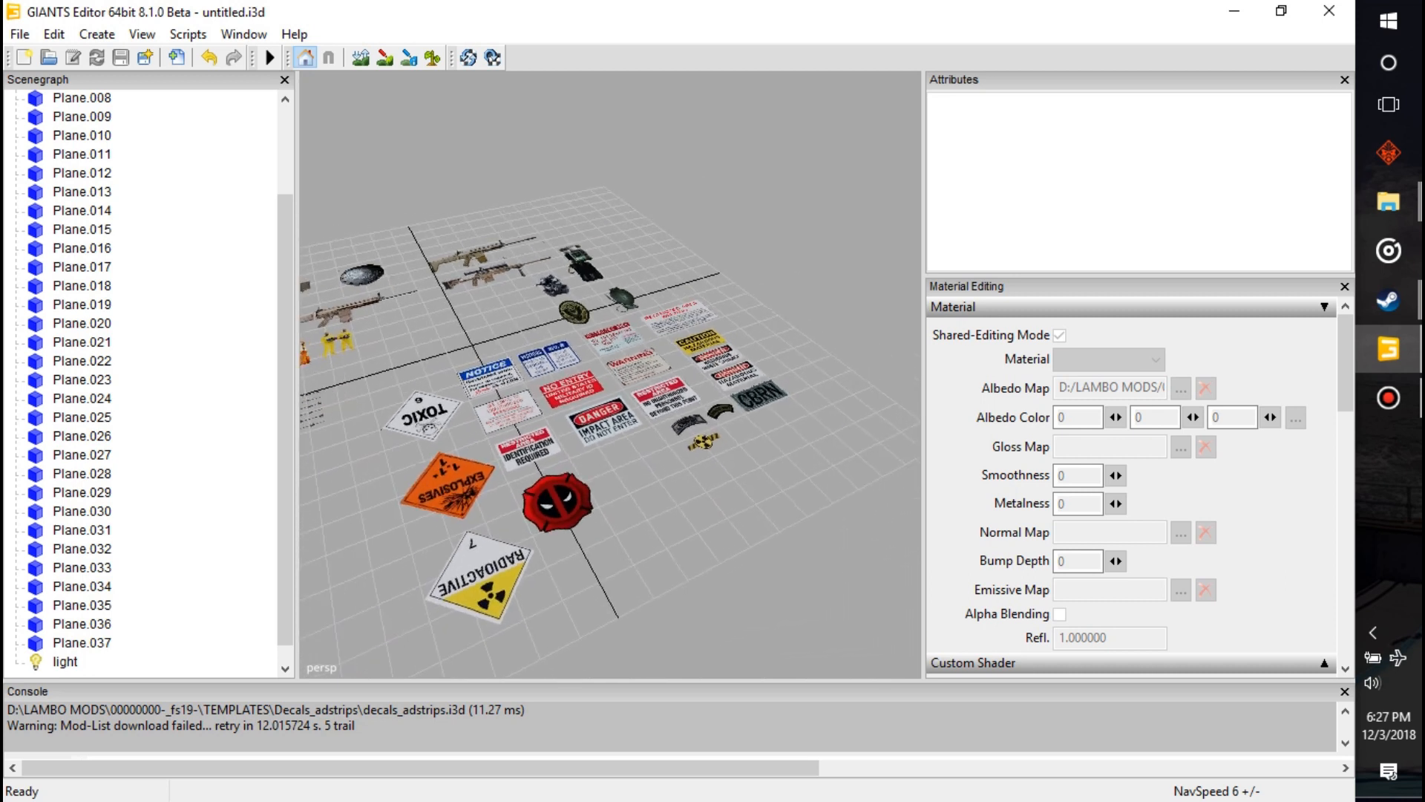
scroll(up, 3)
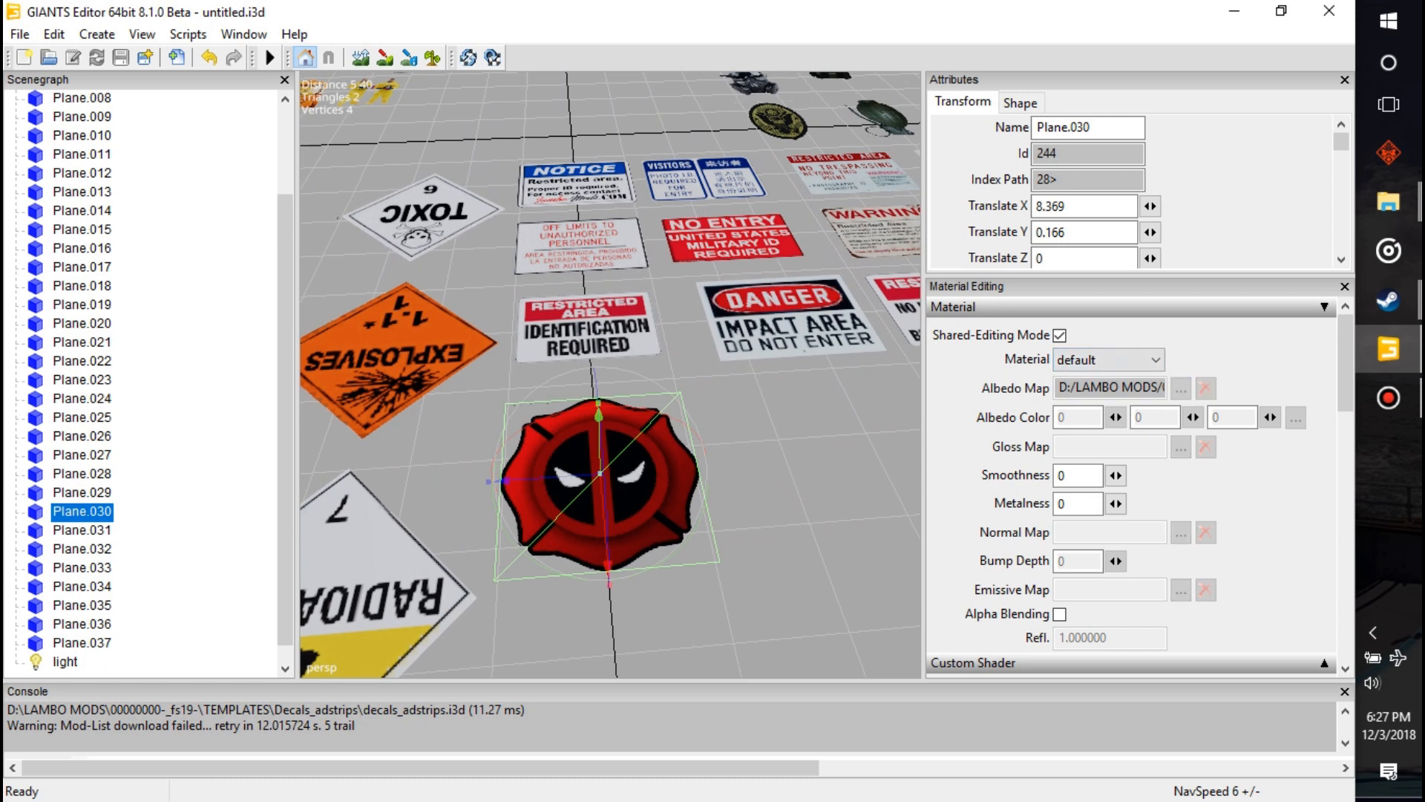
Export the selected plane with its files as deadpool via Export Selection with Files
click(18, 34)
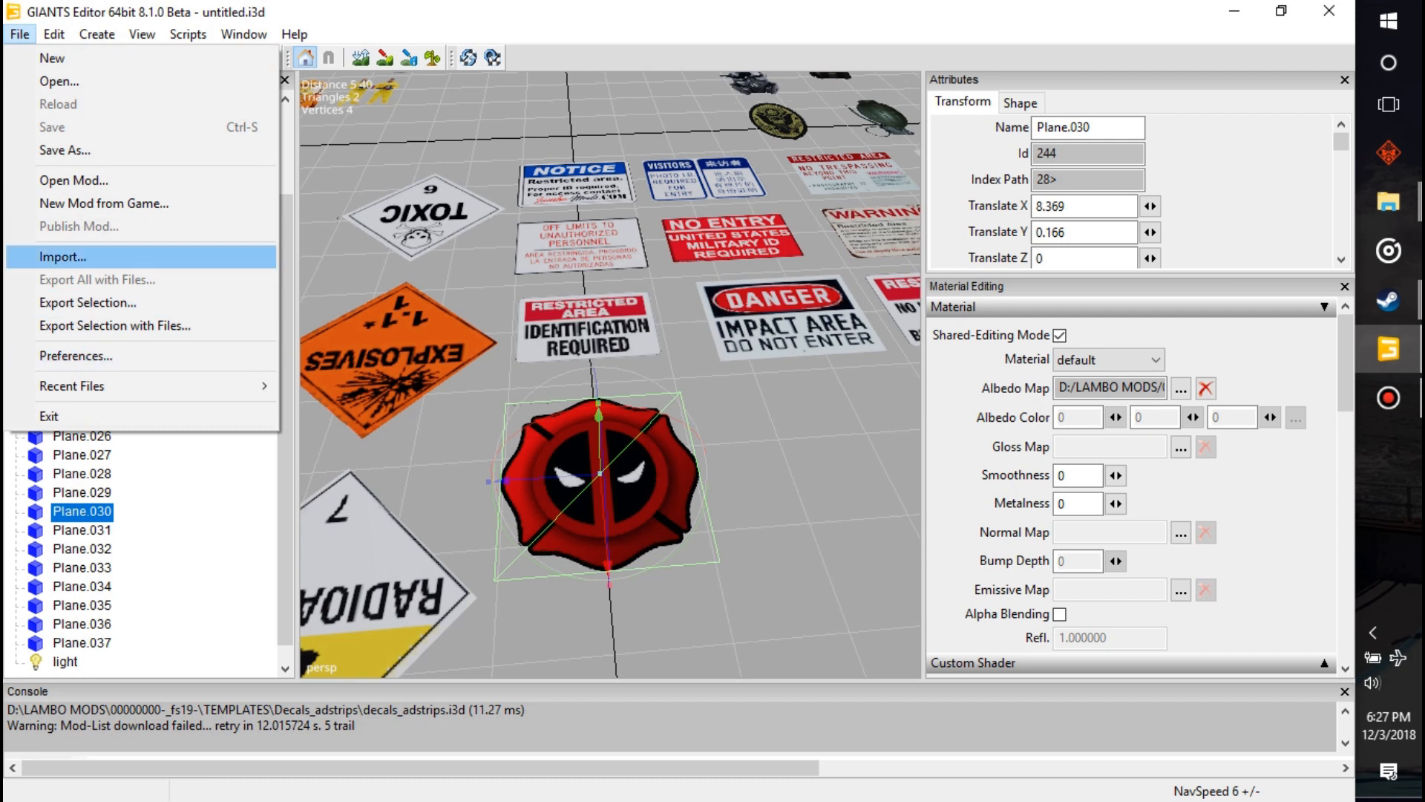
mouse_move(114, 325)
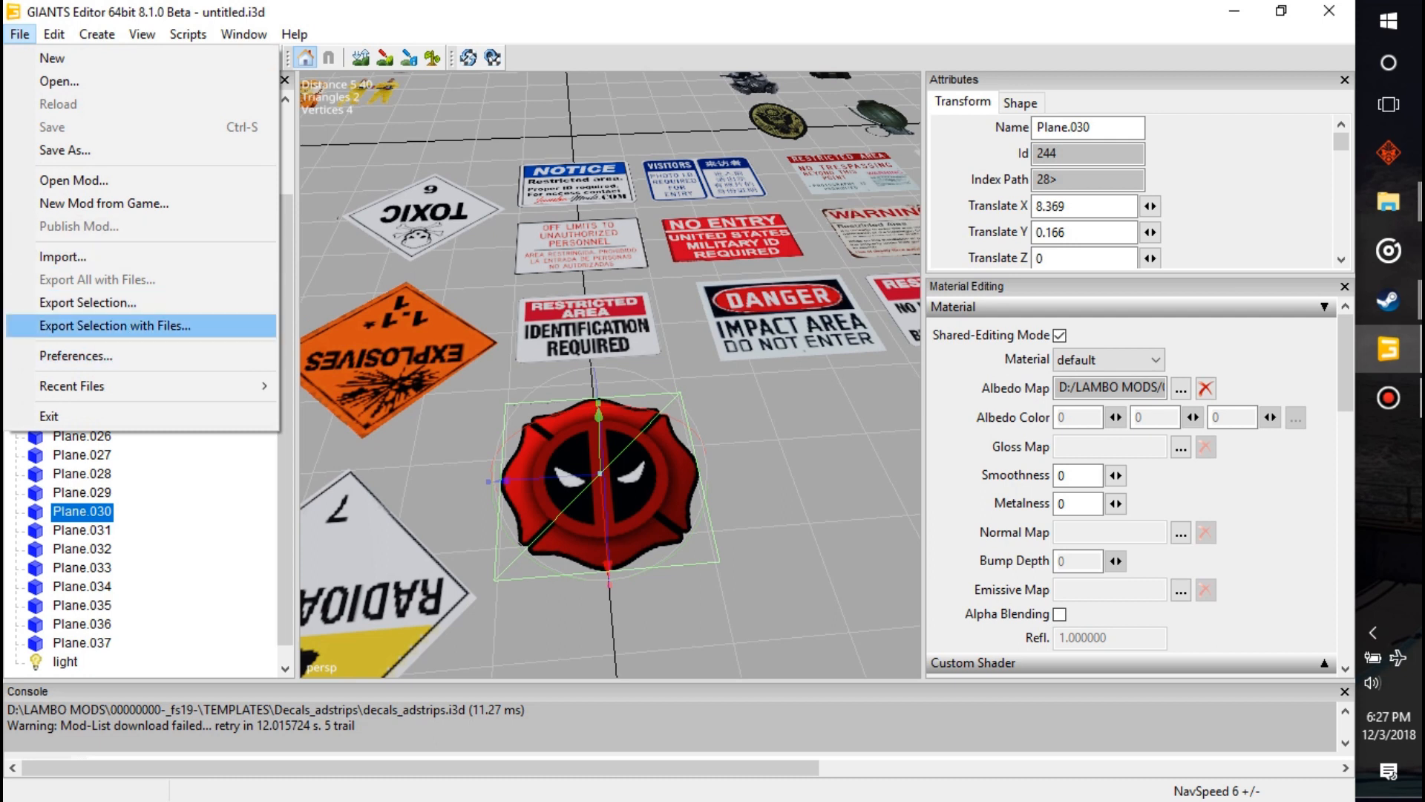
click(114, 325)
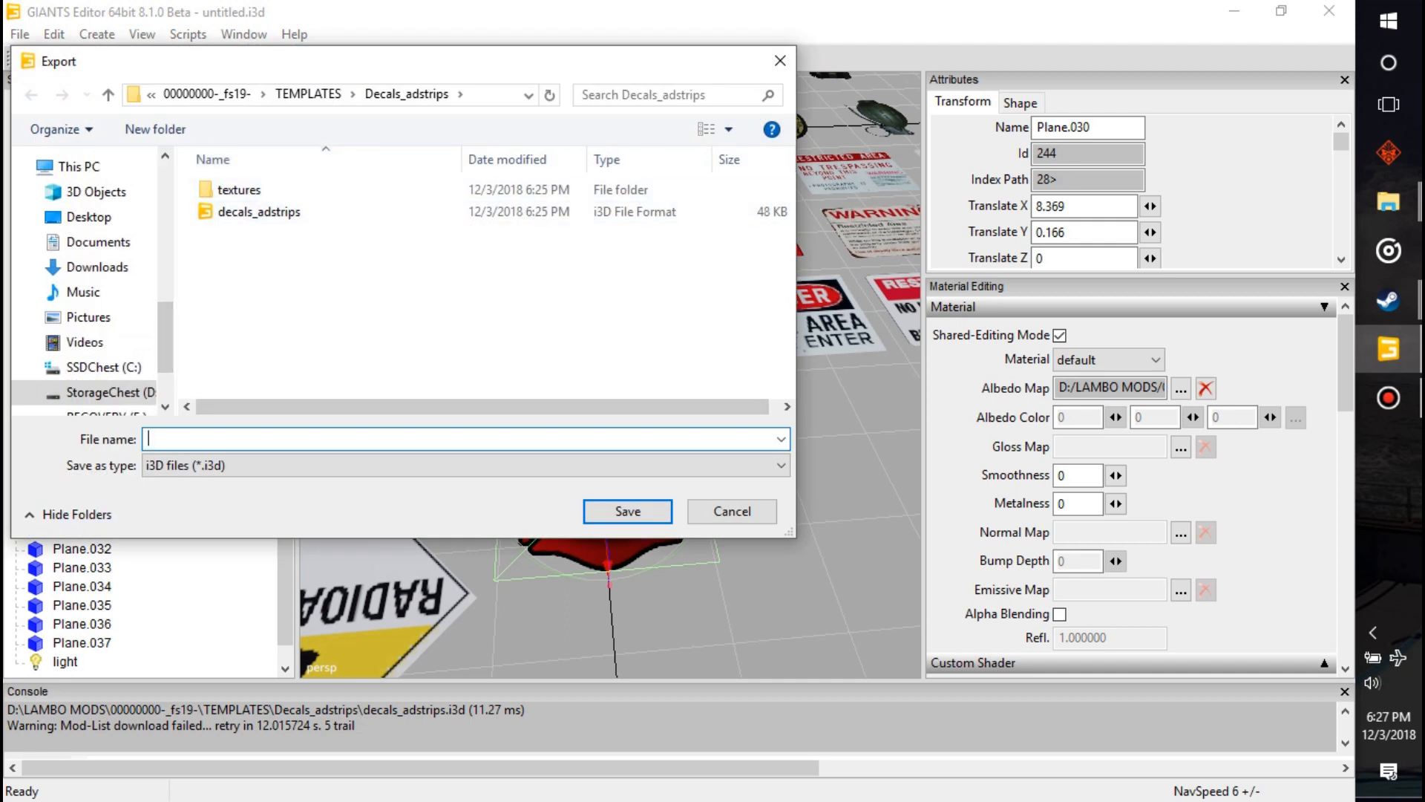
text(deadpool)
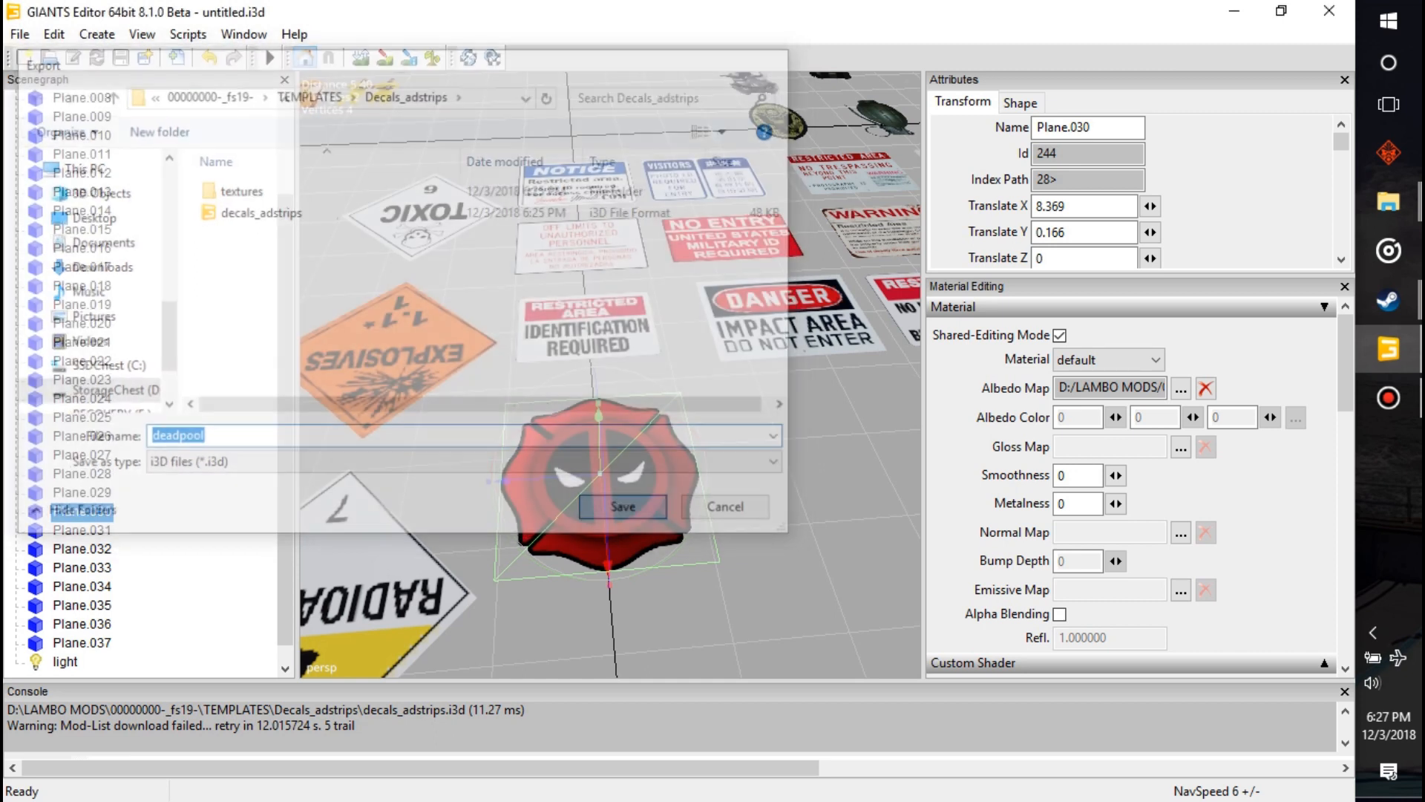
click(622, 507)
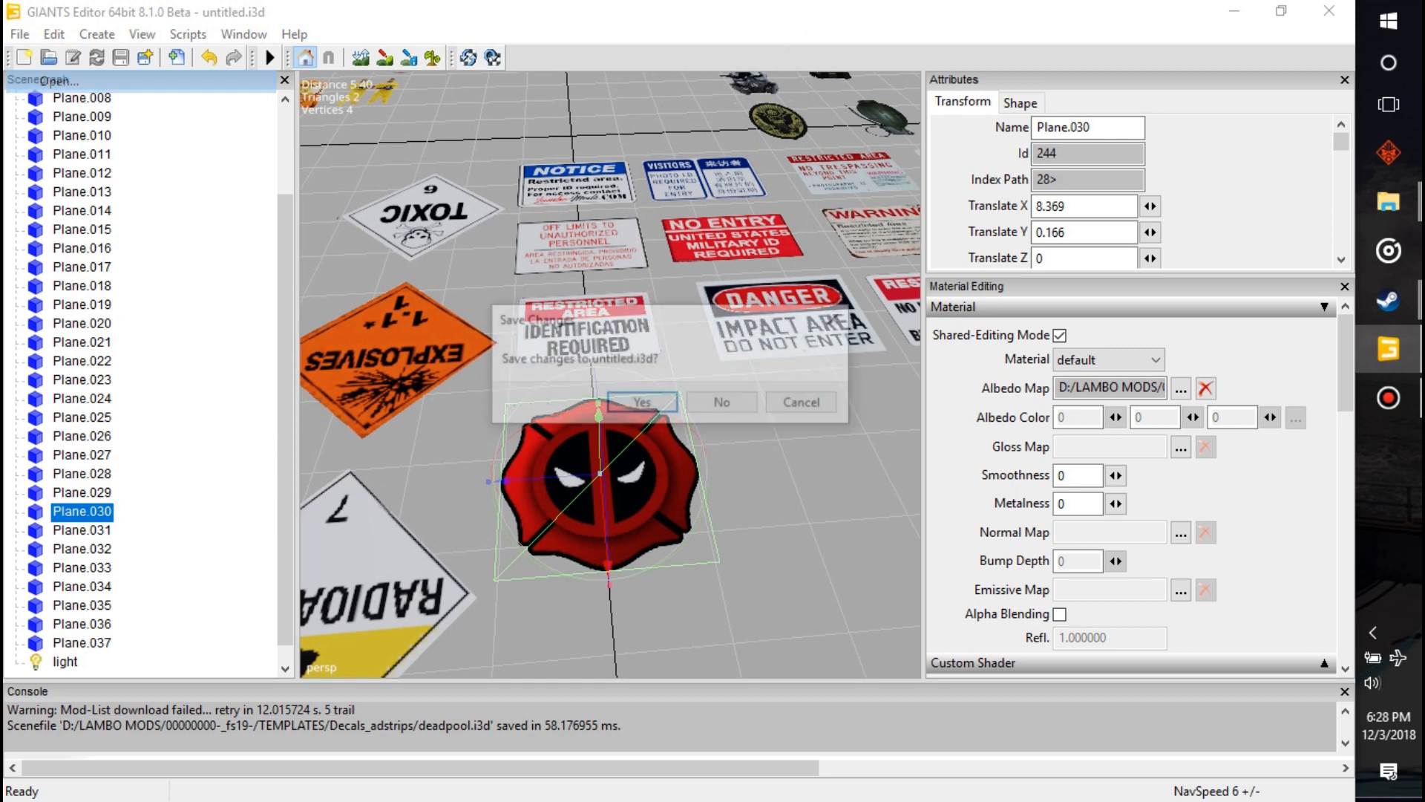
Save the scene over decals_adstrips, confirming the replace, then load deadpool.i3d
click(642, 403)
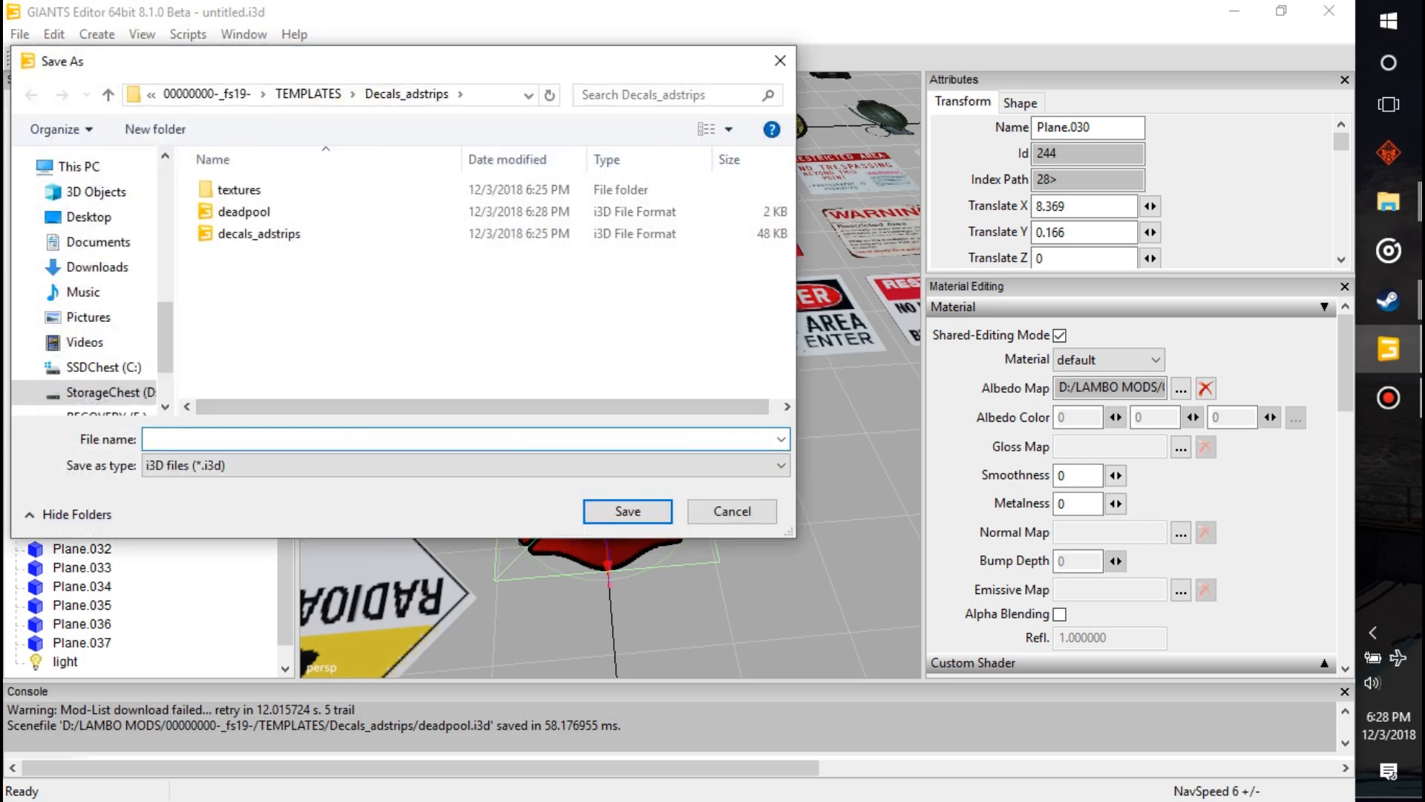
click(626, 511)
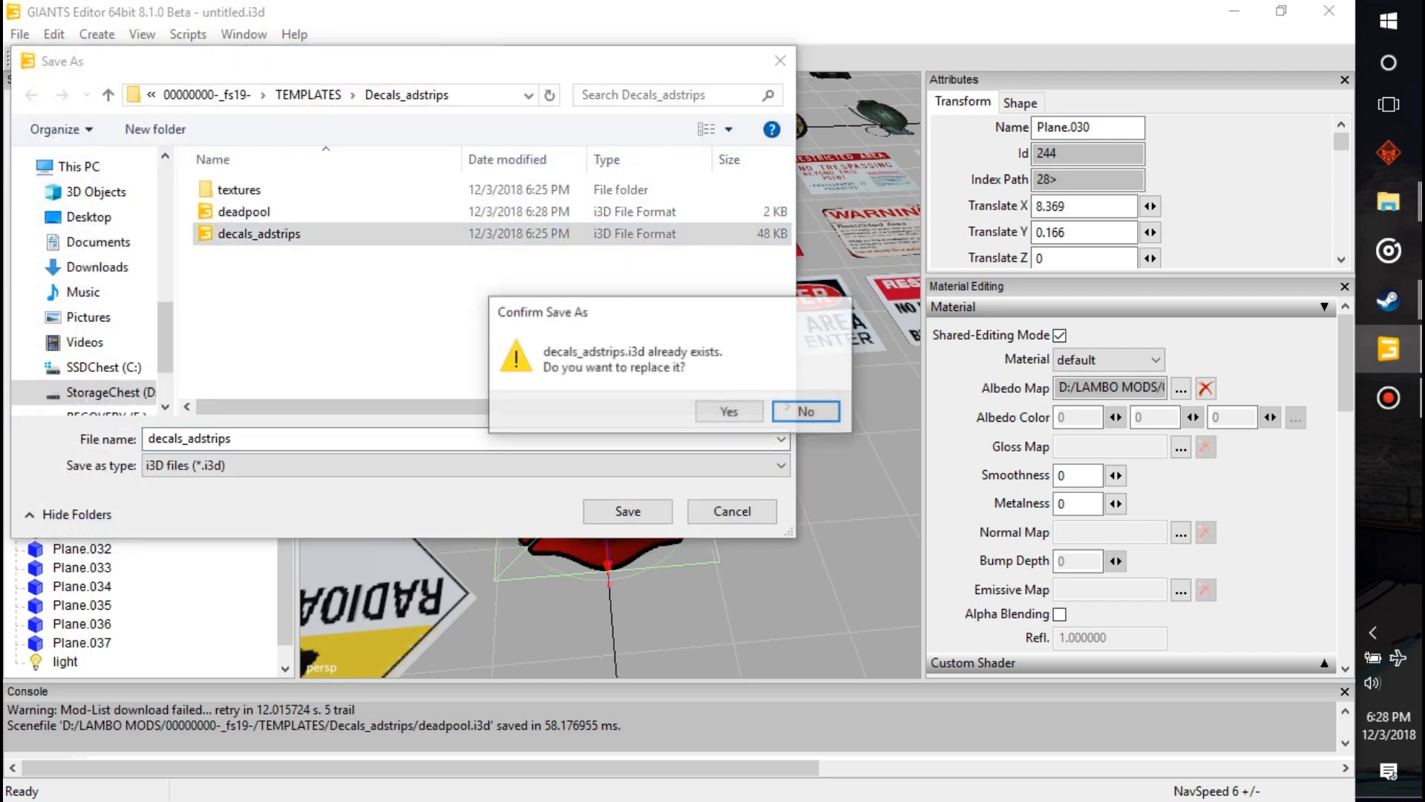
click(727, 412)
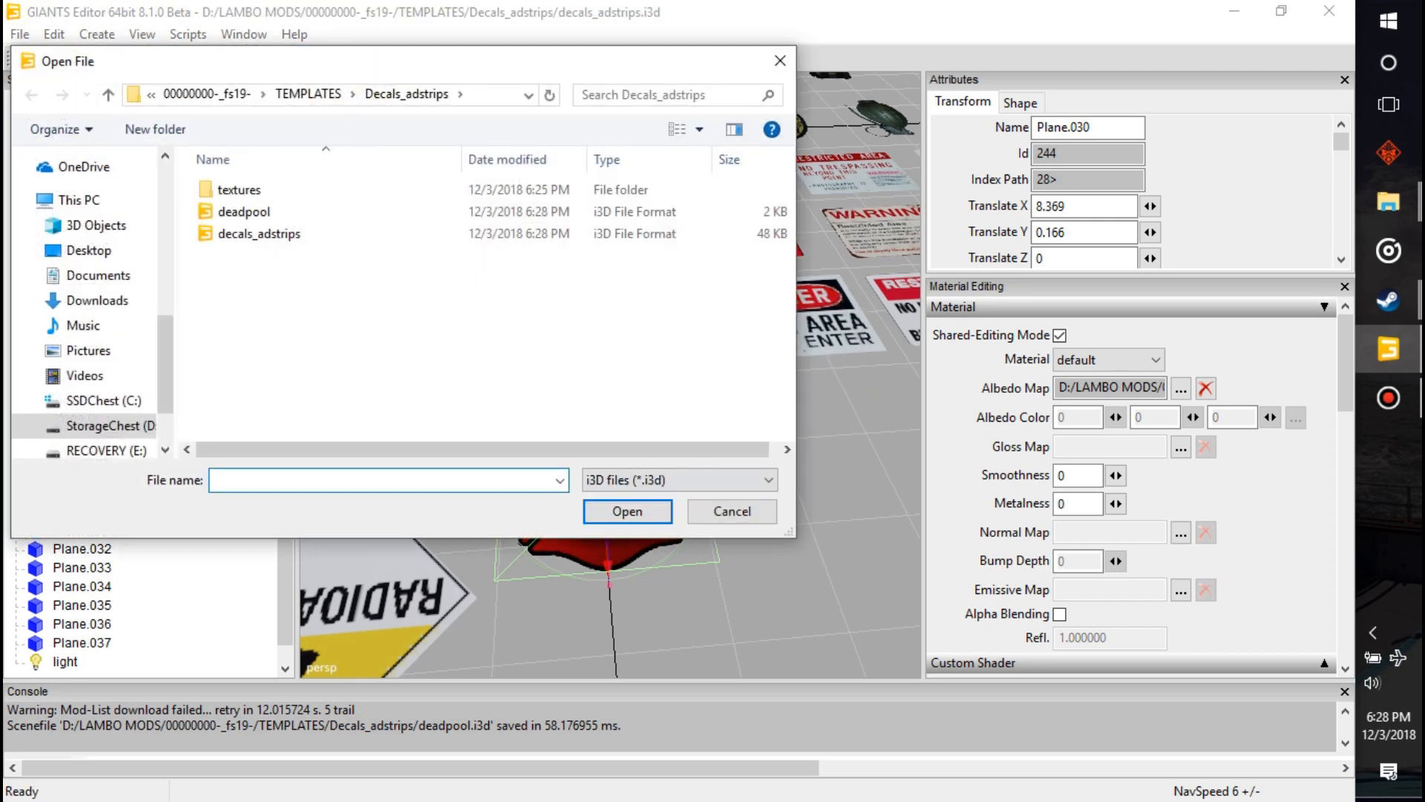
click(244, 210)
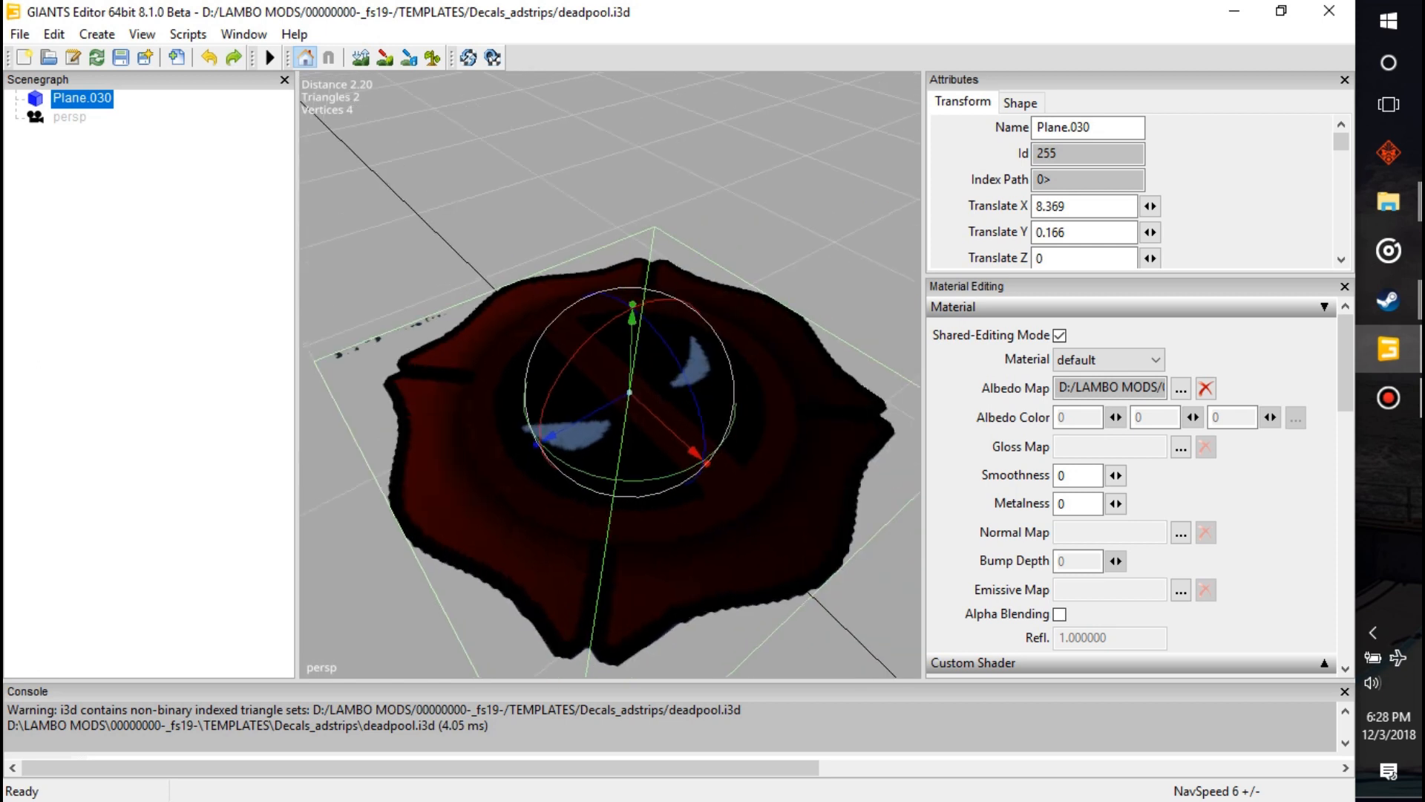
View the plane's albedo map and launch militray_texture_pack1.dds in paint.net
scroll(down, 3)
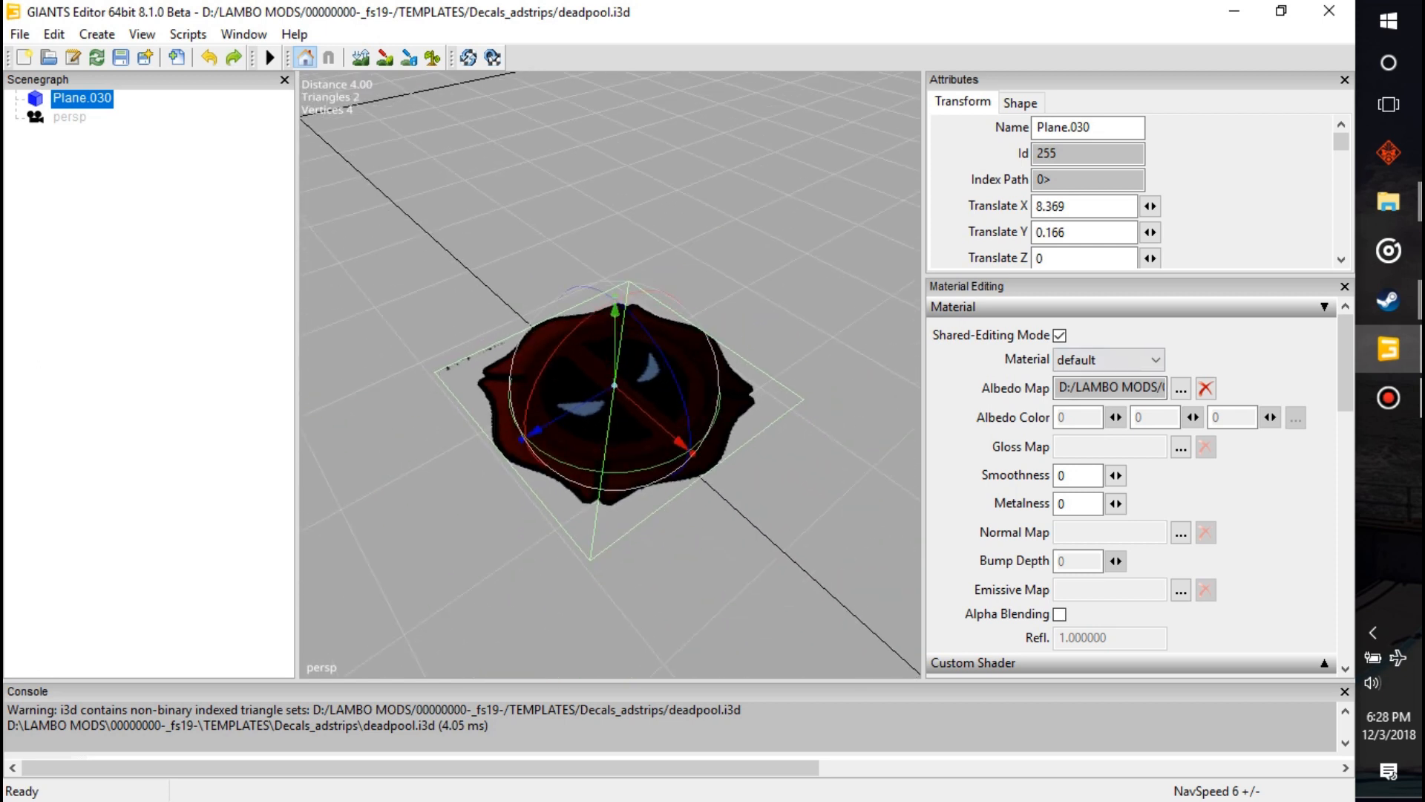
click(1180, 387)
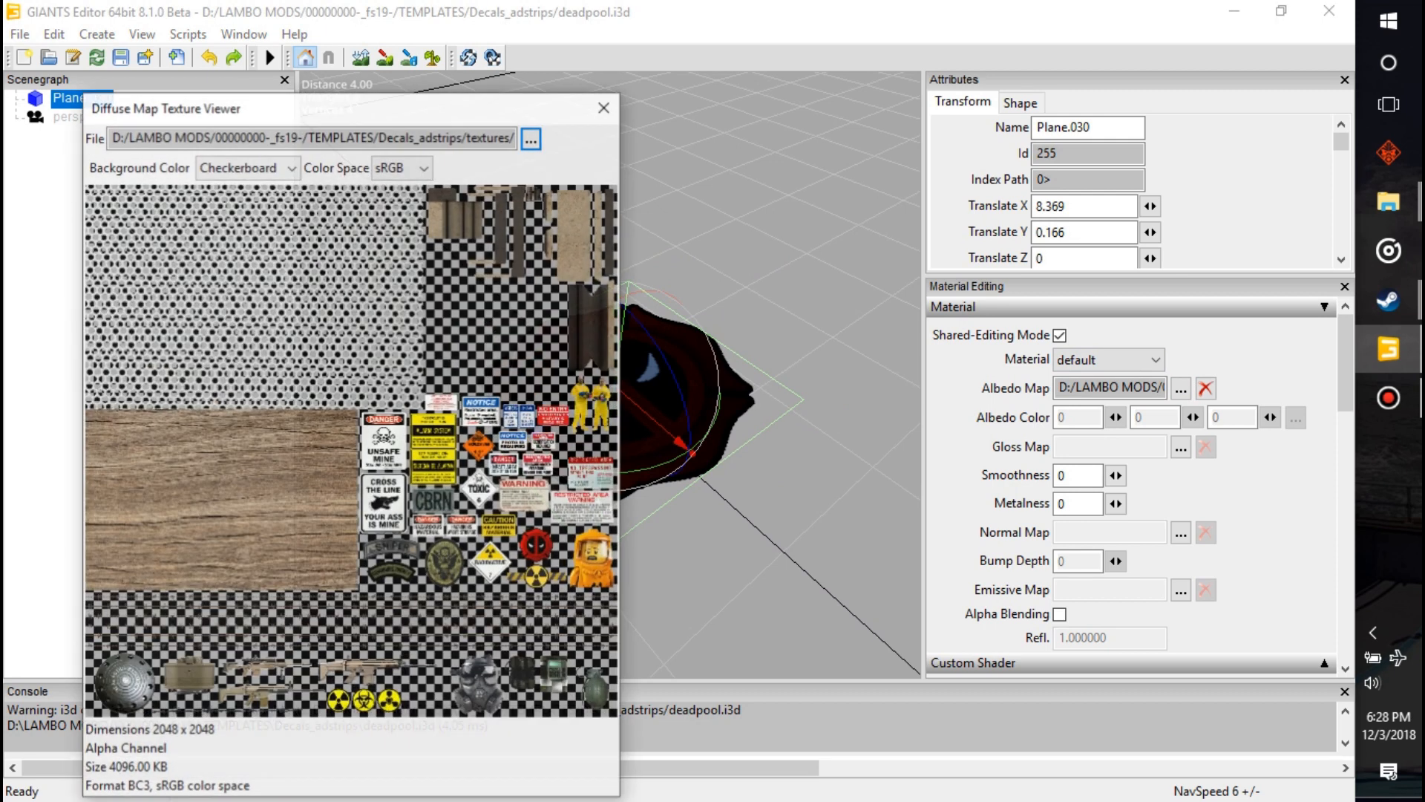
click(531, 140)
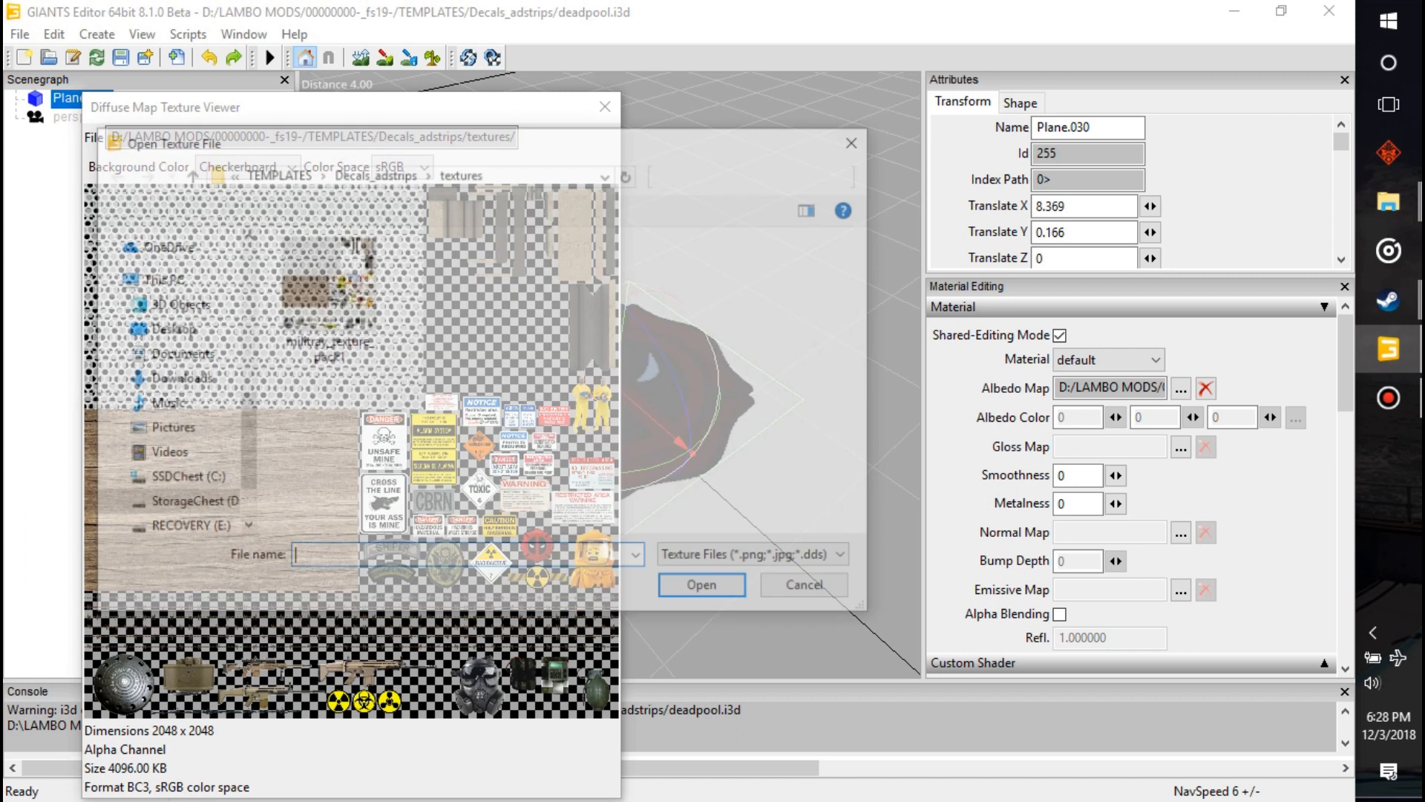
click(327, 282)
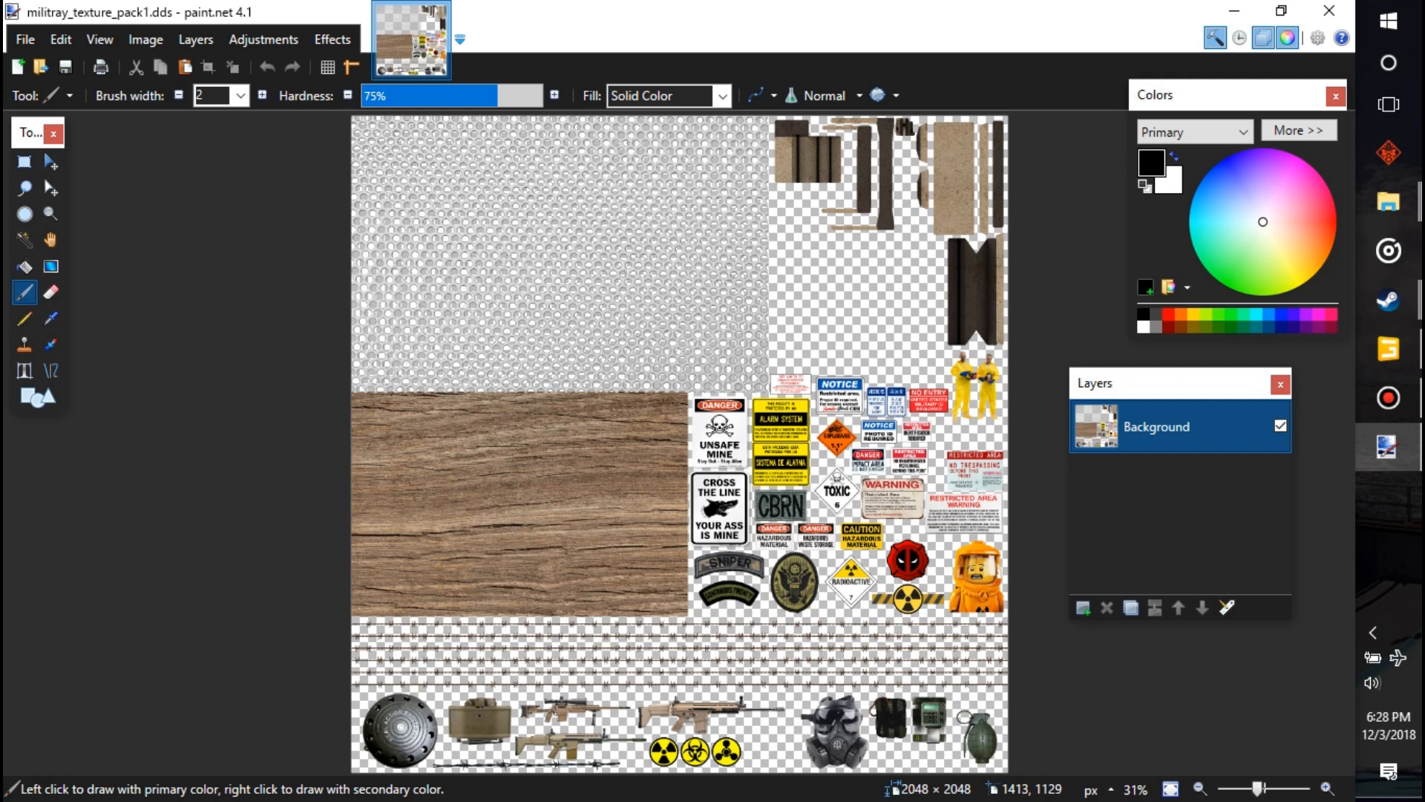
mouse_move(1114, 320)
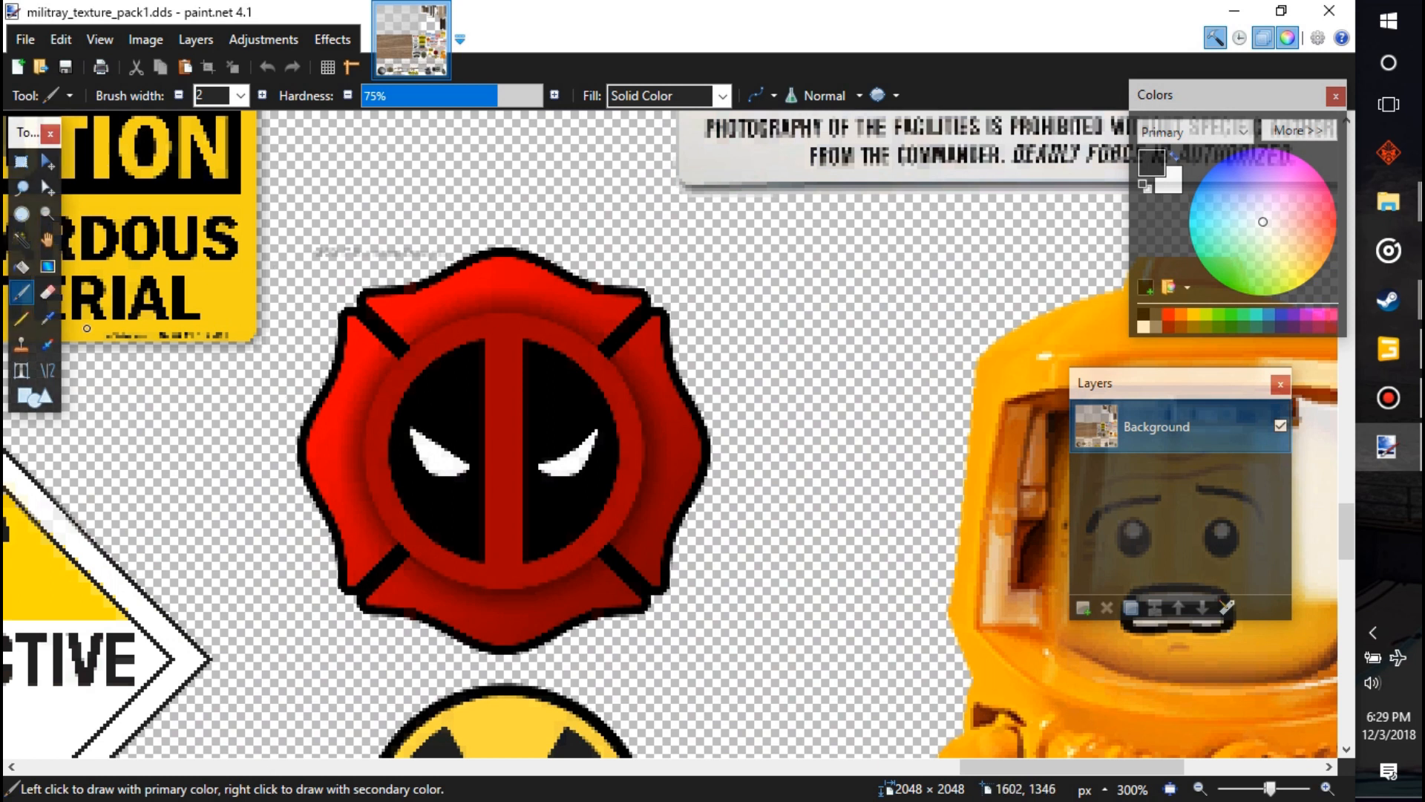
Pick the Text tool with the canvas zoomed on the Deadpool emblem
click(23, 369)
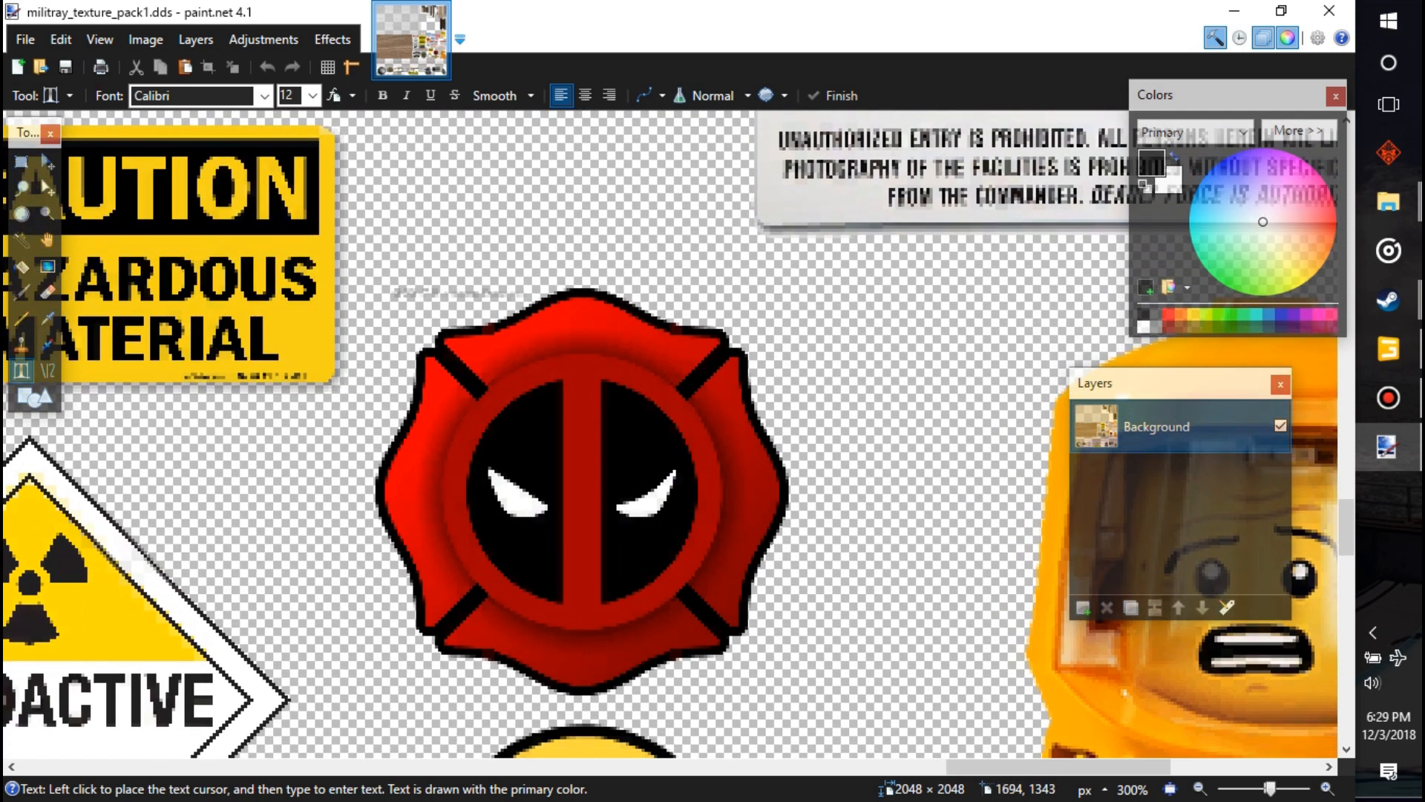
Add LAMBOMod lettering on the emblem's upper red band
click(463, 355)
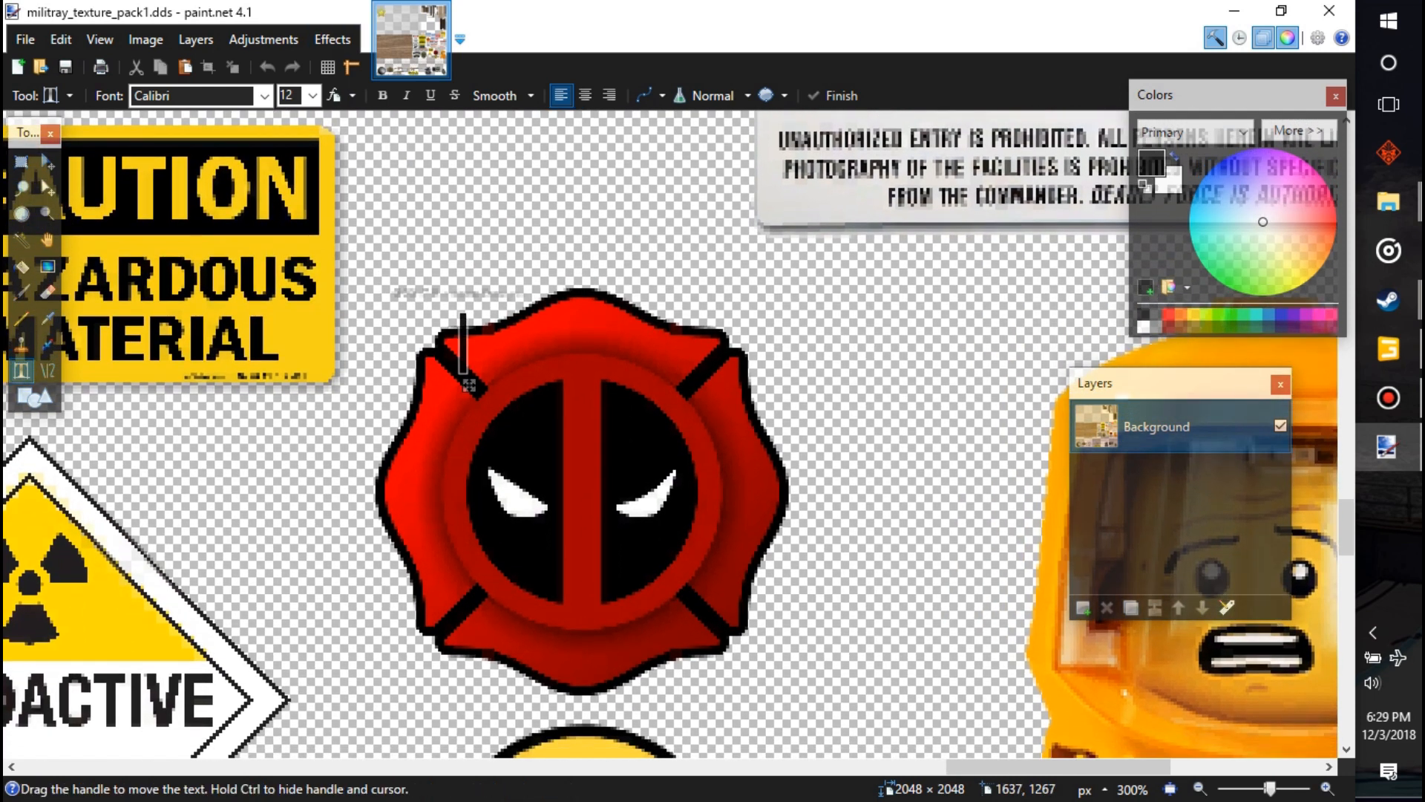
text(LAMBO)
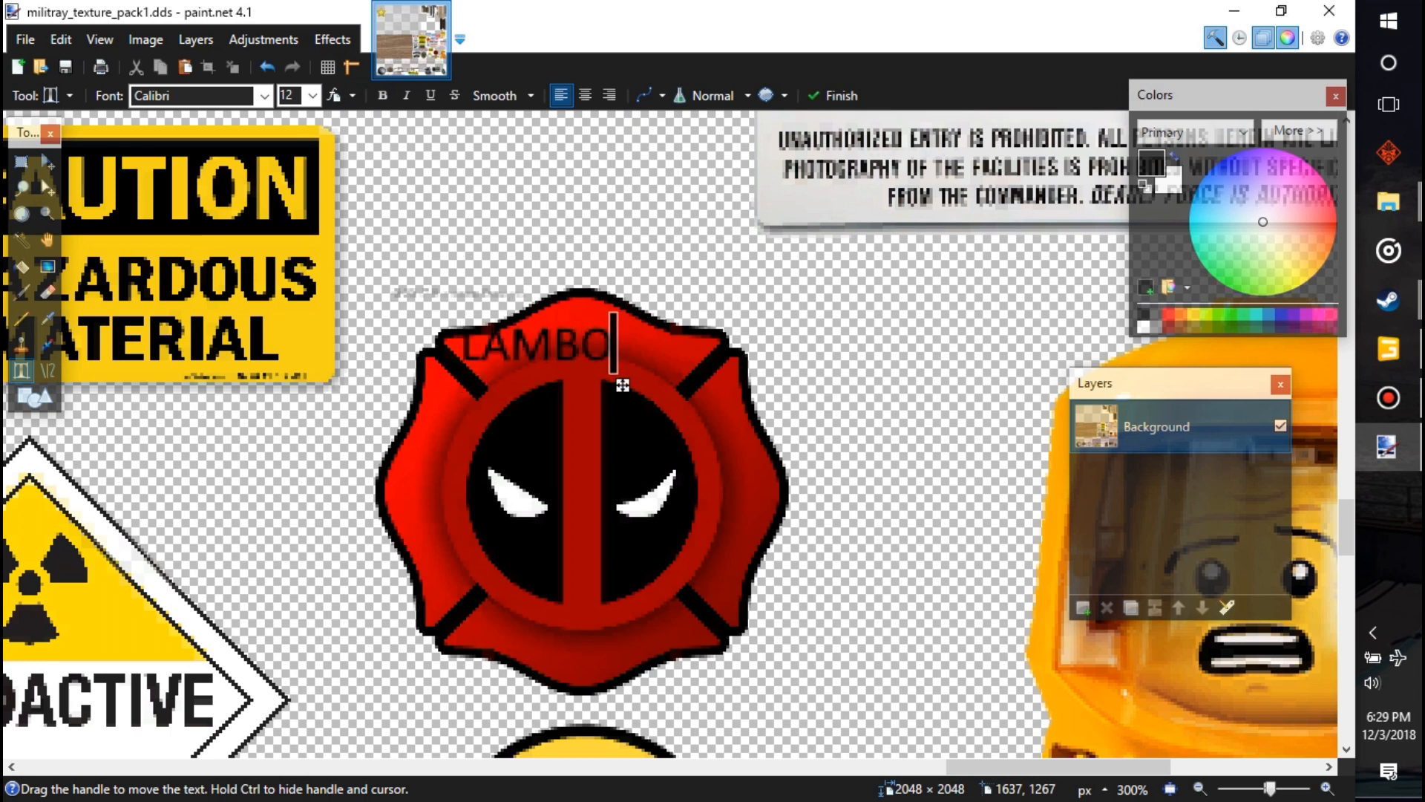
text(Mods)
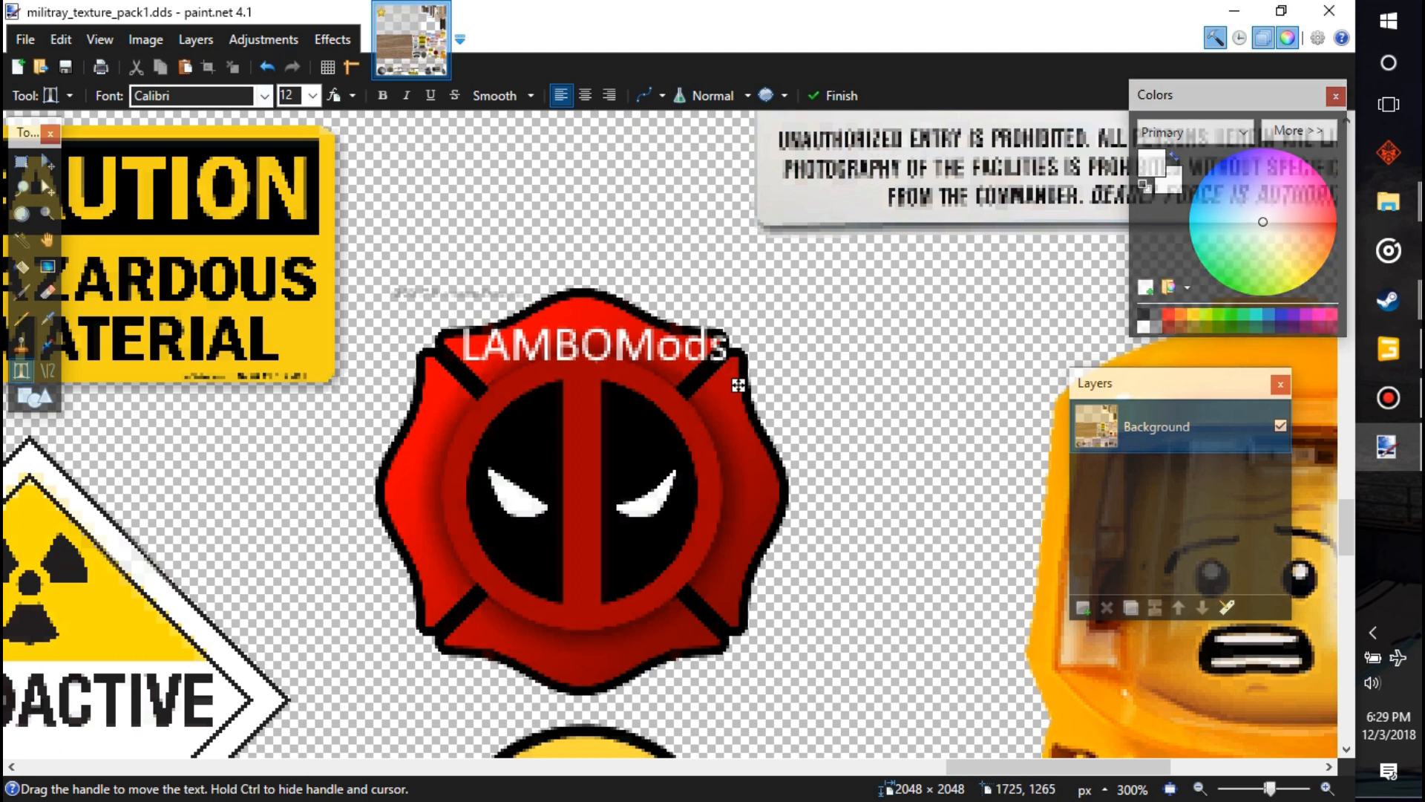
Change the lettering's font to Nasalization from the font list
click(264, 95)
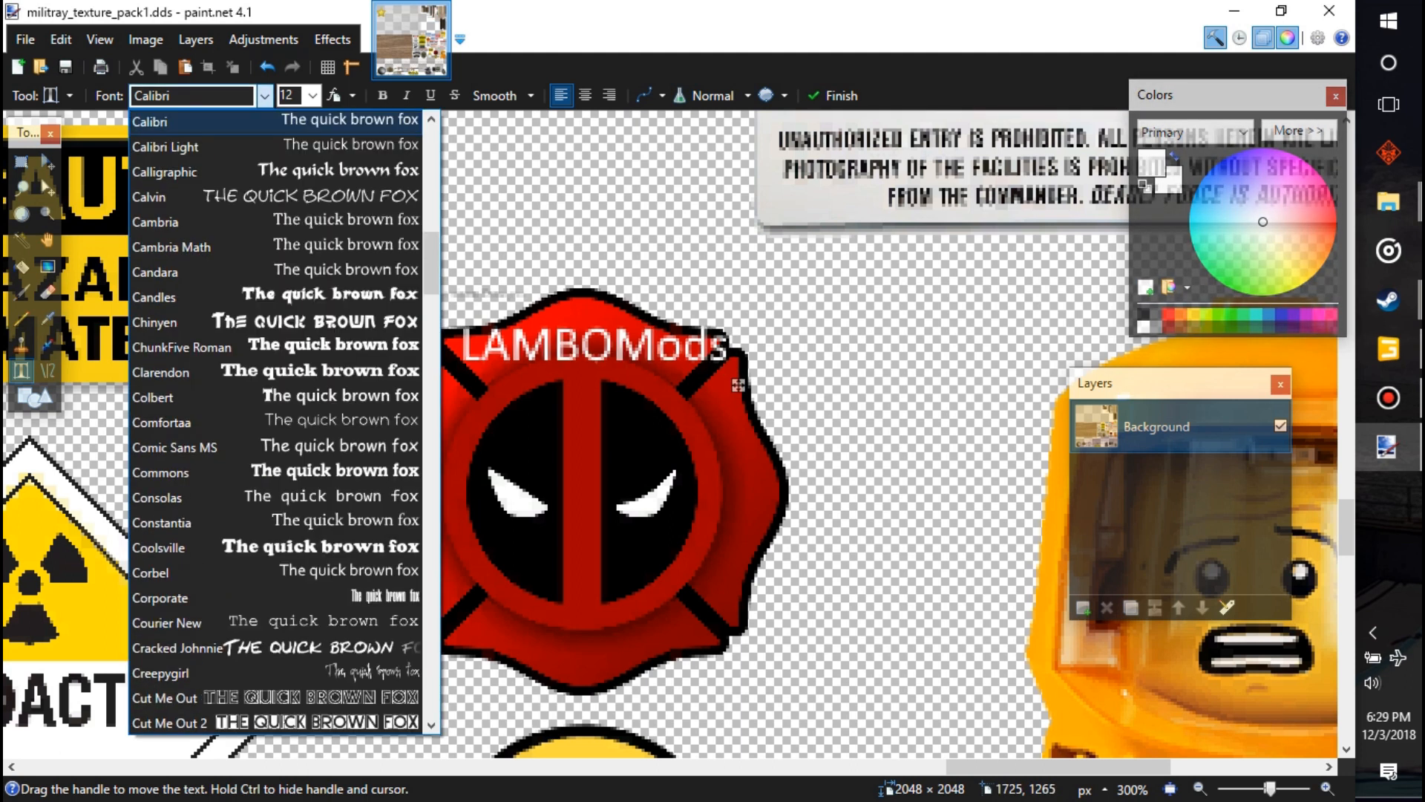
scroll(down, 3)
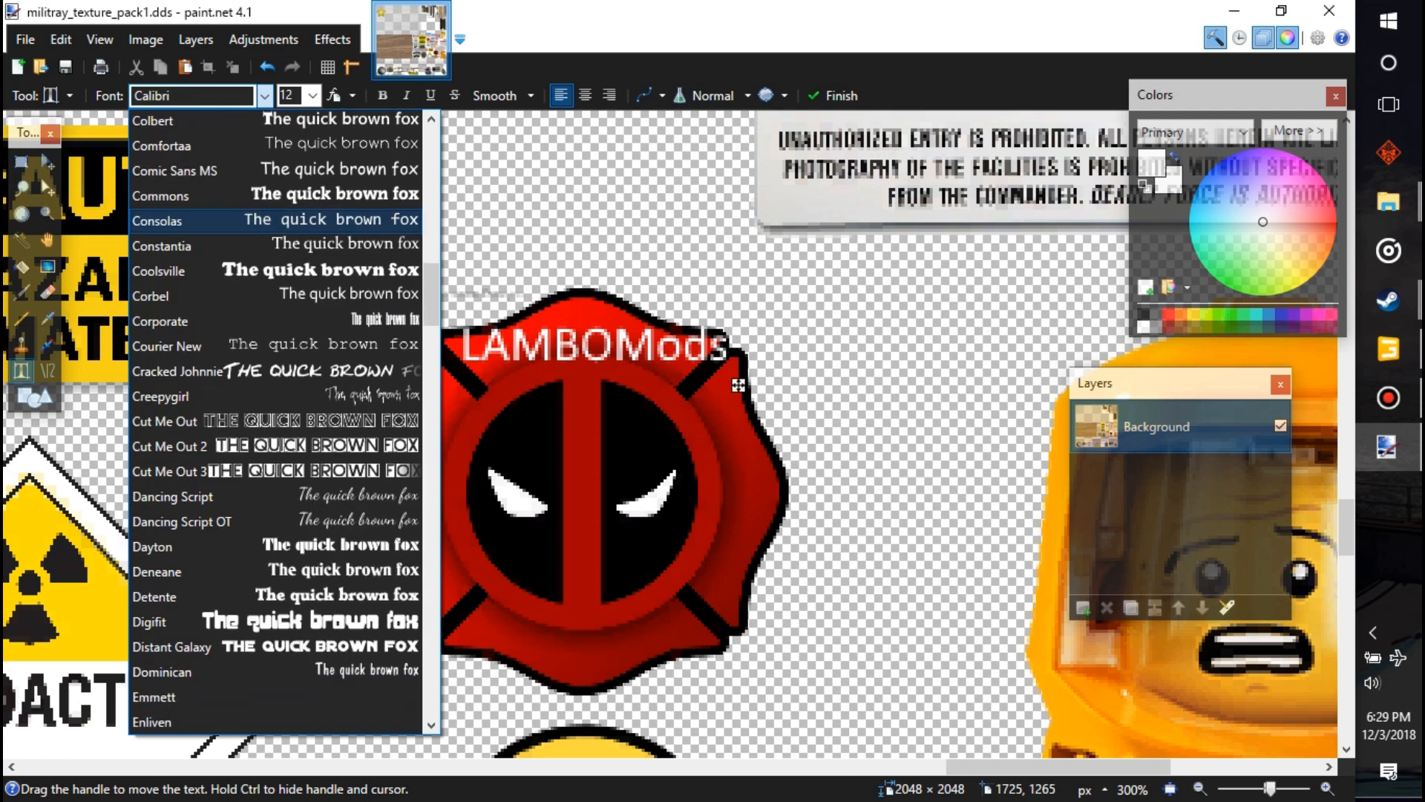
scroll(down, 3)
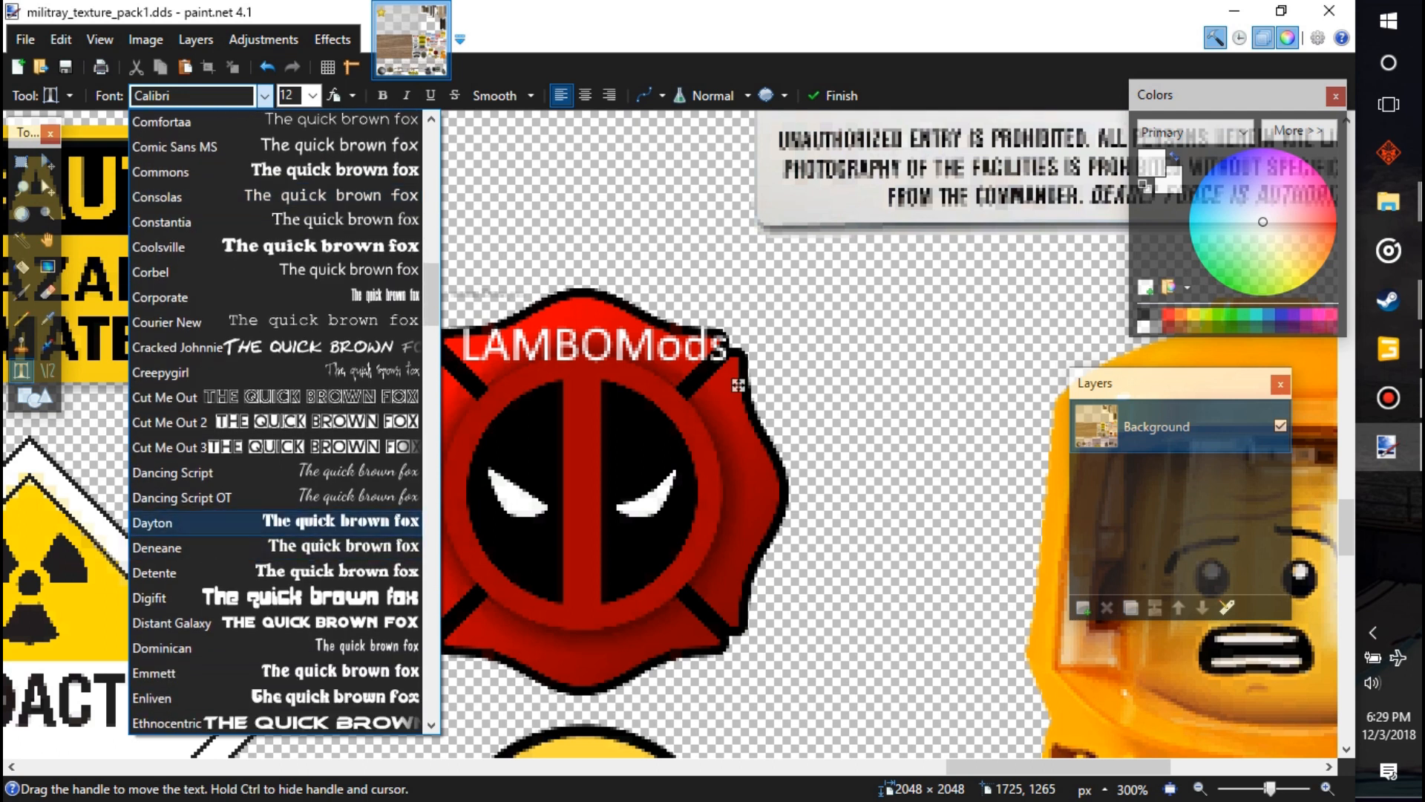
scroll(down, 3)
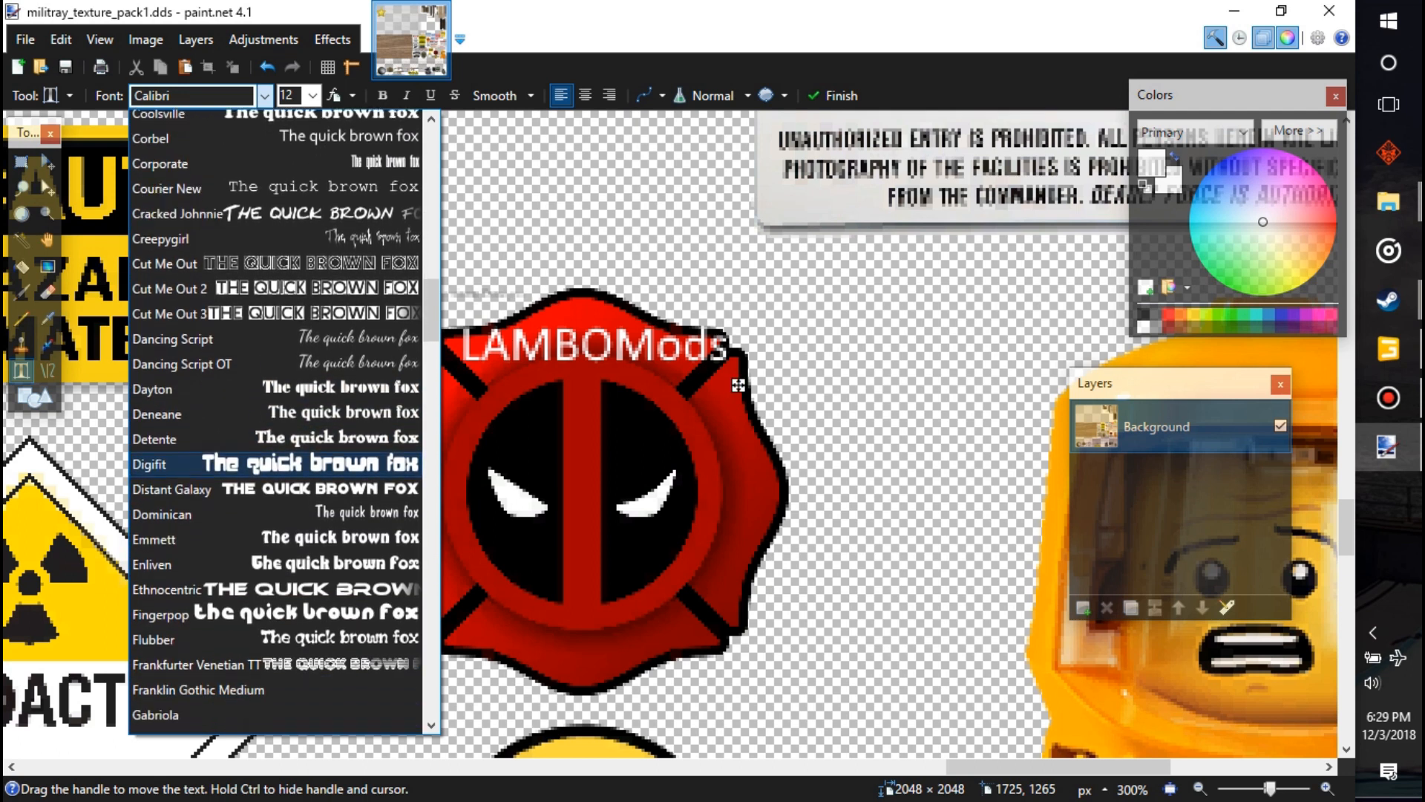
scroll(down, 3)
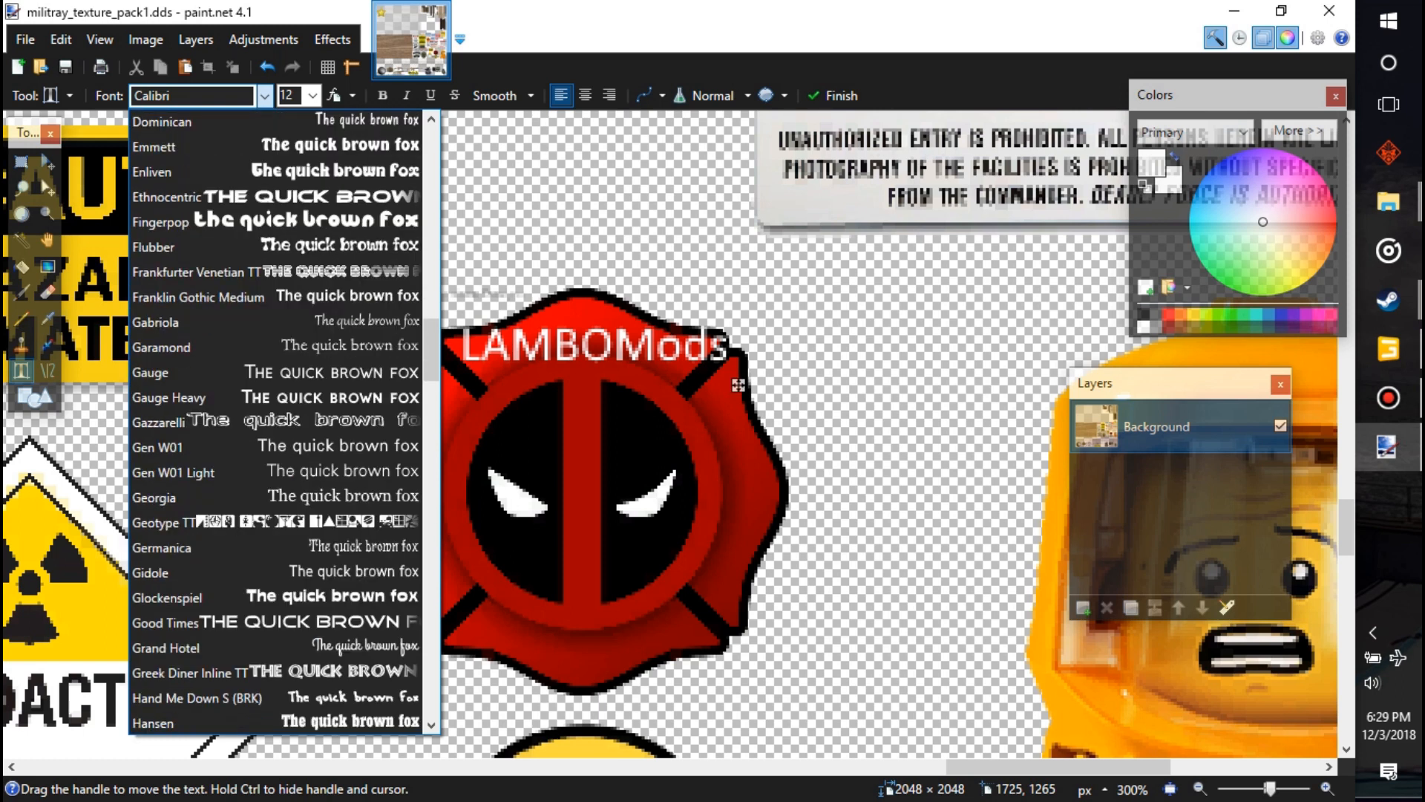
scroll(down, 3)
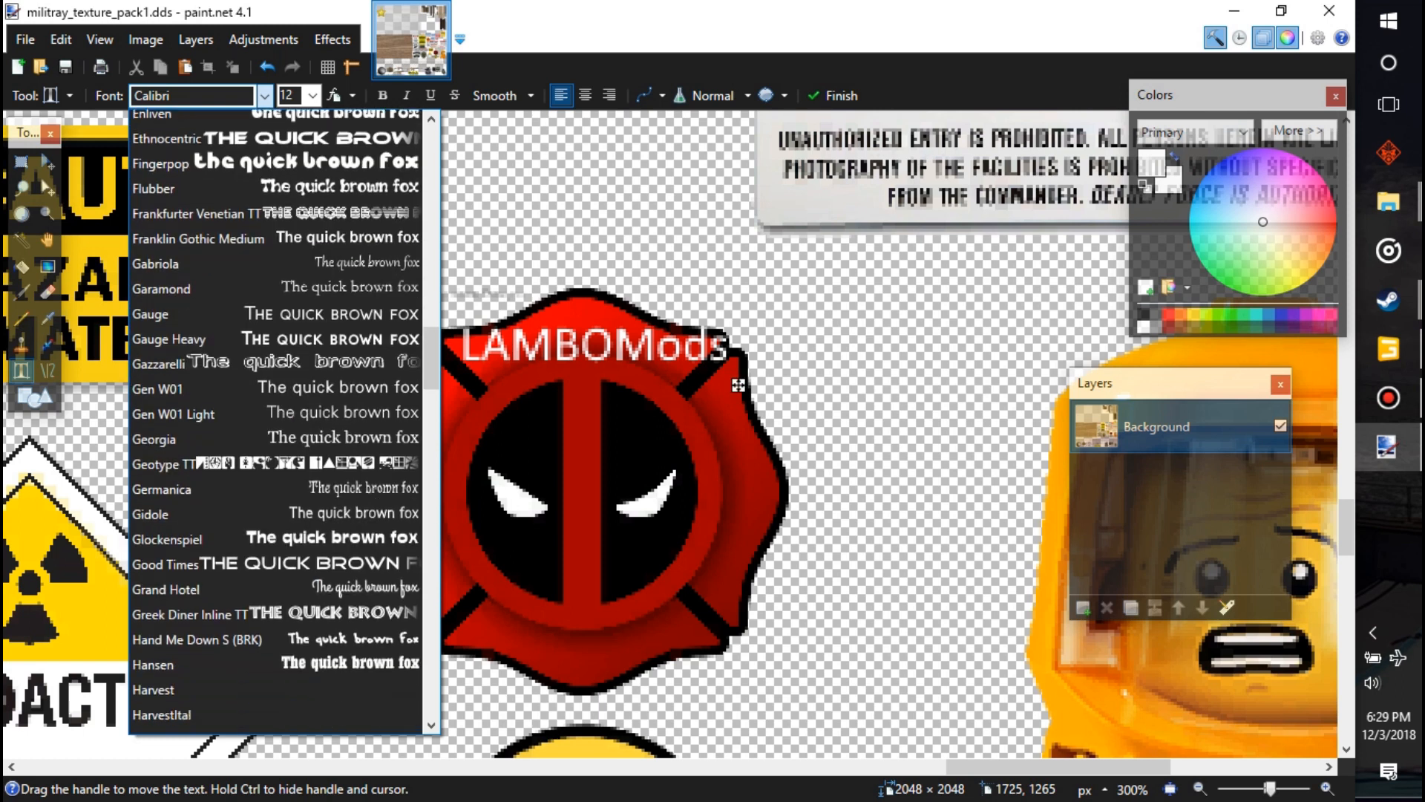
scroll(down, 3)
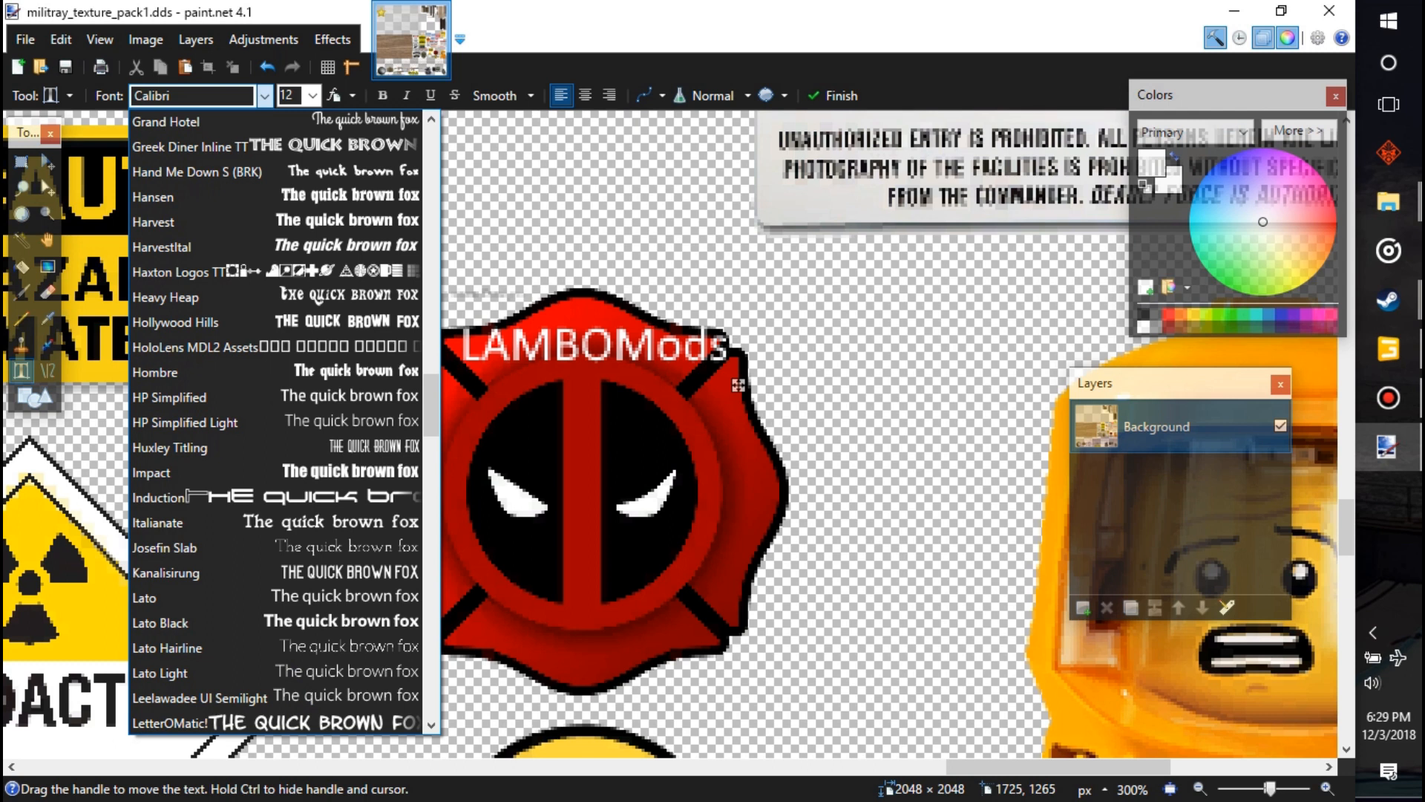
scroll(down, 3)
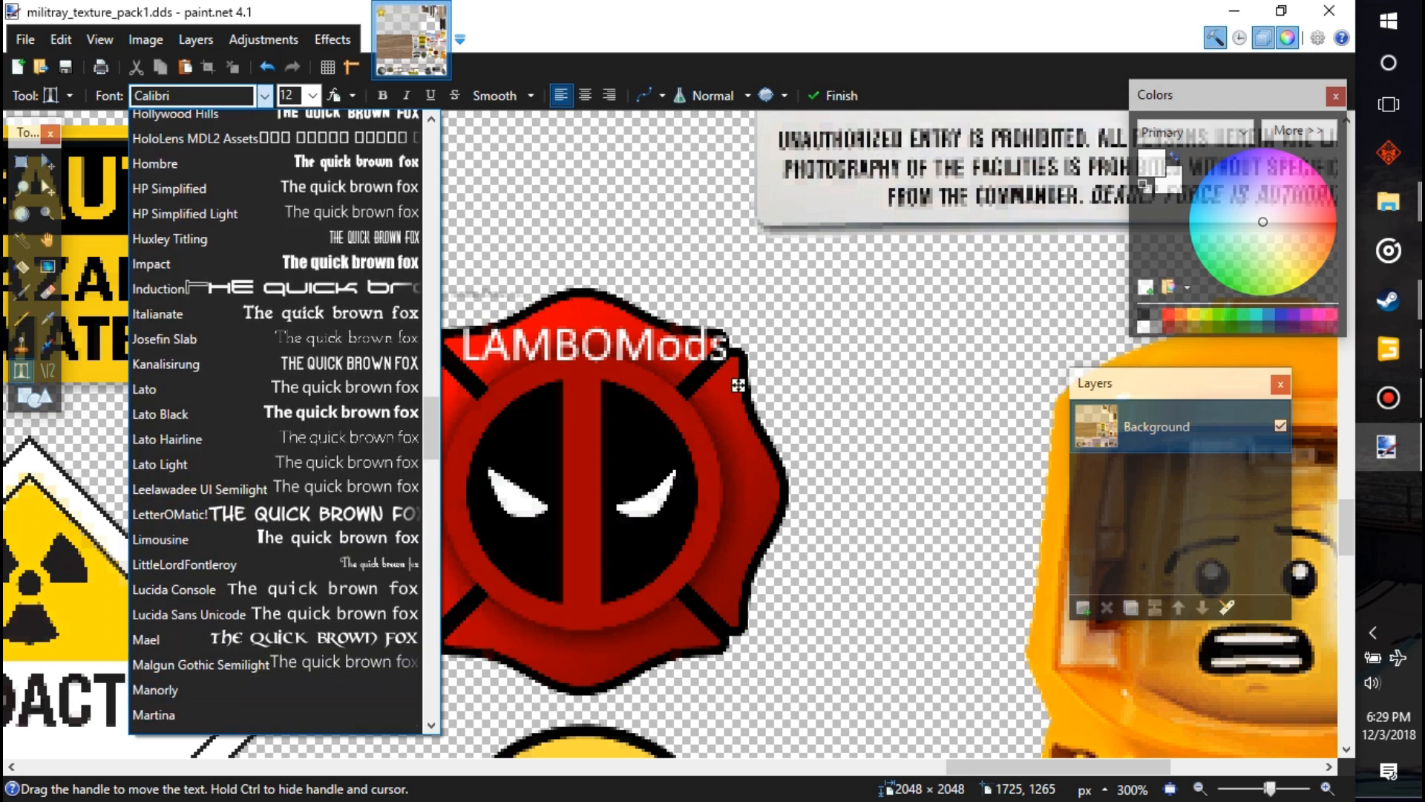
scroll(down, 3)
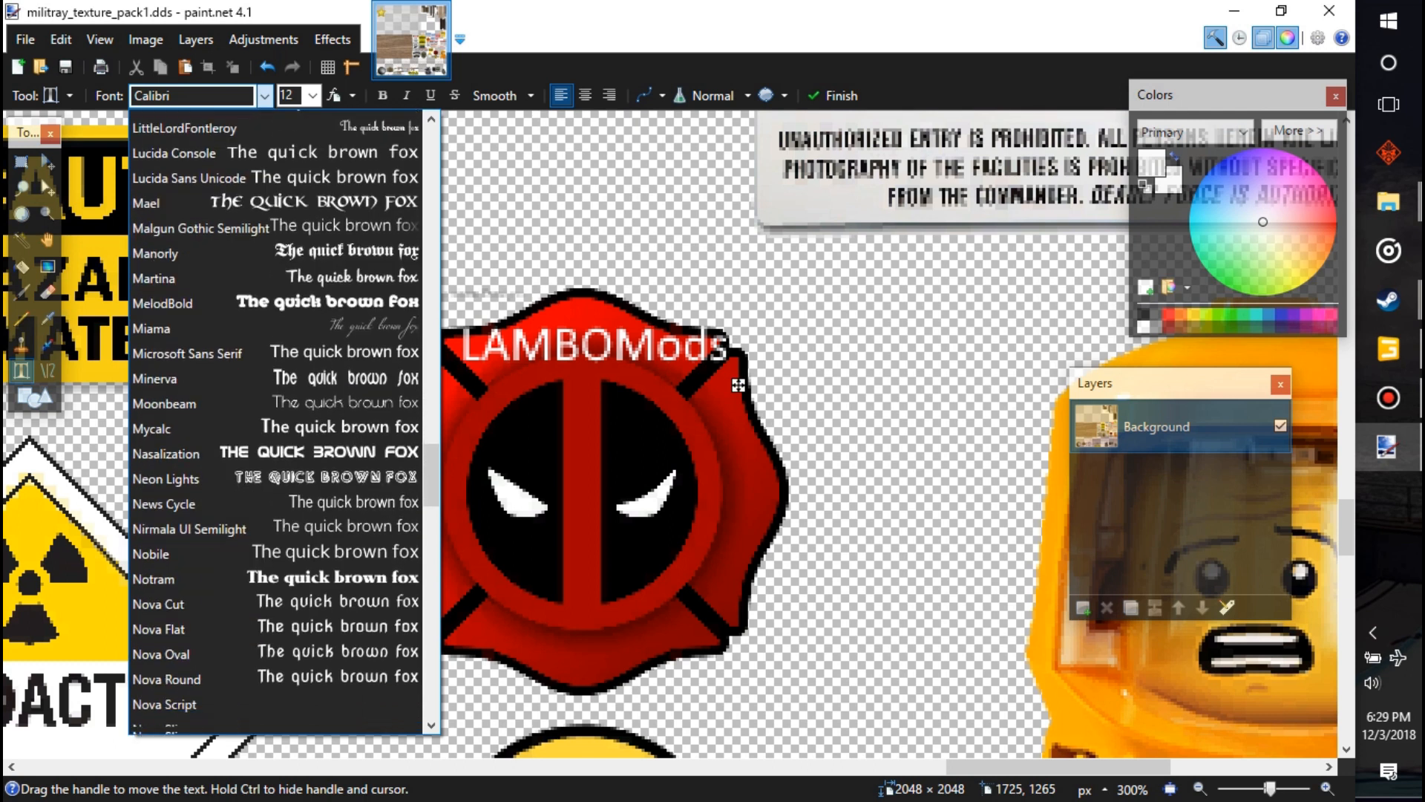
scroll(down, 3)
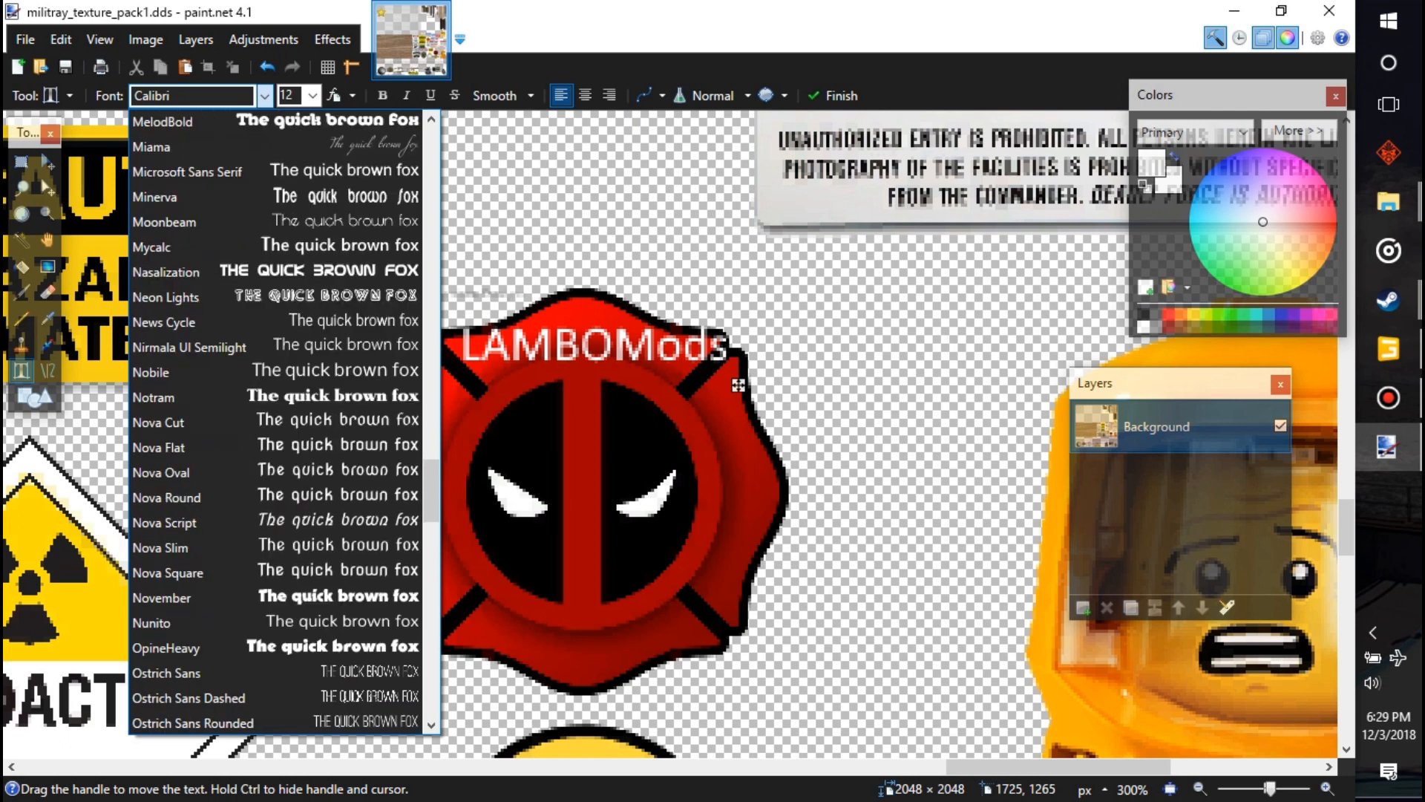
click(167, 272)
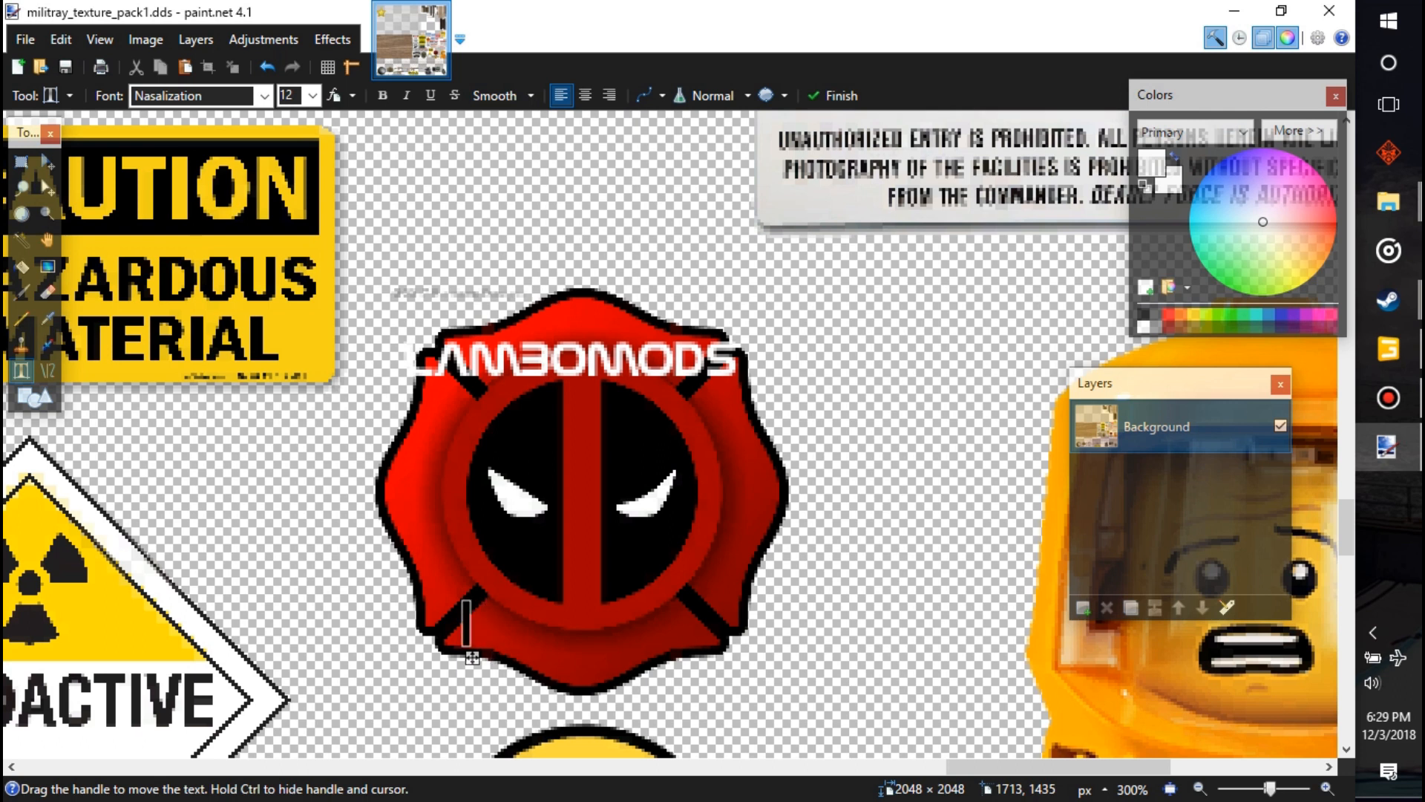
text(MODDING)
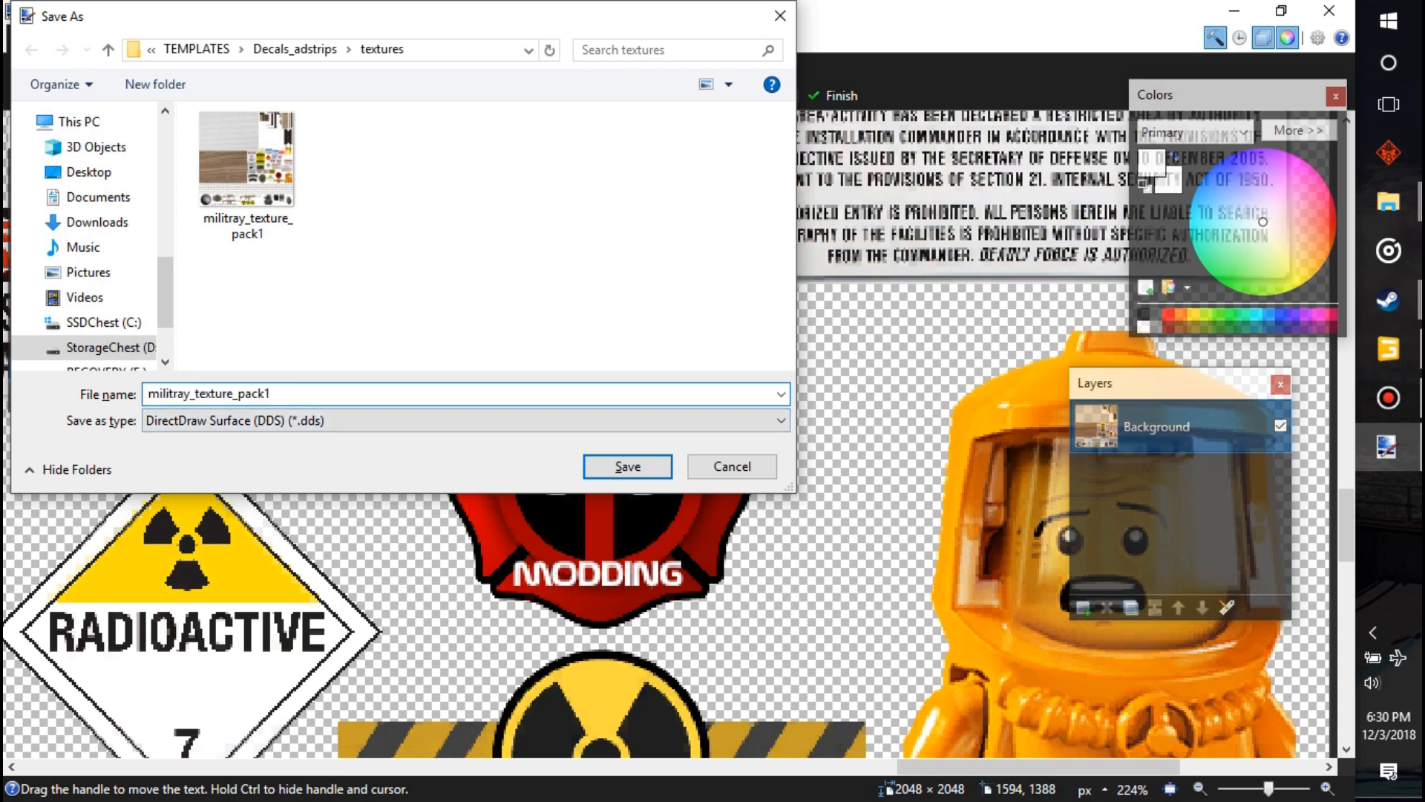
Save the sheet as militray_texture_pack1LAMBOMODS.dds with DXT3 (Explicit Alpha) compression
text(LA)
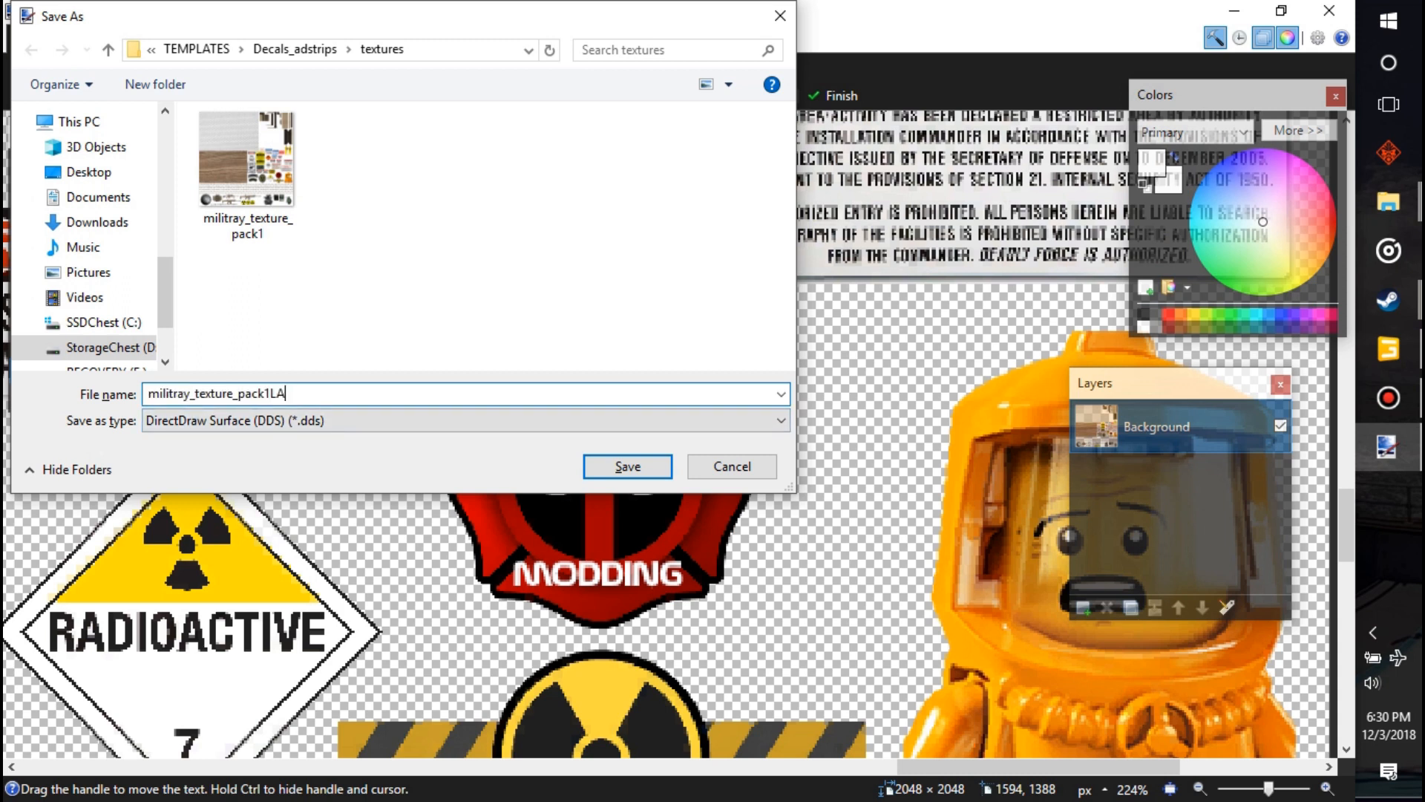
text(MBOMODS)
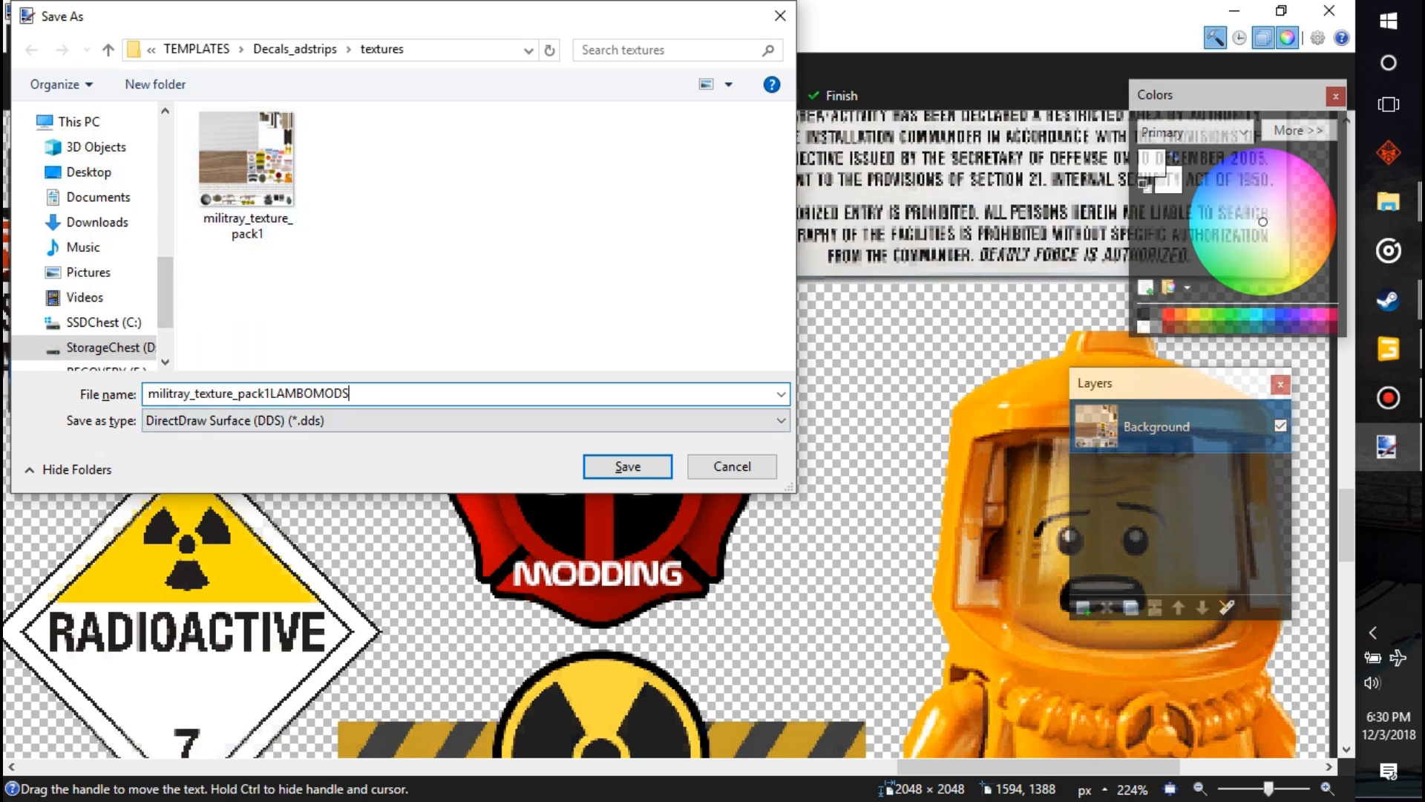
click(626, 466)
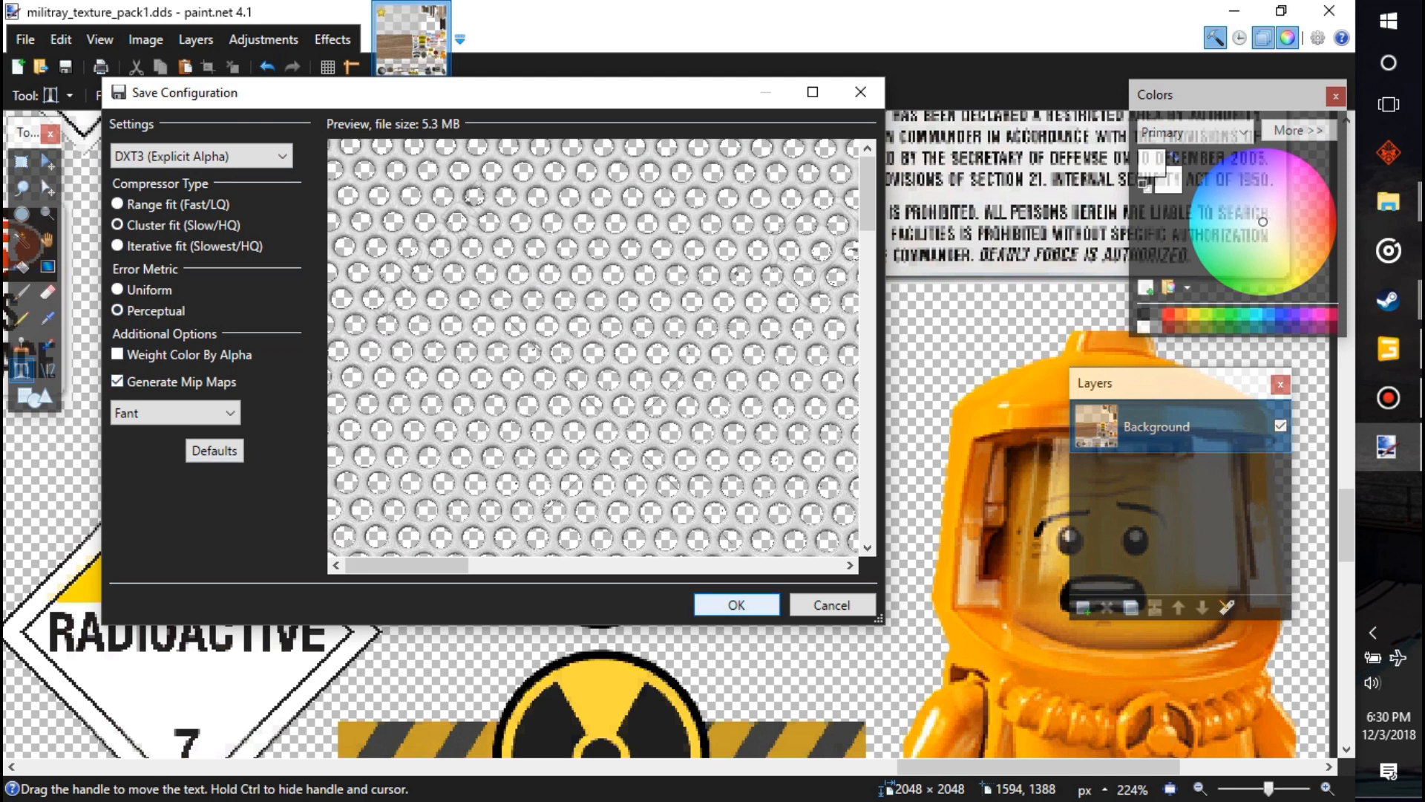
click(735, 604)
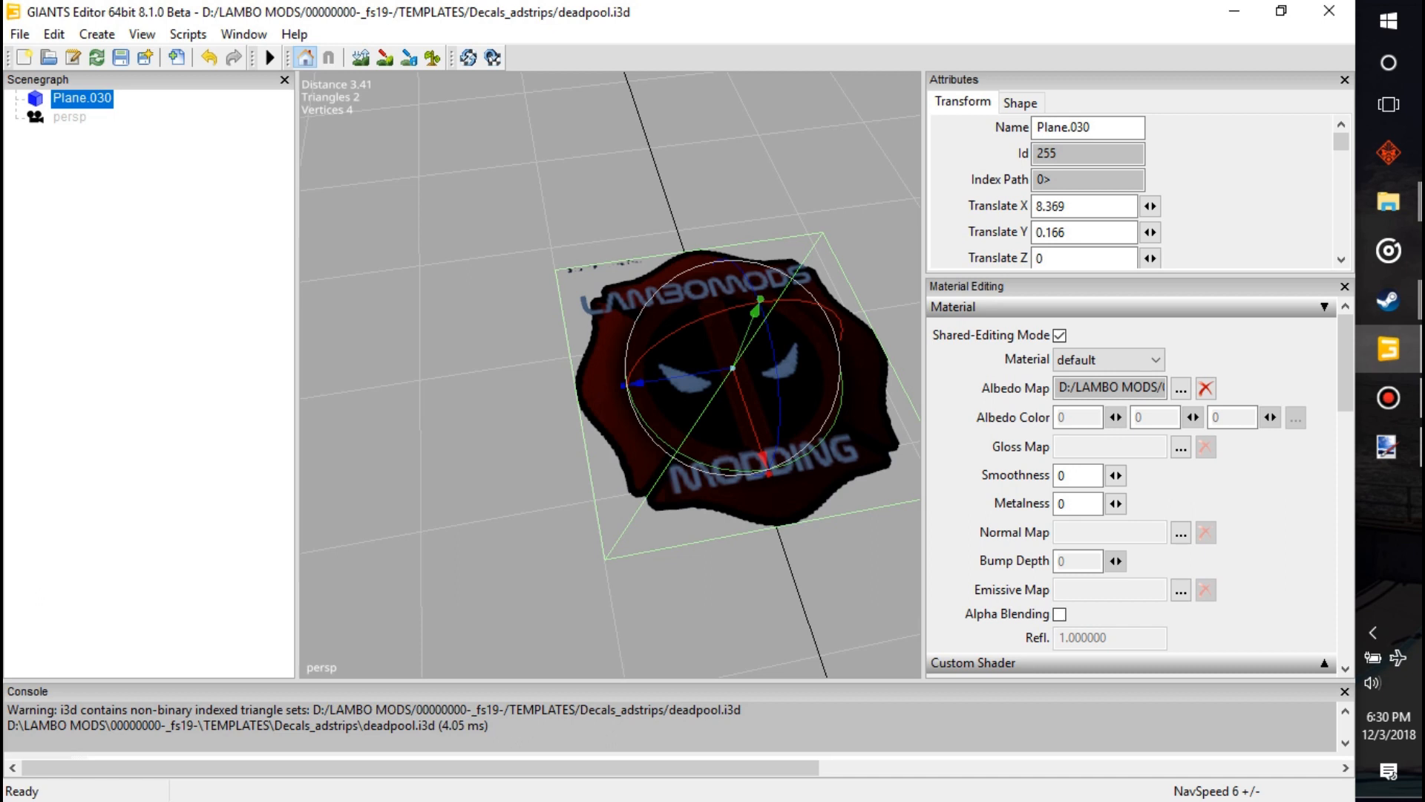
Switch to the decals_adstrips scene and import the deadpool i3d into it
click(18, 35)
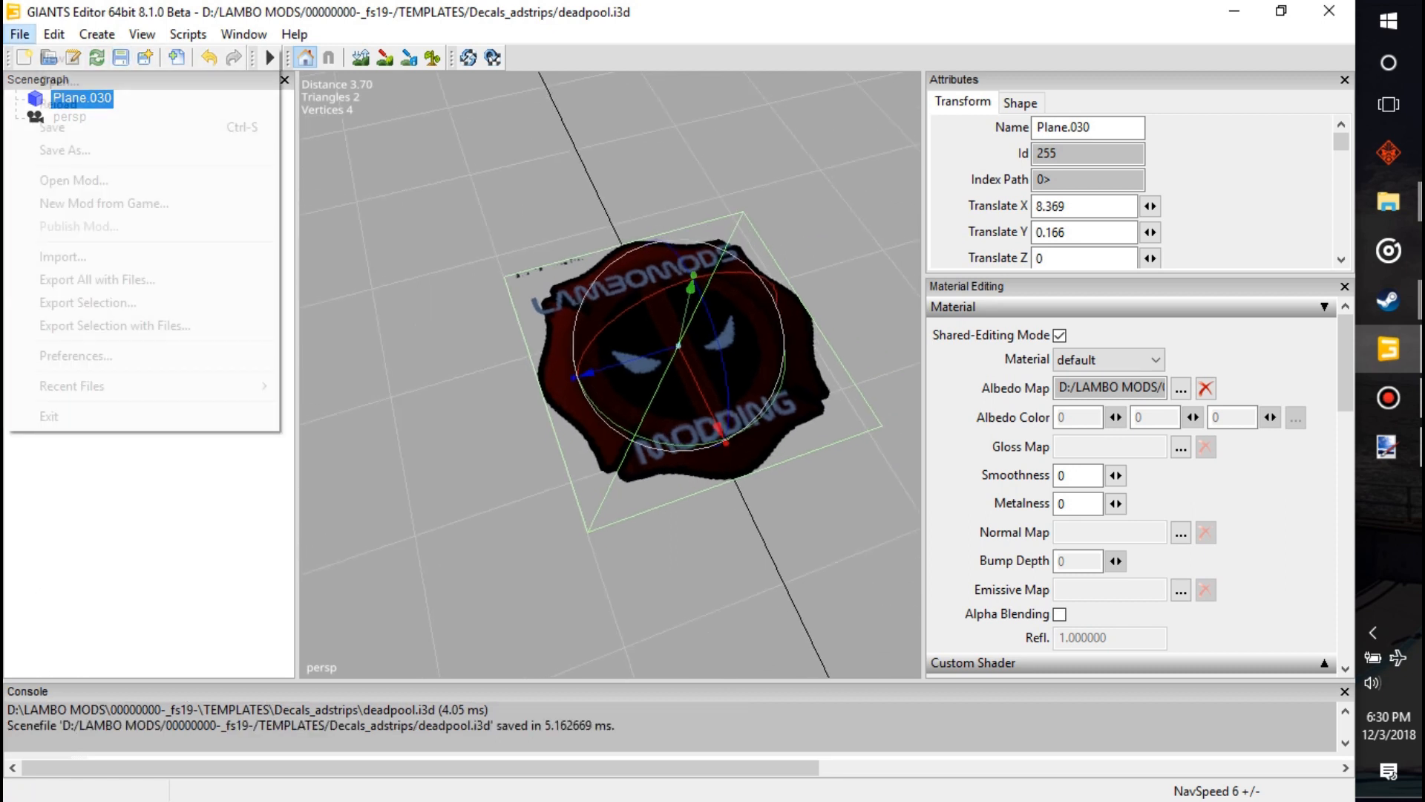
click(18, 35)
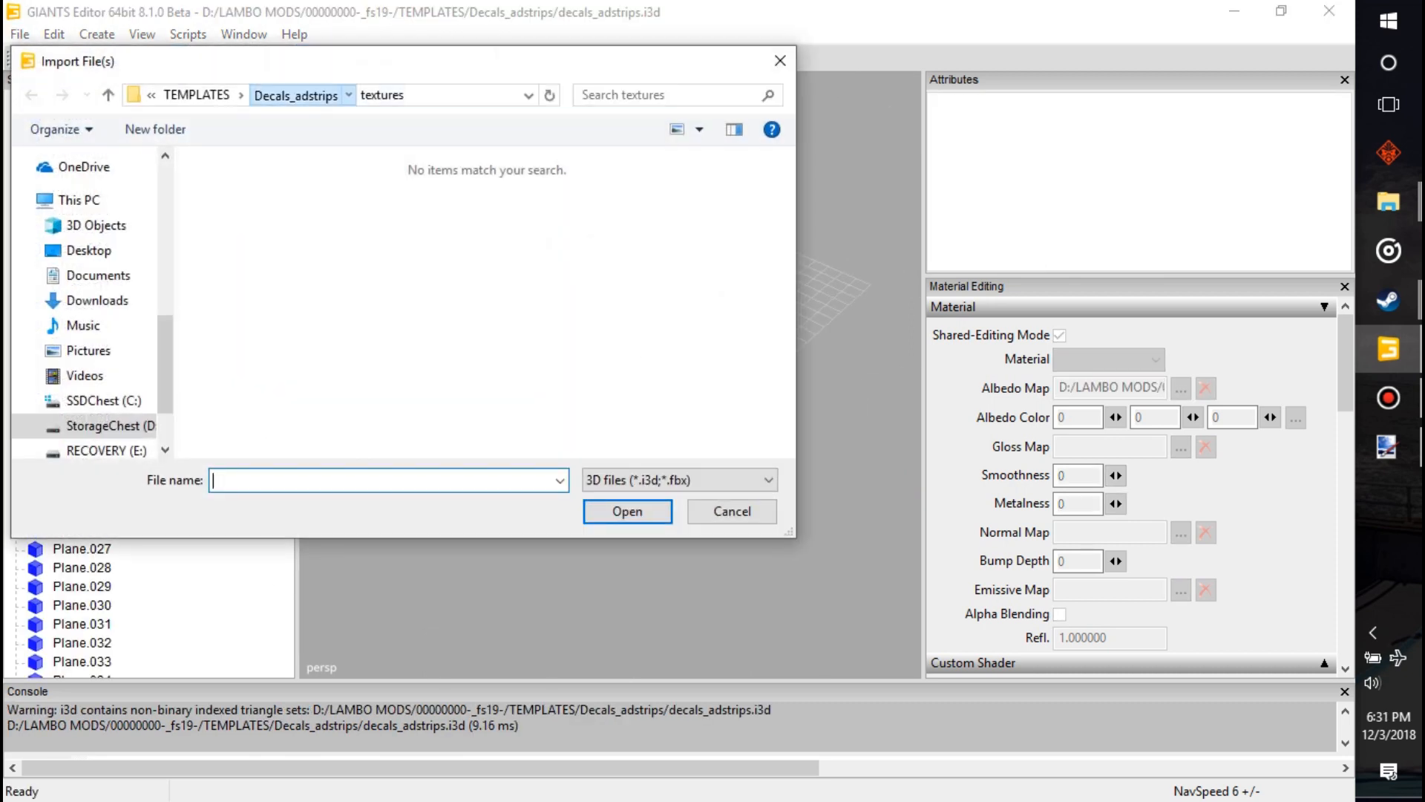
click(625, 511)
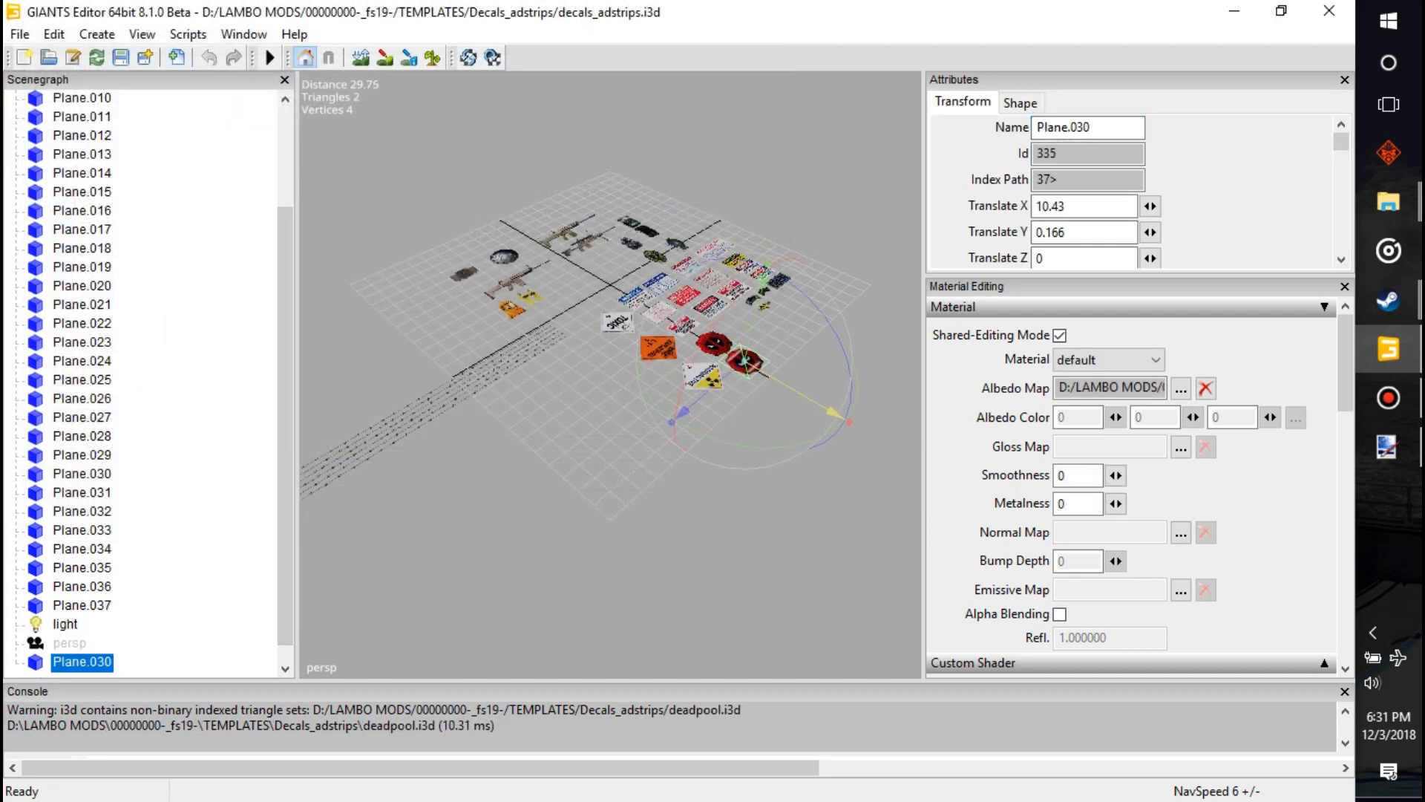
Preview the imported plane's albedo texture in the Diffuse Map viewer
scroll(down, 3)
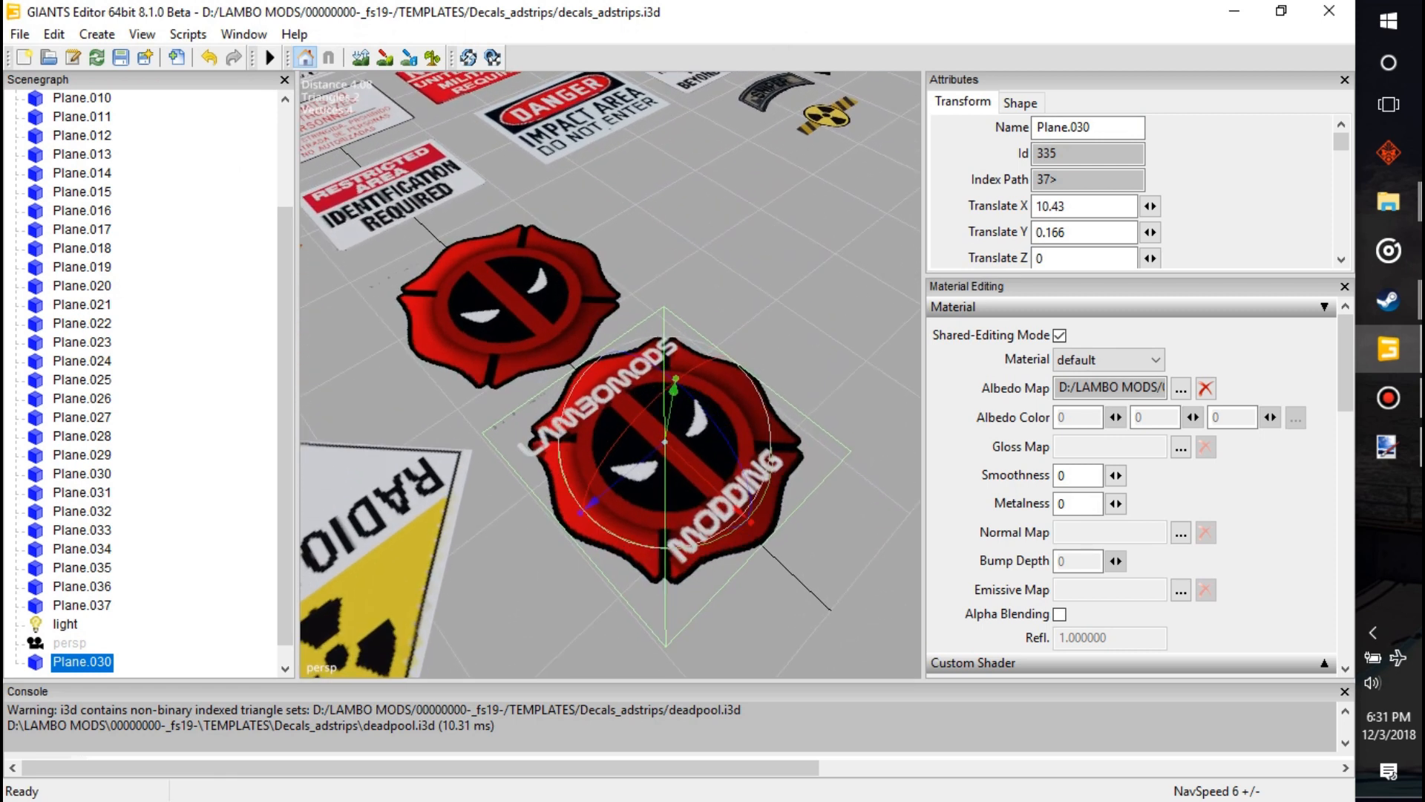
scroll(down, 3)
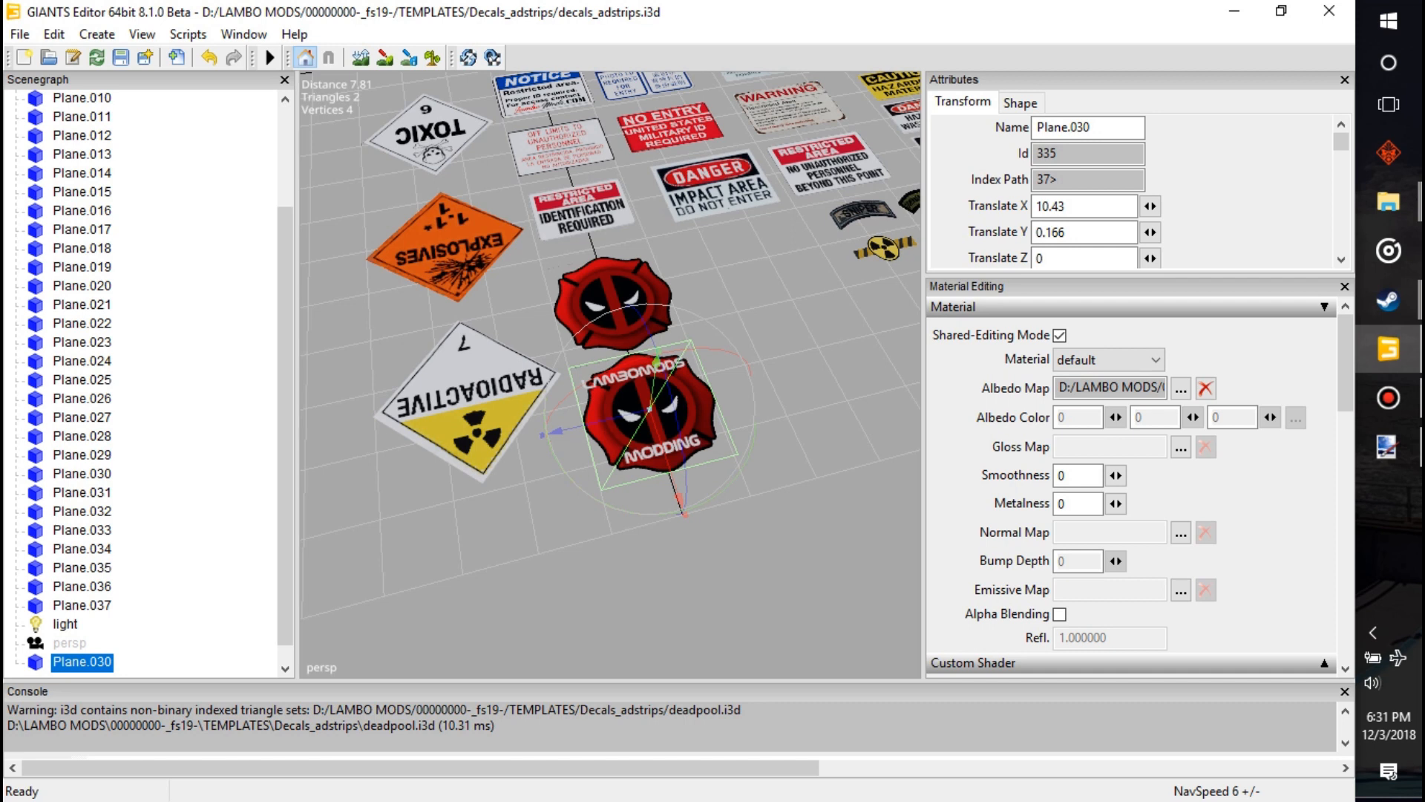
click(1181, 387)
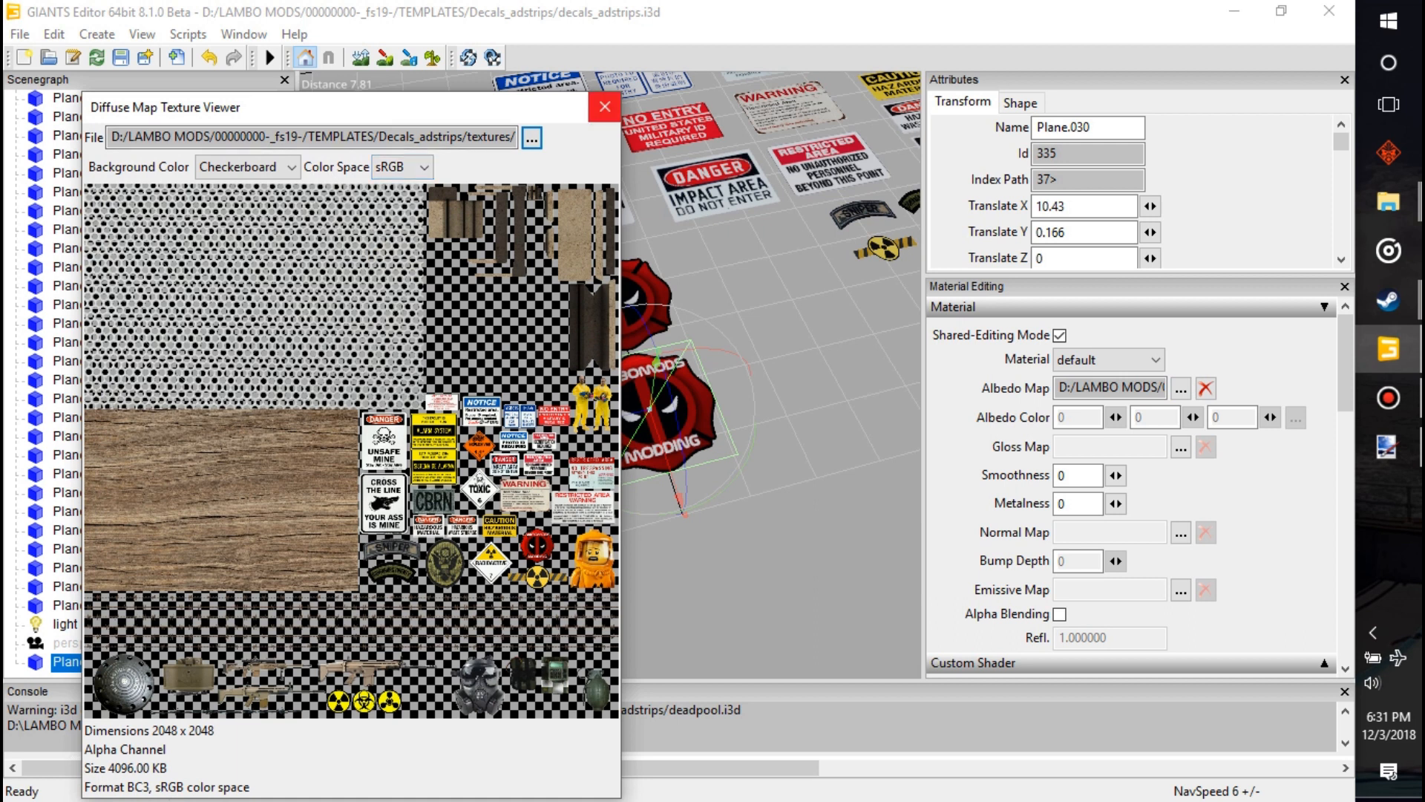
Dismiss the Diffuse Map Texture Viewer to return to the decals scene
click(605, 106)
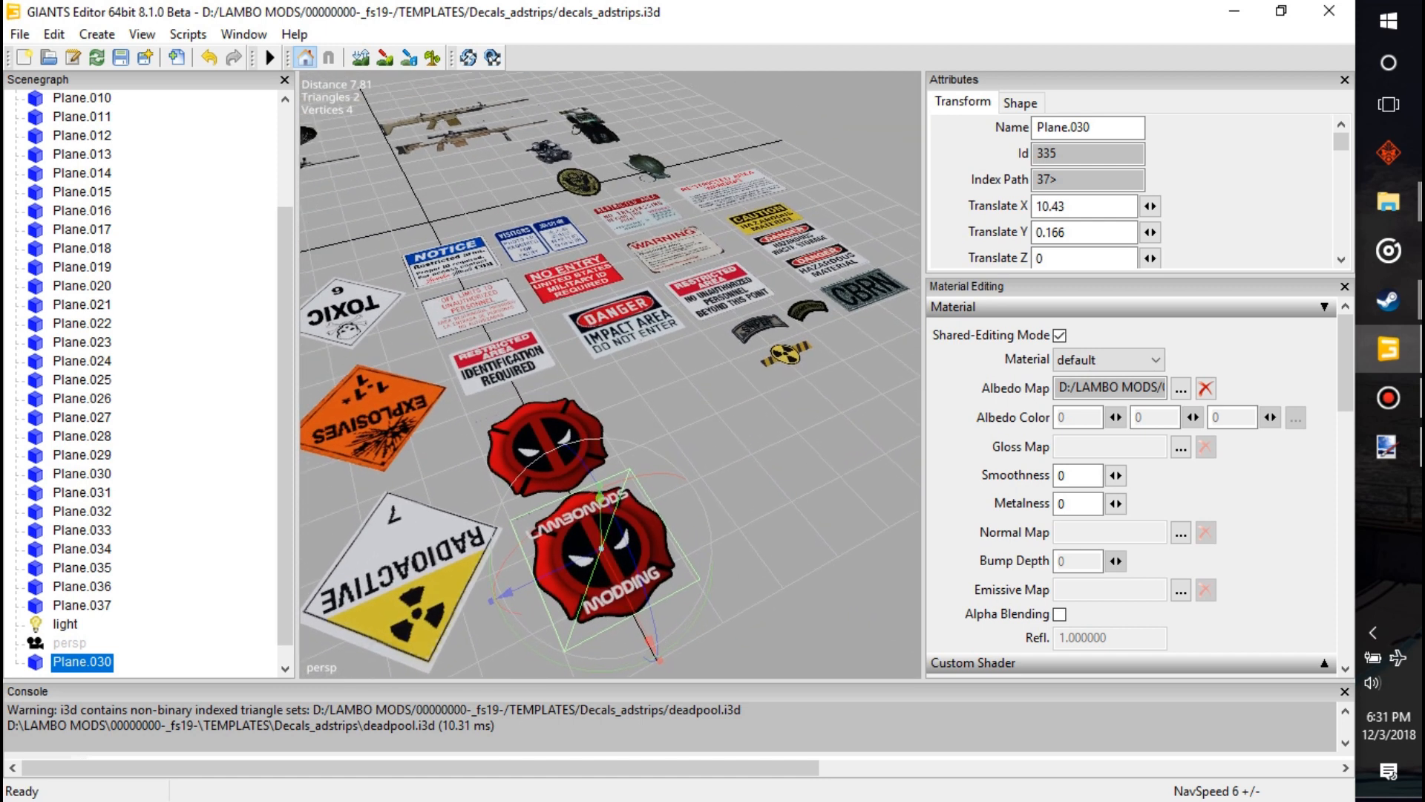
Inspect several decal planes' attributes in the Scenegraph, including Plane.017, Plane.010 and Plane.009
click(82, 228)
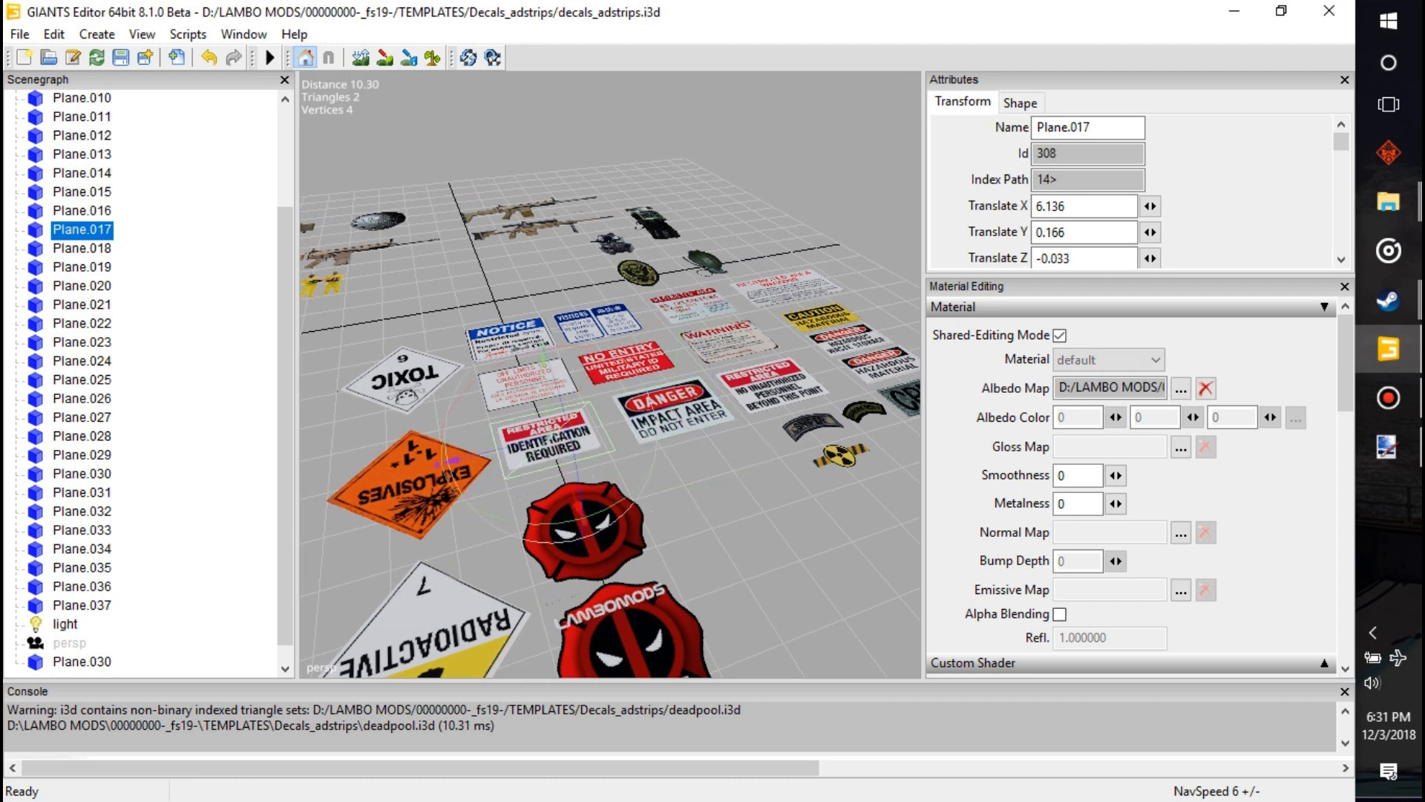
click(81, 511)
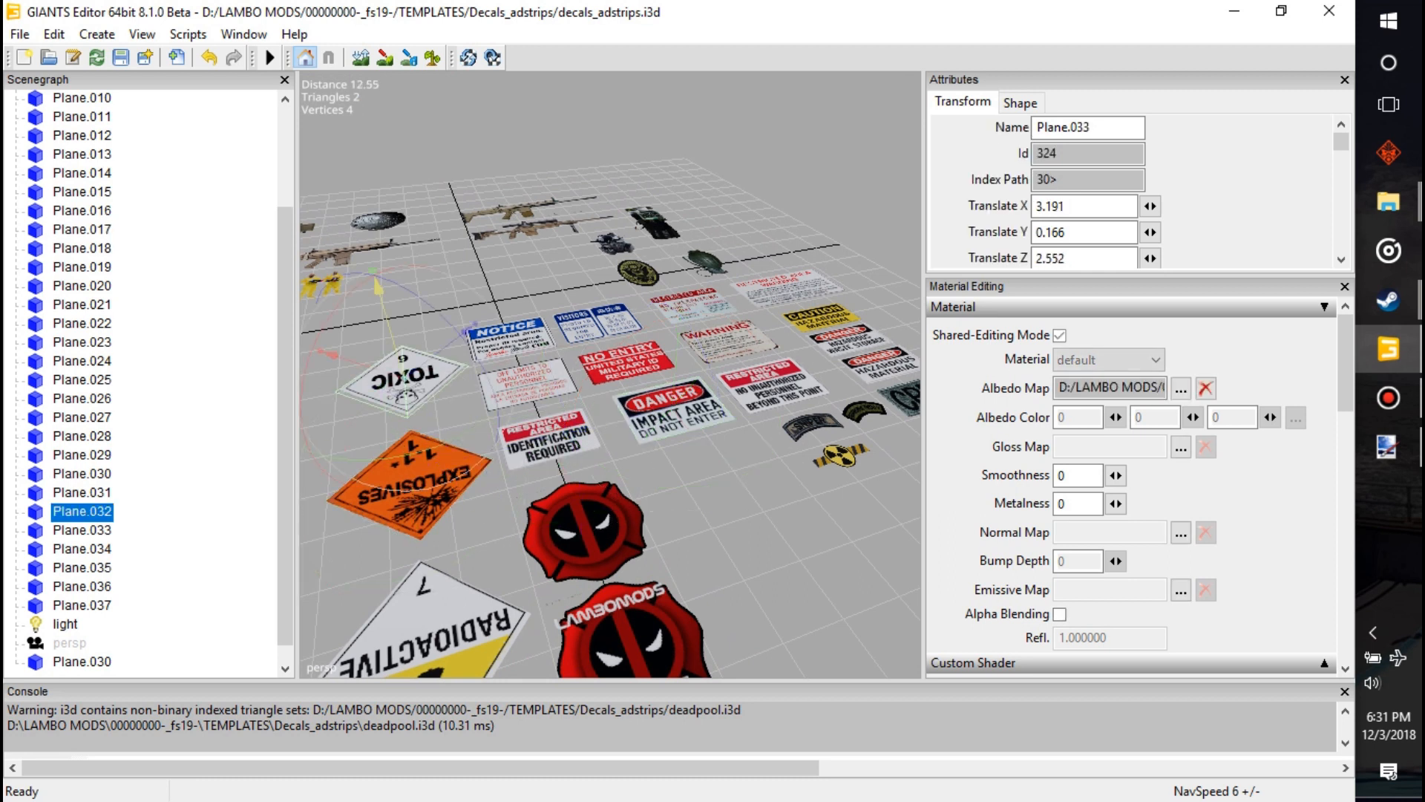
click(82, 153)
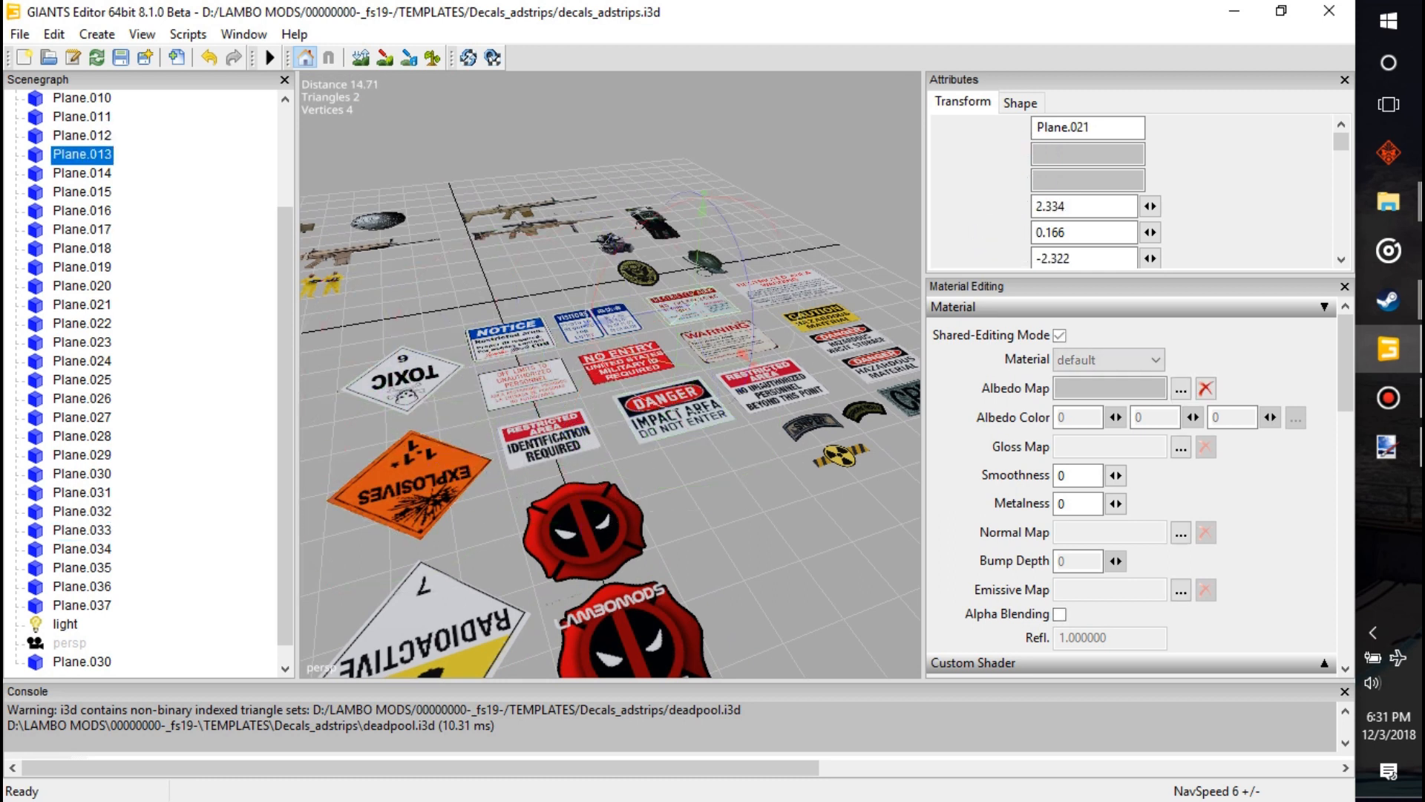
click(81, 322)
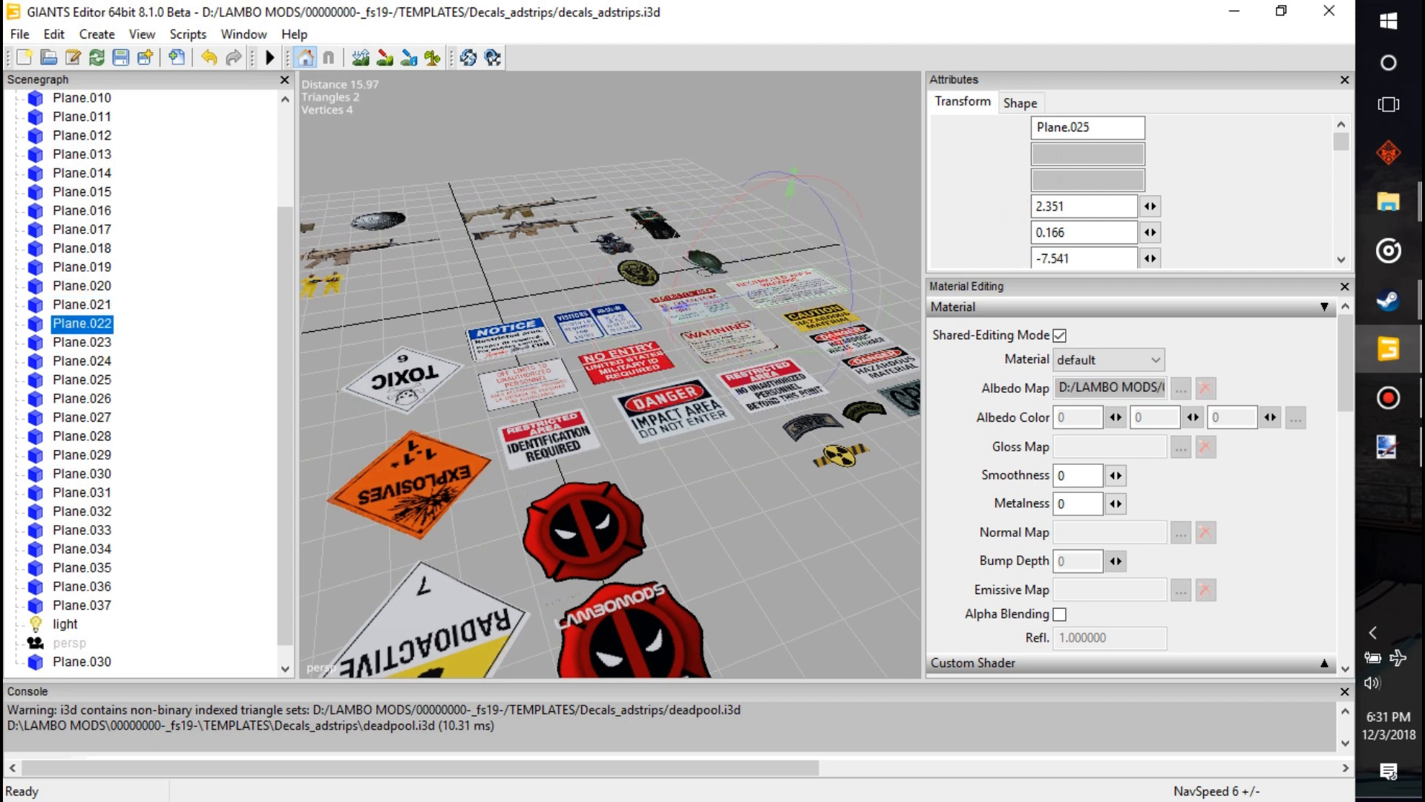
click(80, 397)
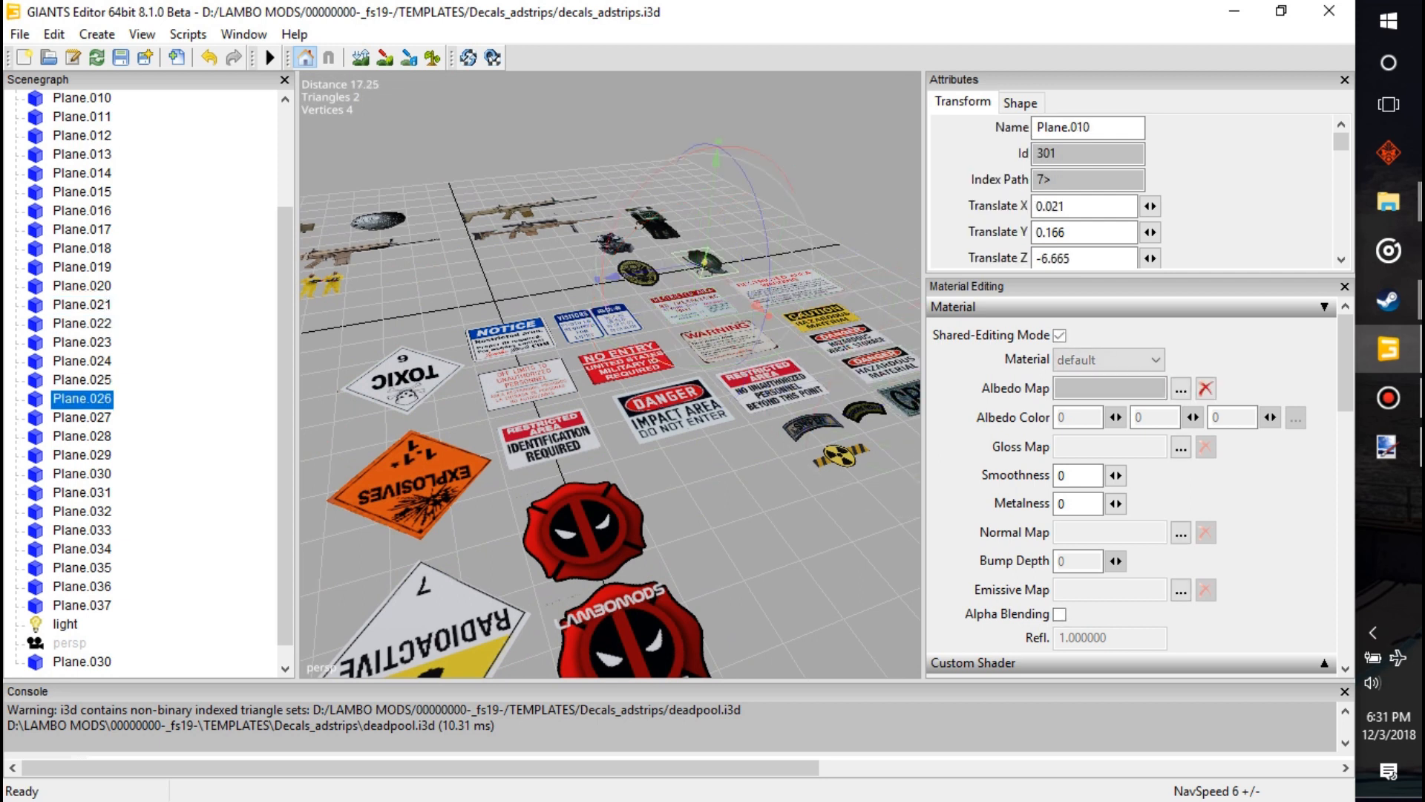
click(81, 98)
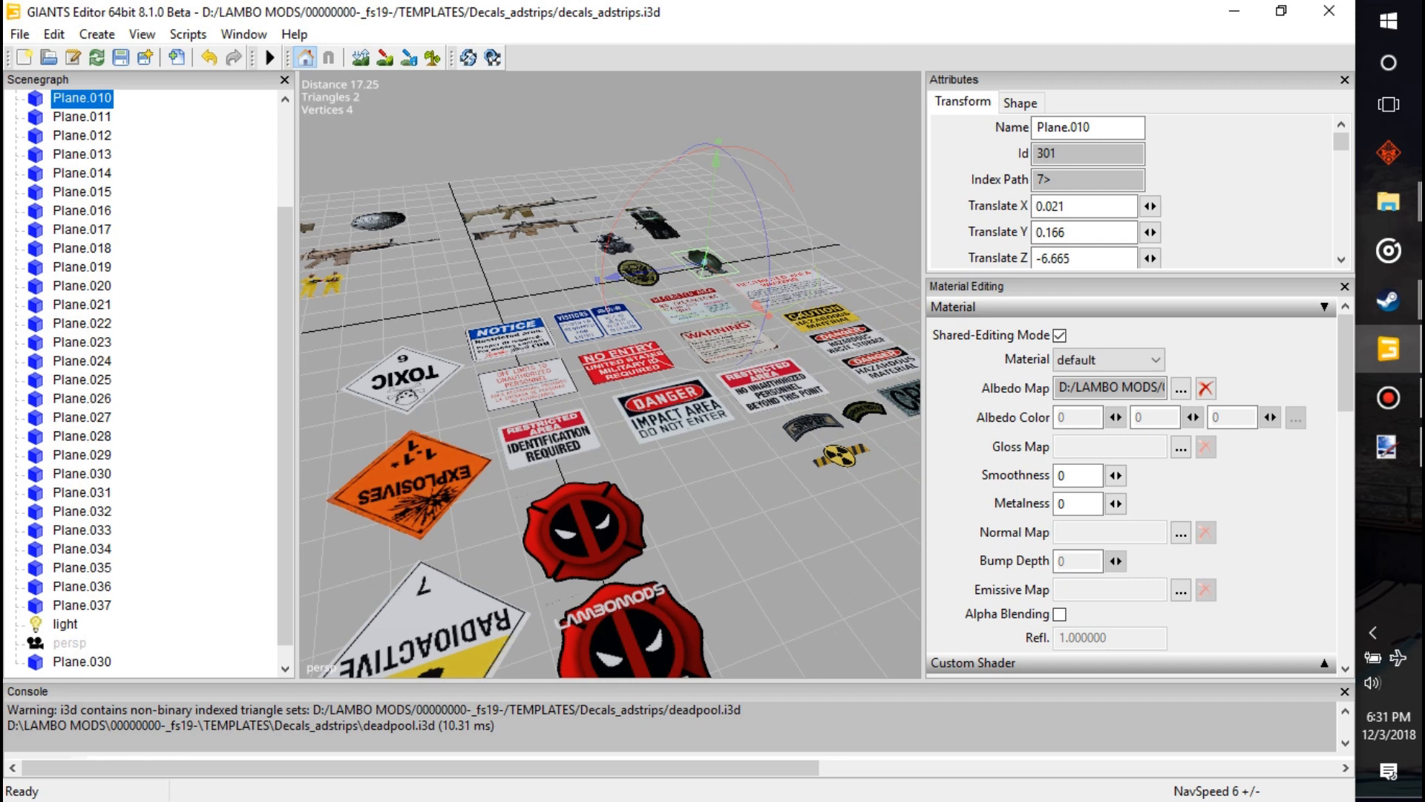
click(81, 98)
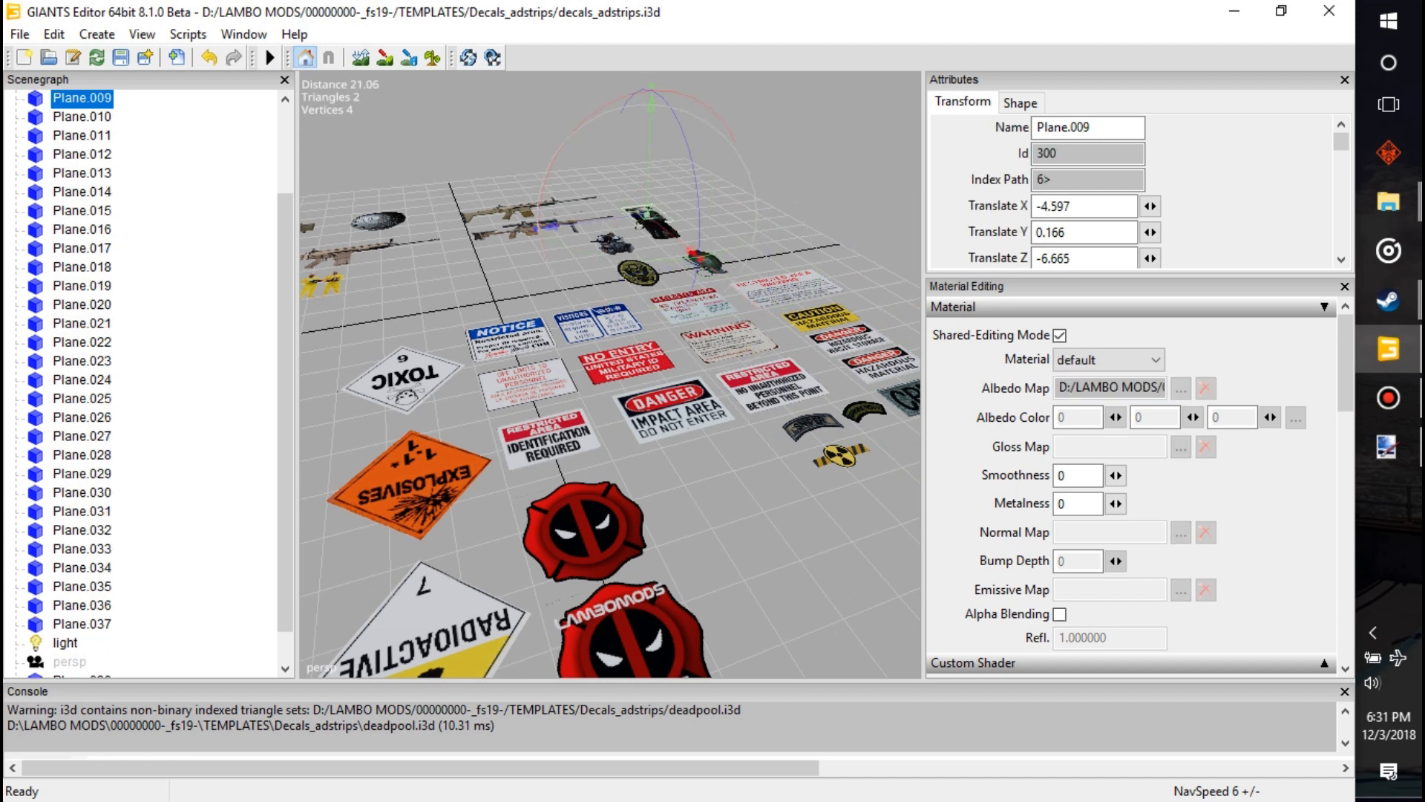
click(80, 491)
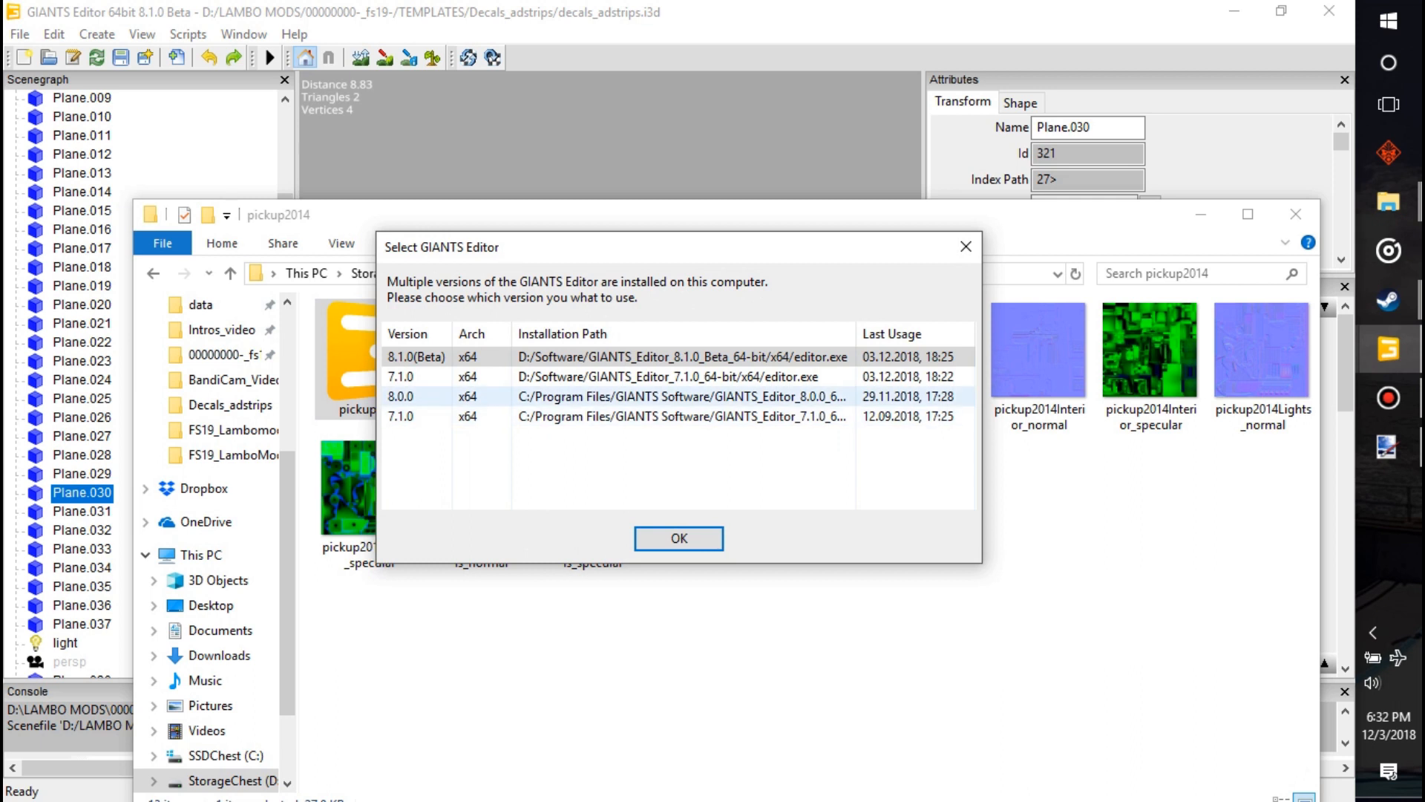
Open the FS19_LamboMods_HUMVEE folder's file with GIANTS Editor version 8.1.0 (Beta)
click(677, 538)
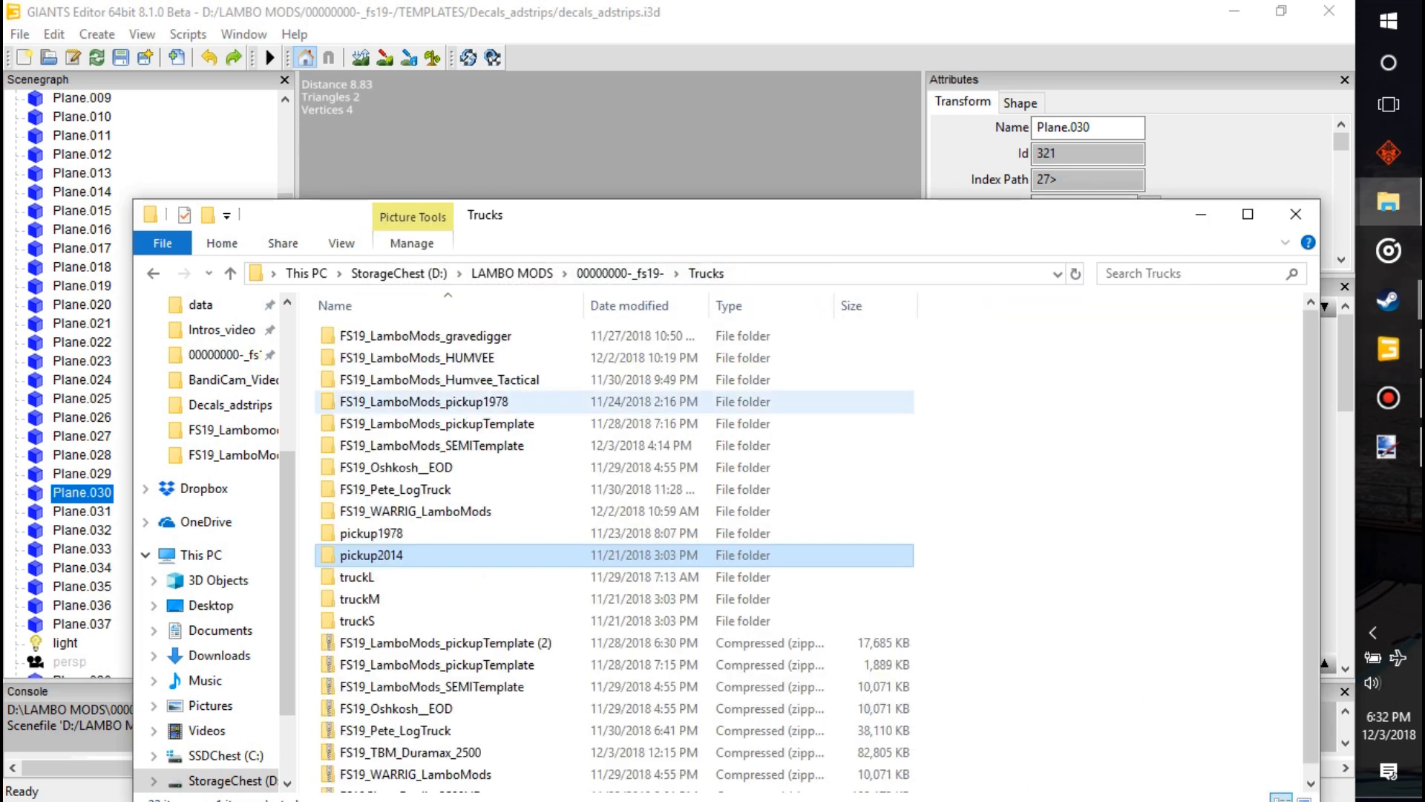
click(419, 466)
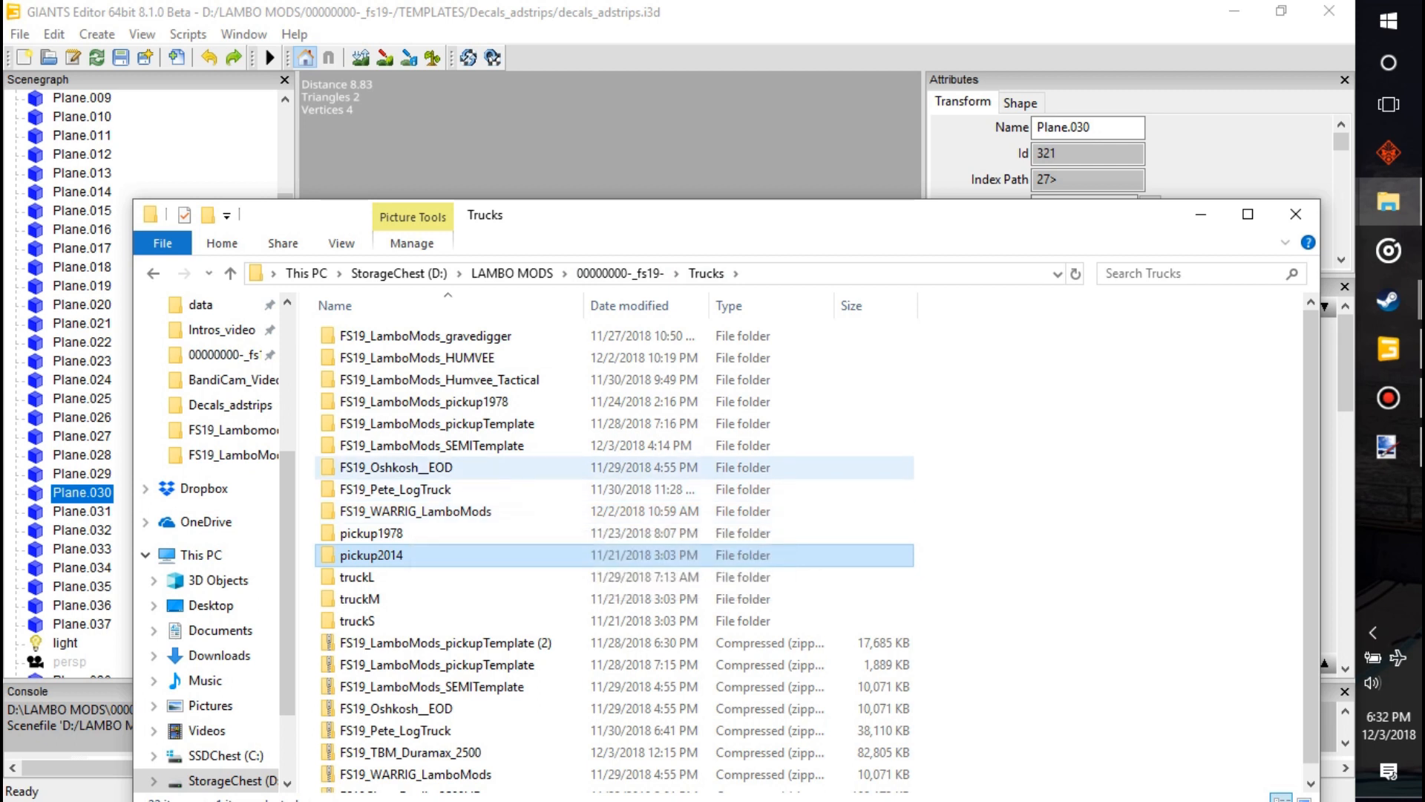
mouse_move(395, 488)
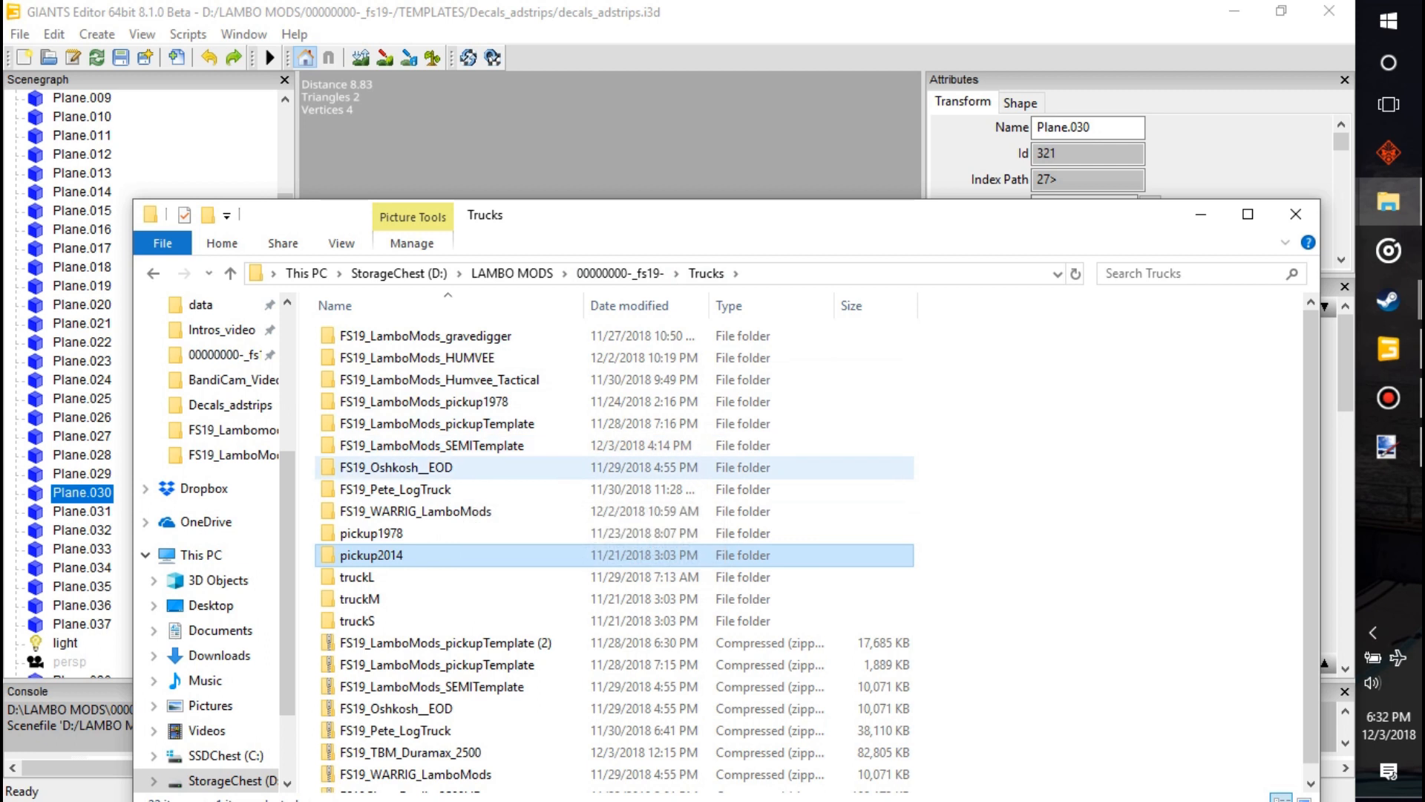
mouse_move(419, 358)
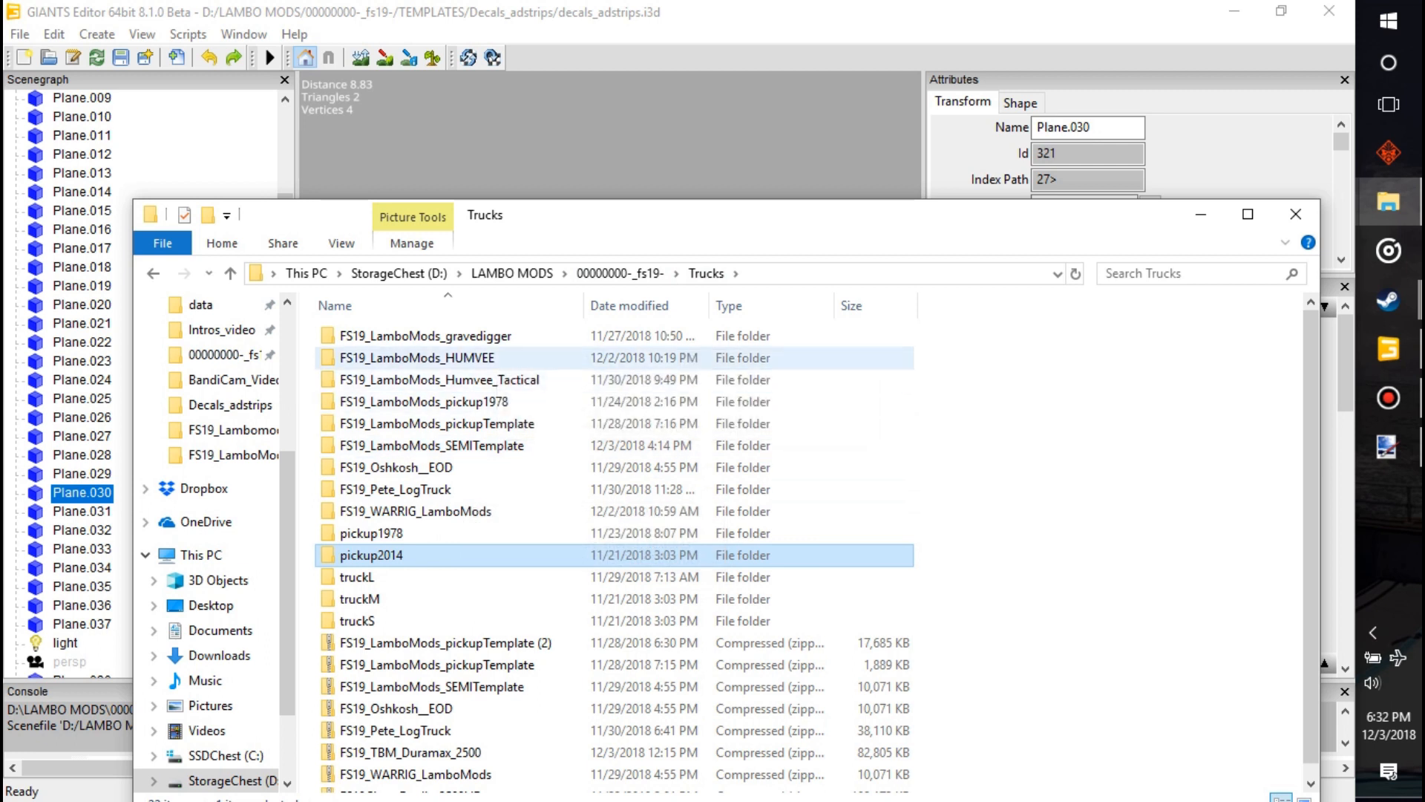
double_click(419, 358)
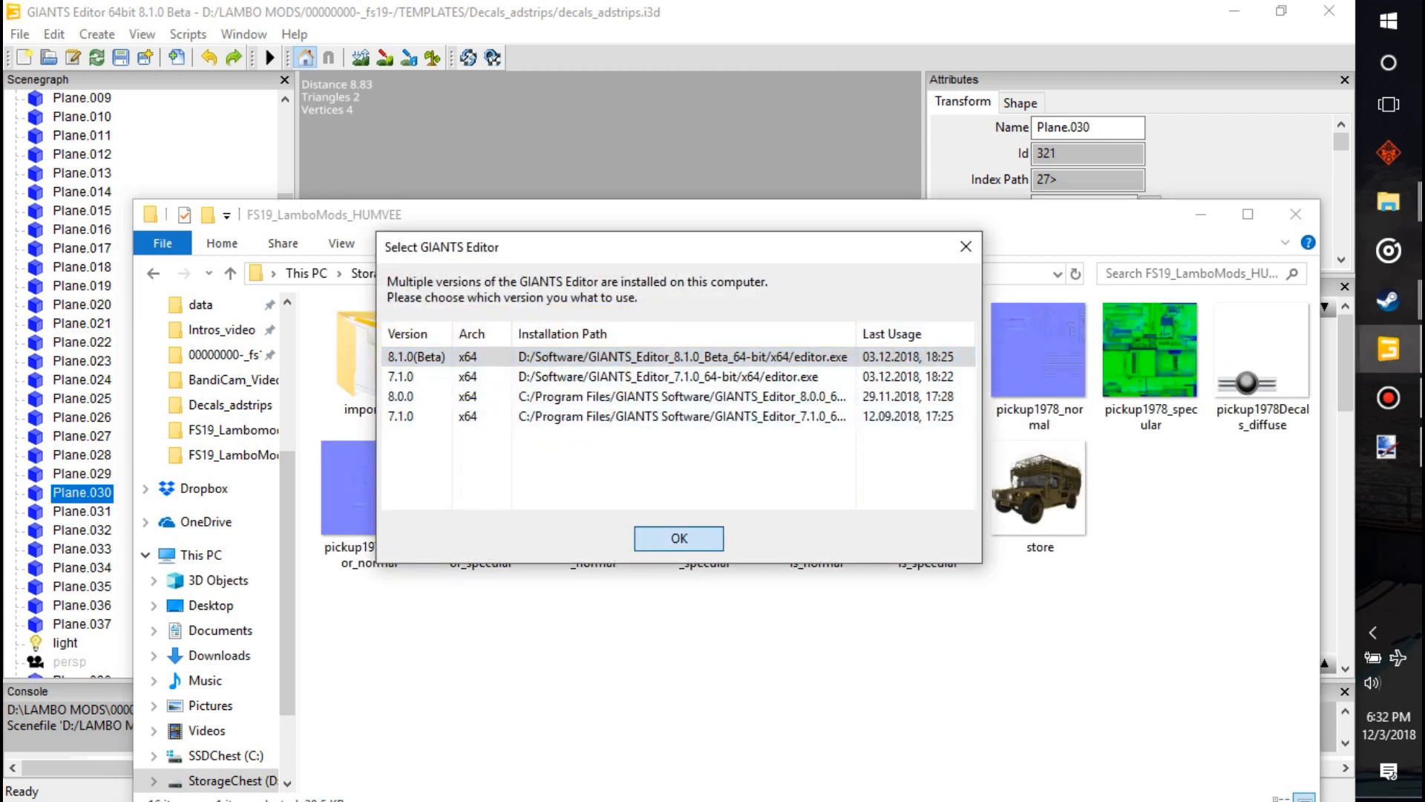
click(679, 538)
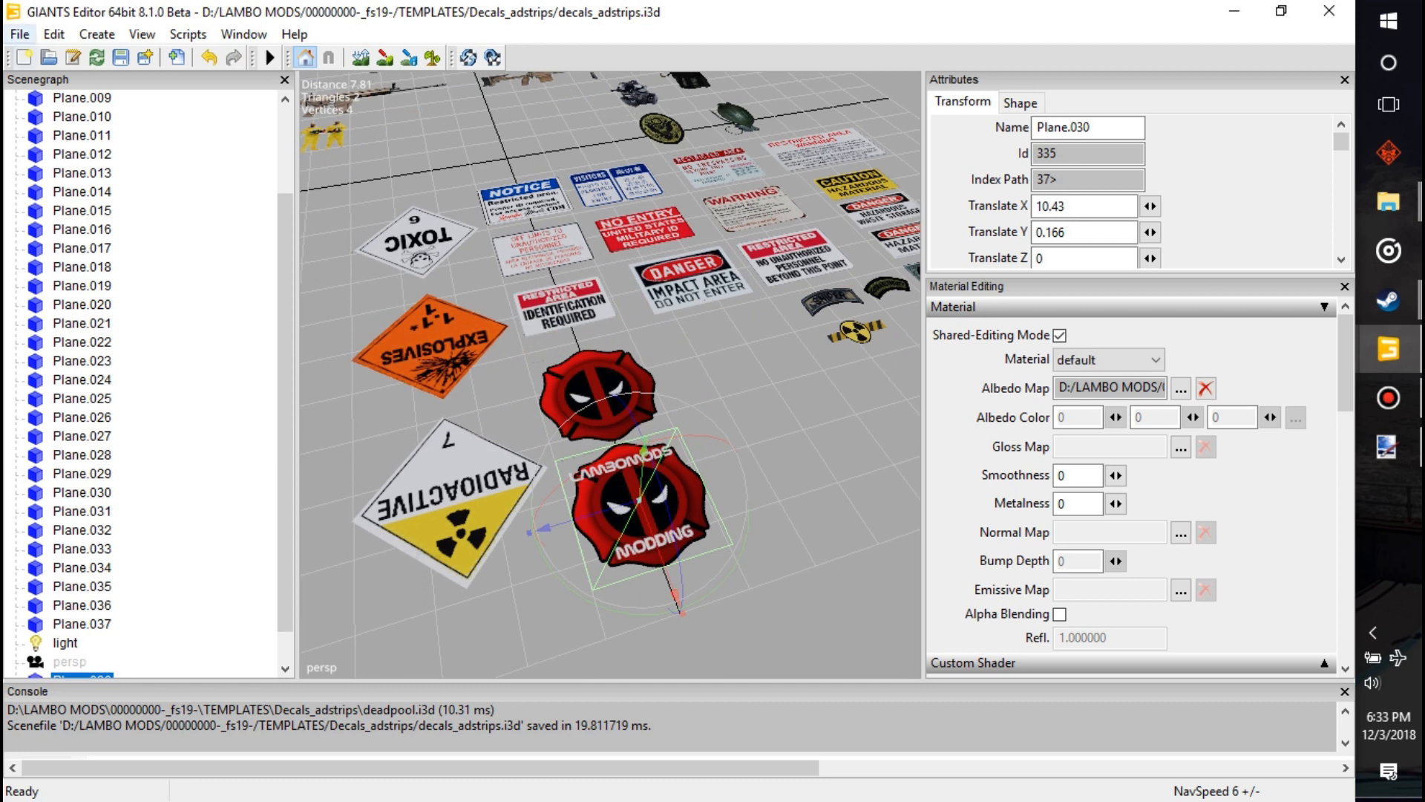
Browse File > Open into LAMBO MODS > Trucks to load humvee.i3d
click(18, 34)
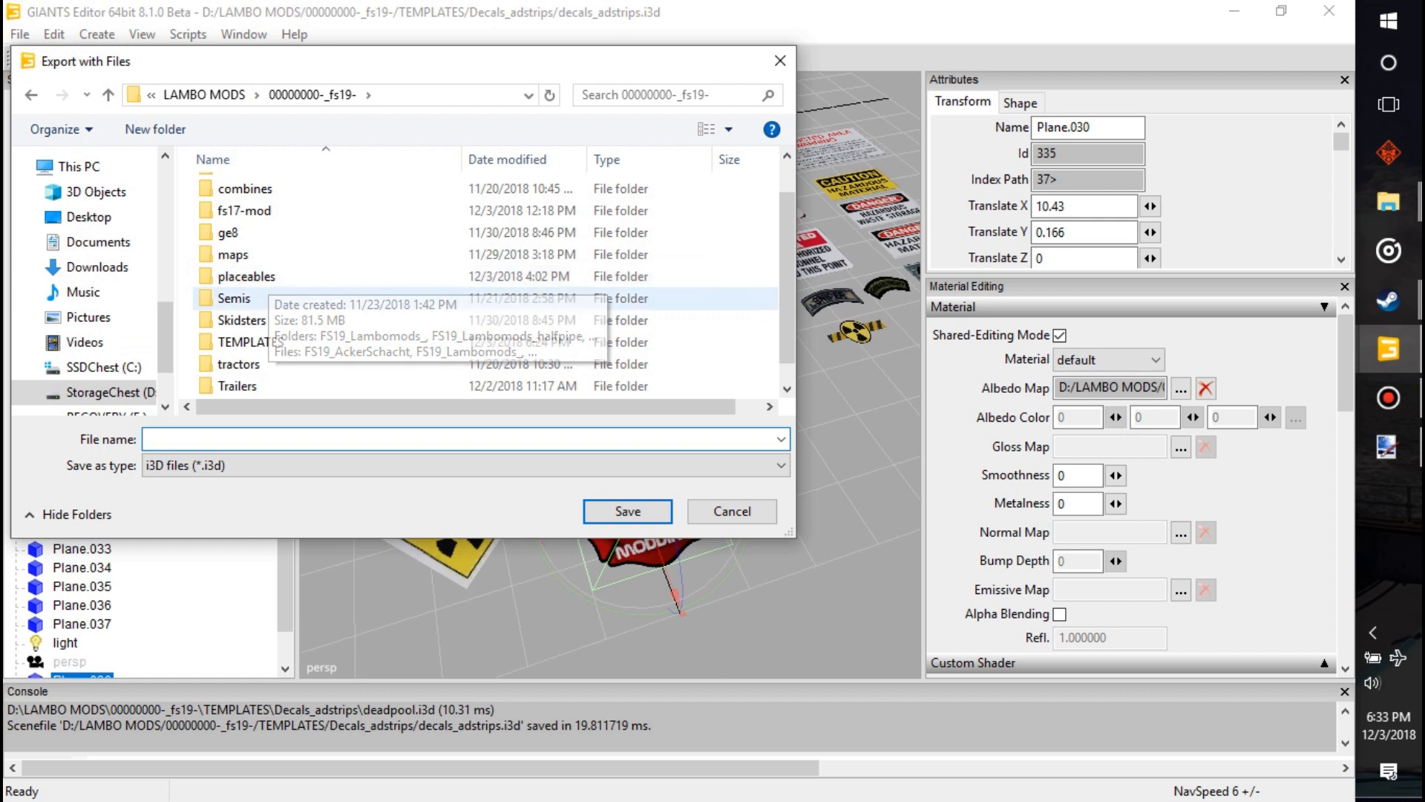
click(237, 386)
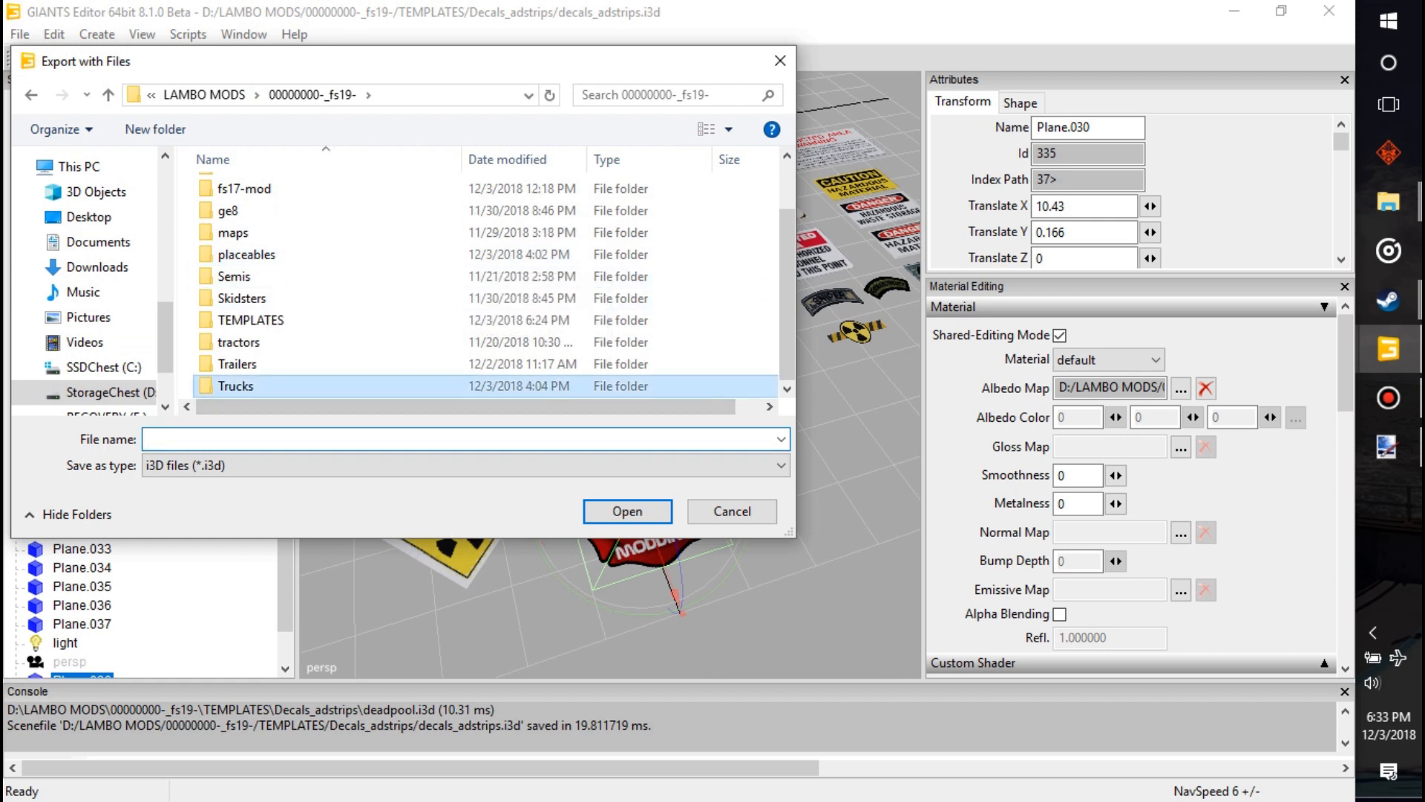
double_click(235, 386)
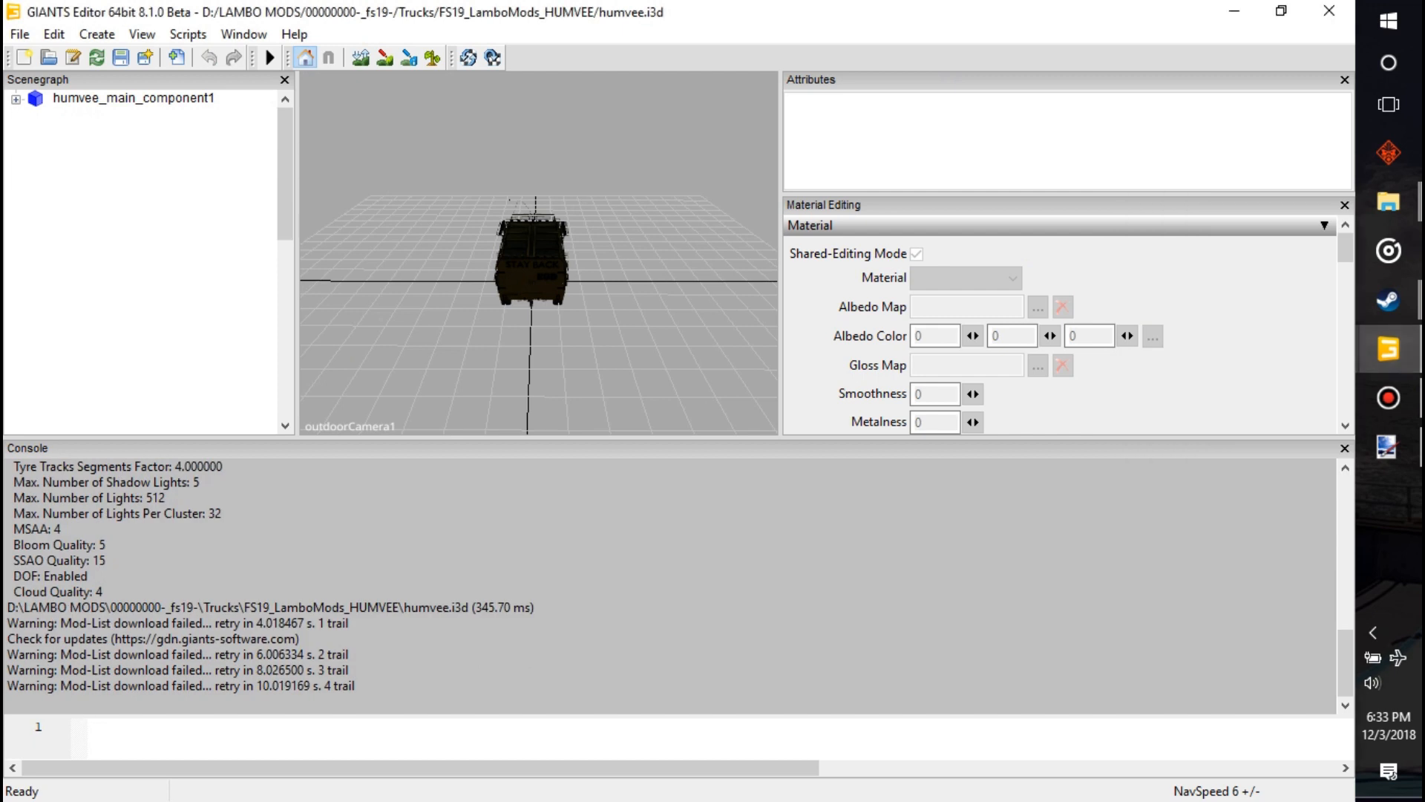
Import imported/import.i3d and parent Plane.030 under the HUMVEE node
click(96, 34)
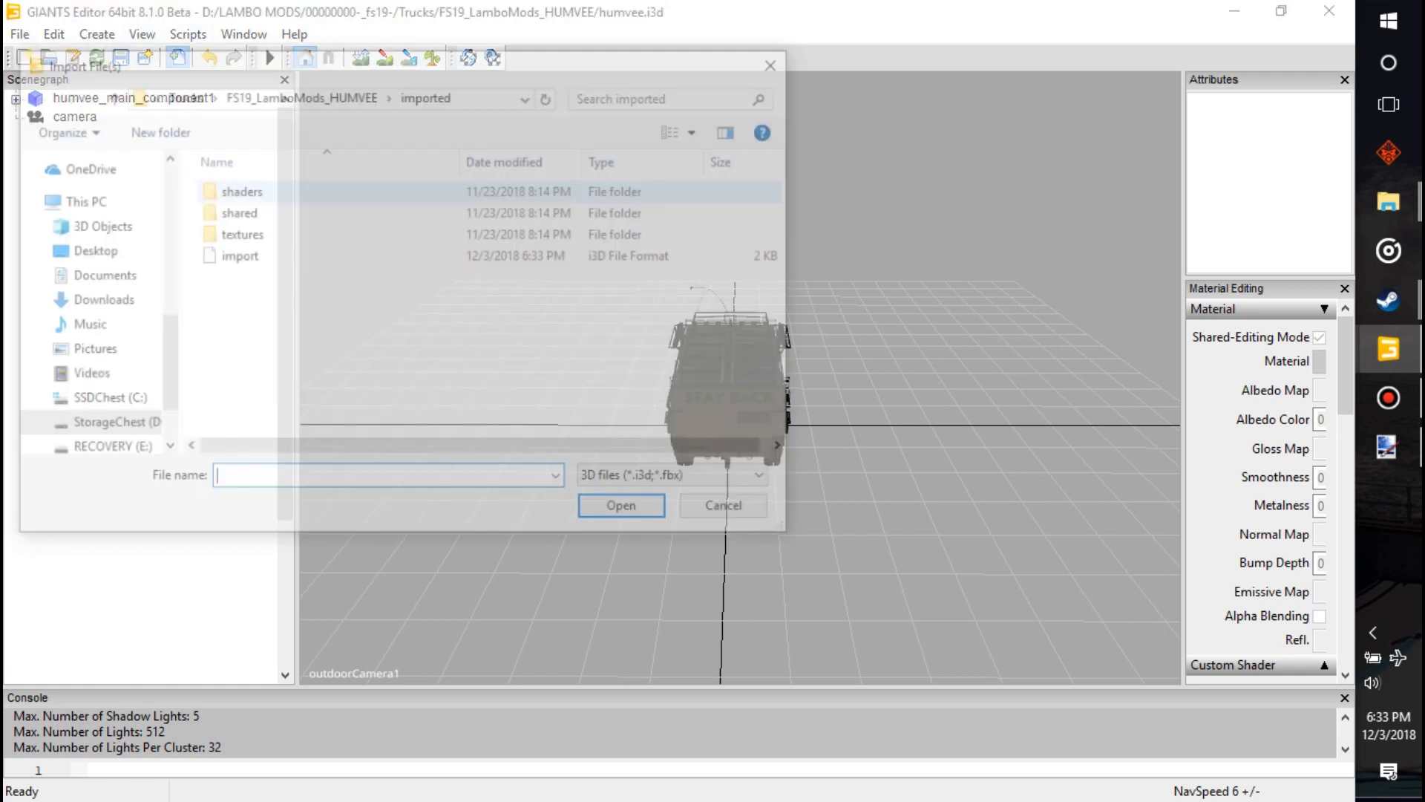
click(620, 505)
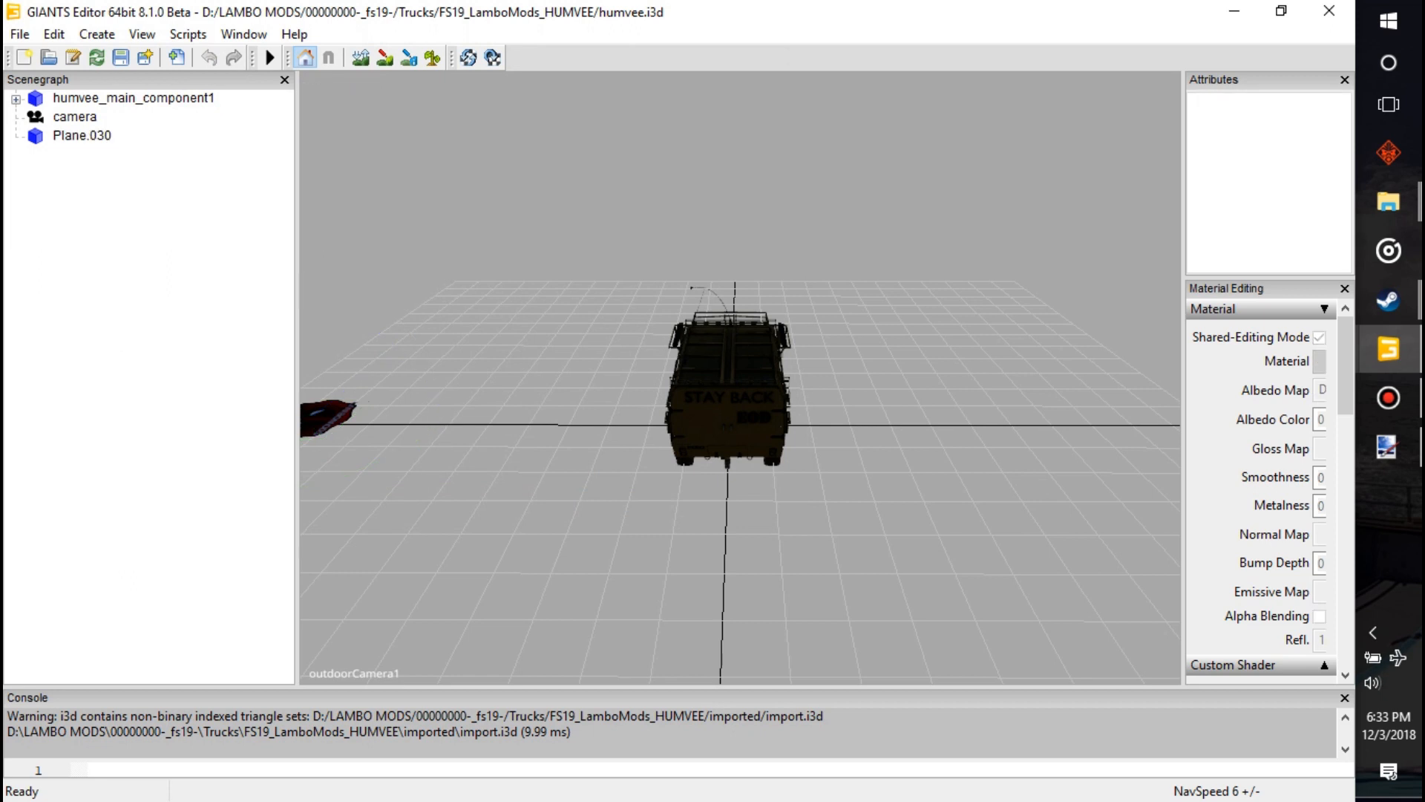
click(80, 135)
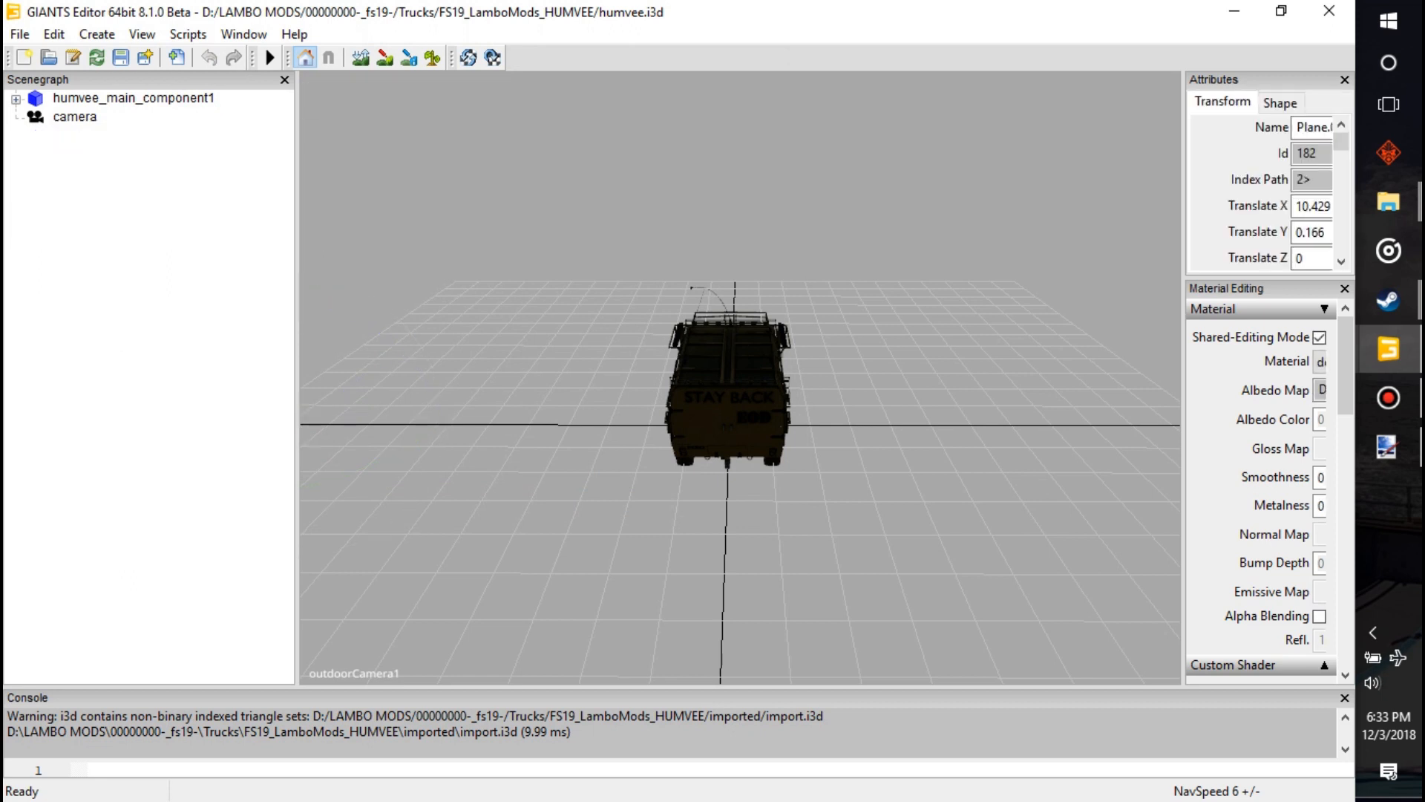
click(11, 98)
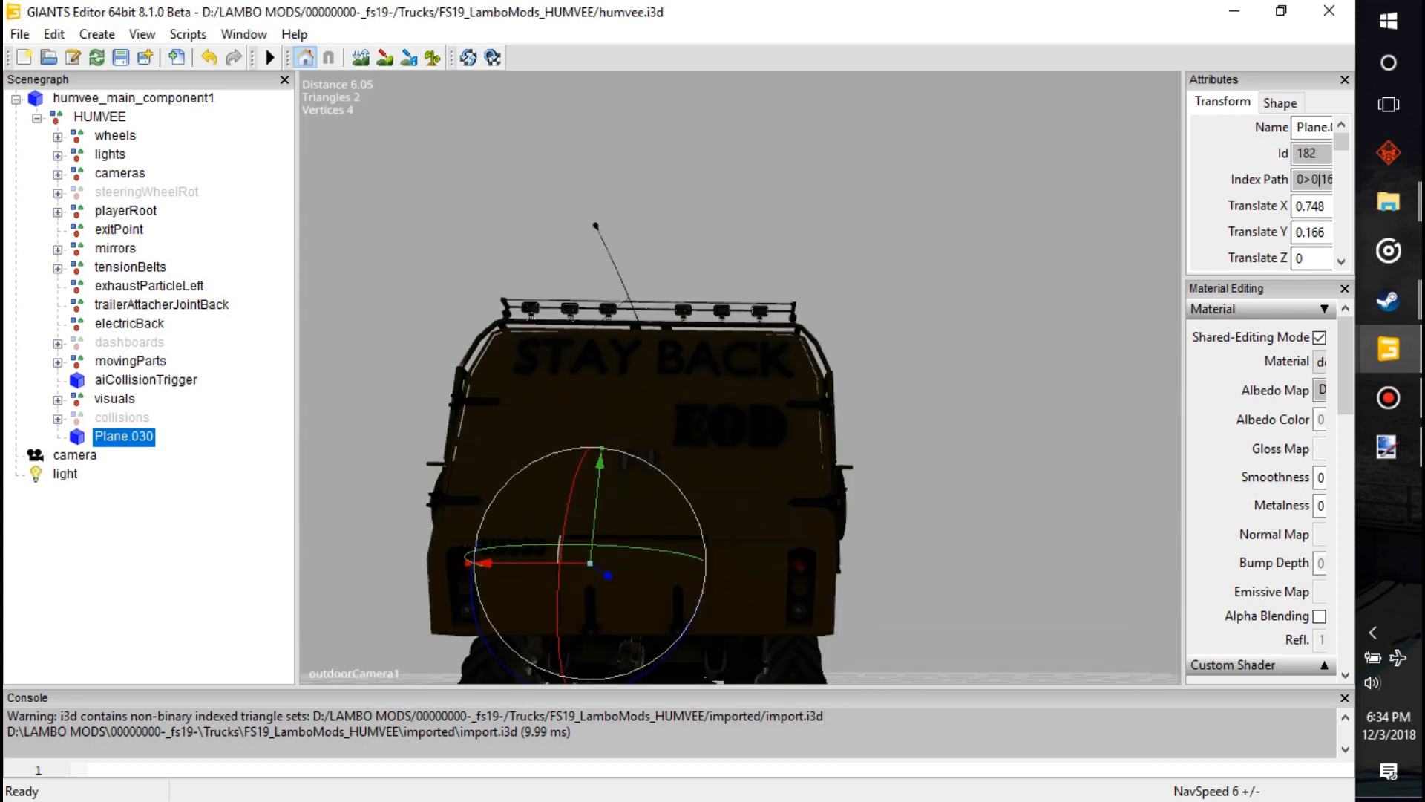
Rotate the decal to X -90, Y 0, Z -90 so it faces out from the rear
scroll(down, 3)
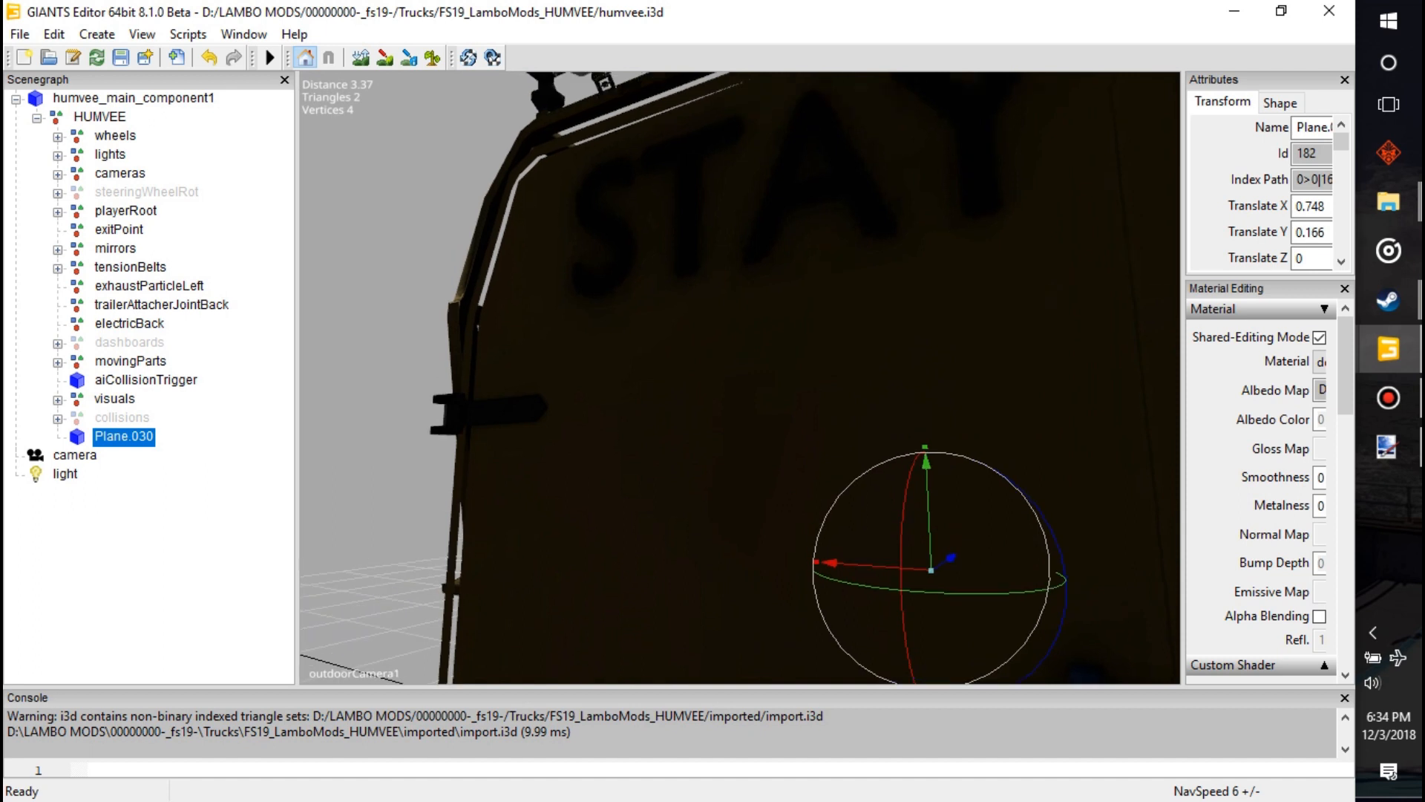
scroll(down, 3)
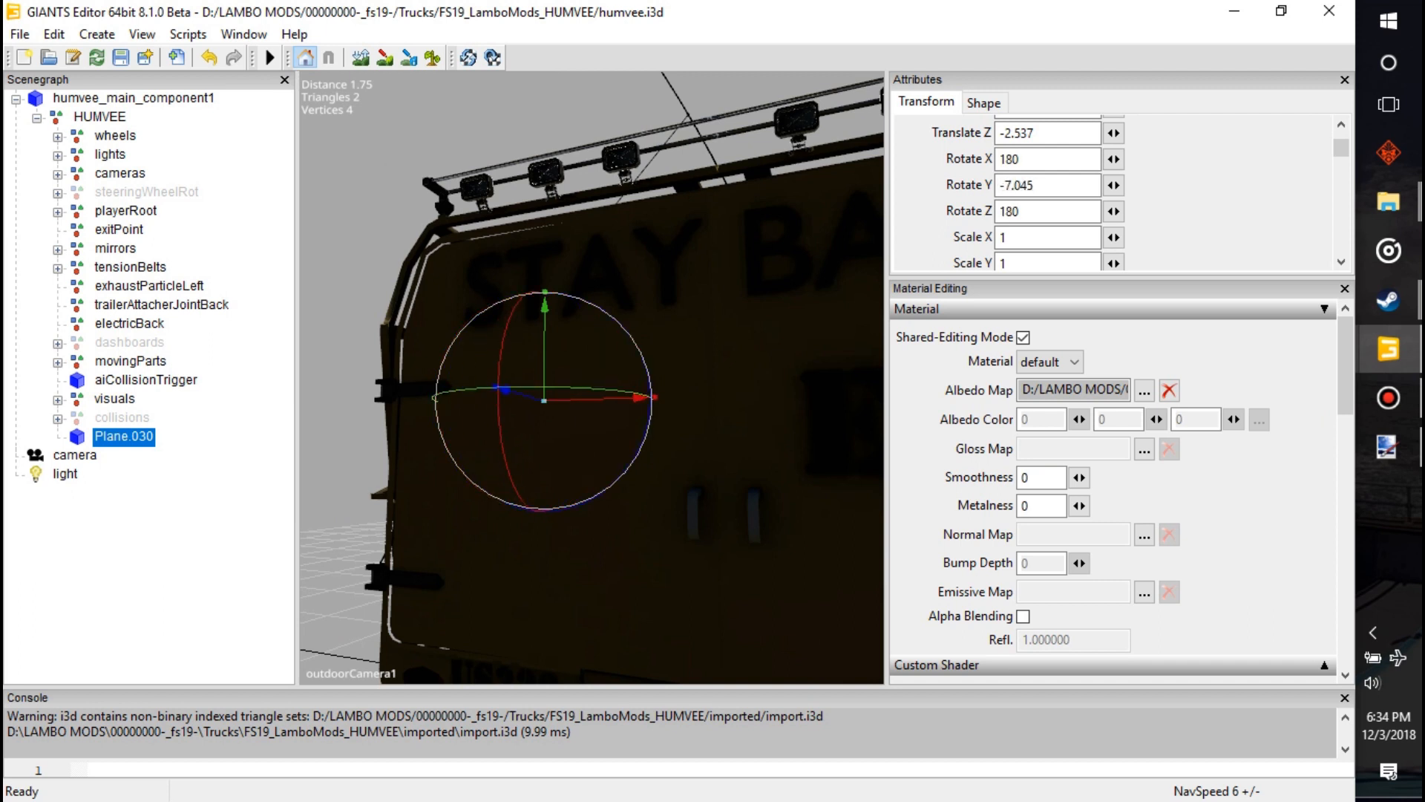
triple_click(1045, 184)
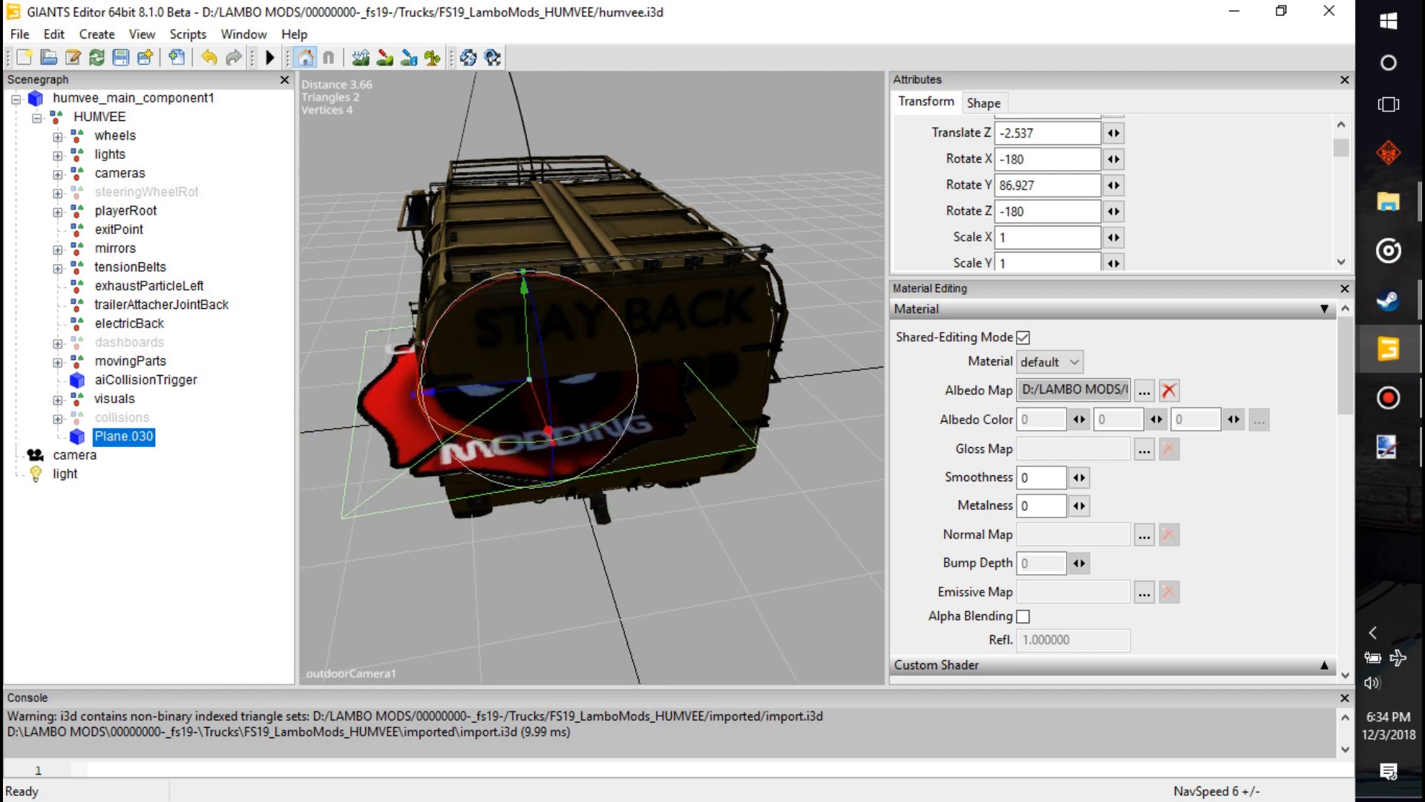
triple_click(1046, 184)
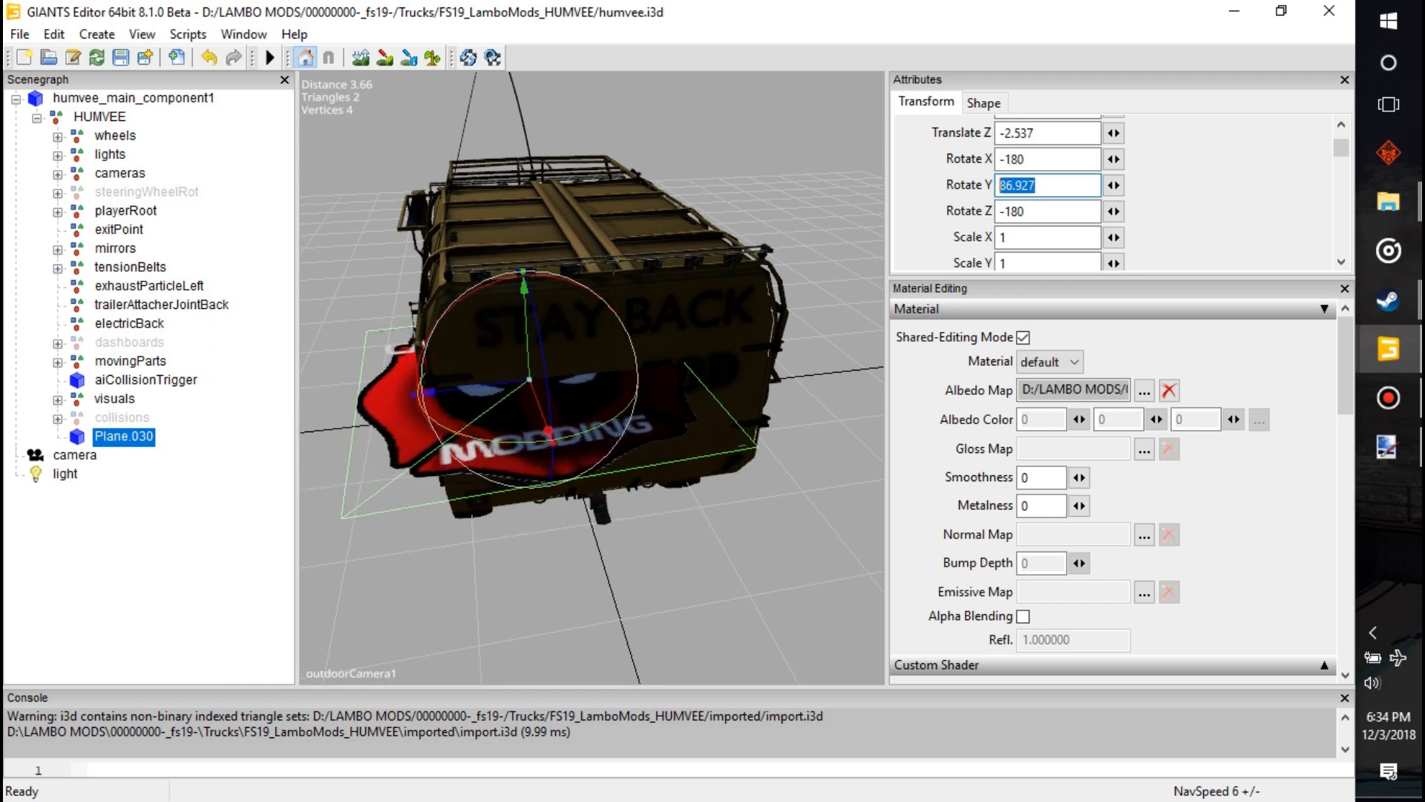
text(90)
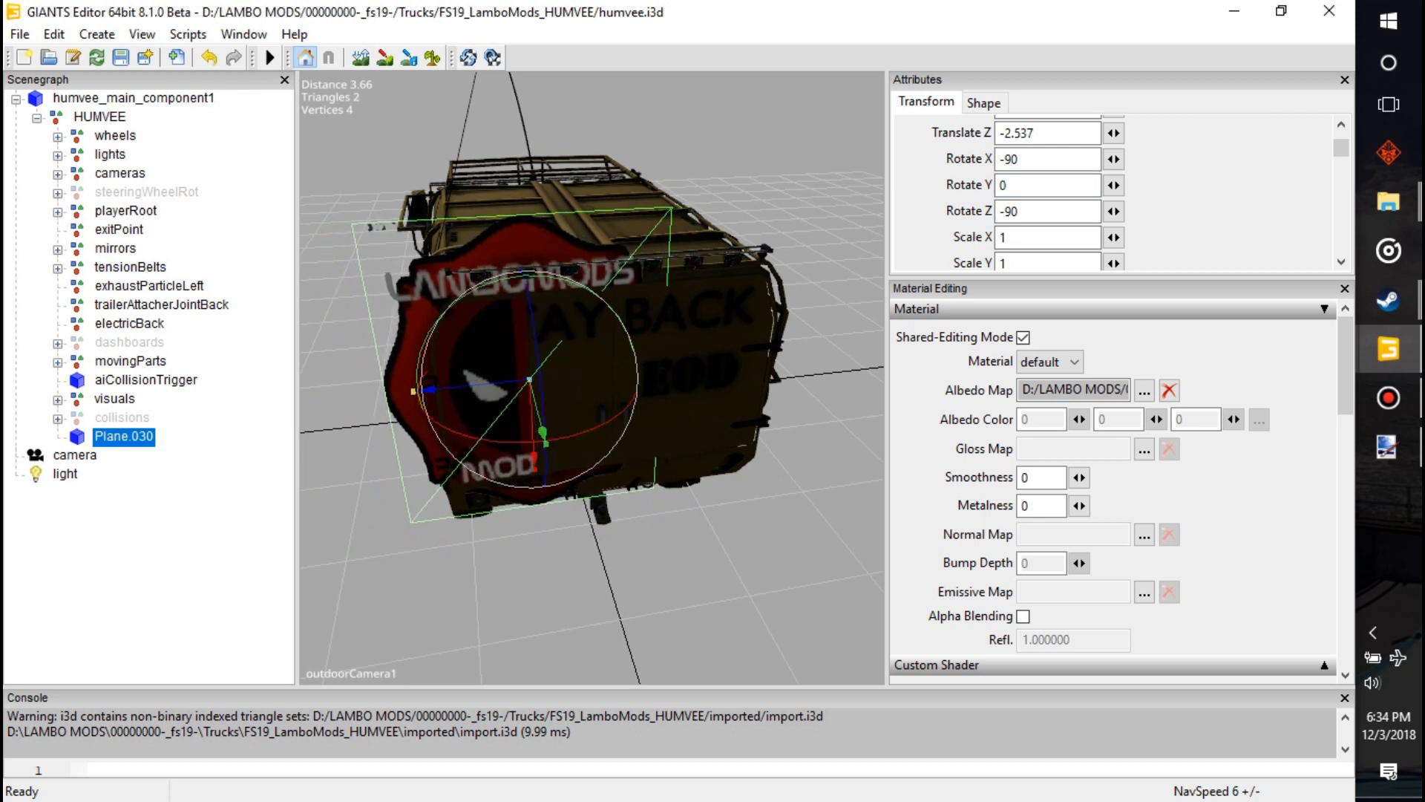
Scale the decal uniformly to 0.2 on X, Y and Z
scroll(down, 3)
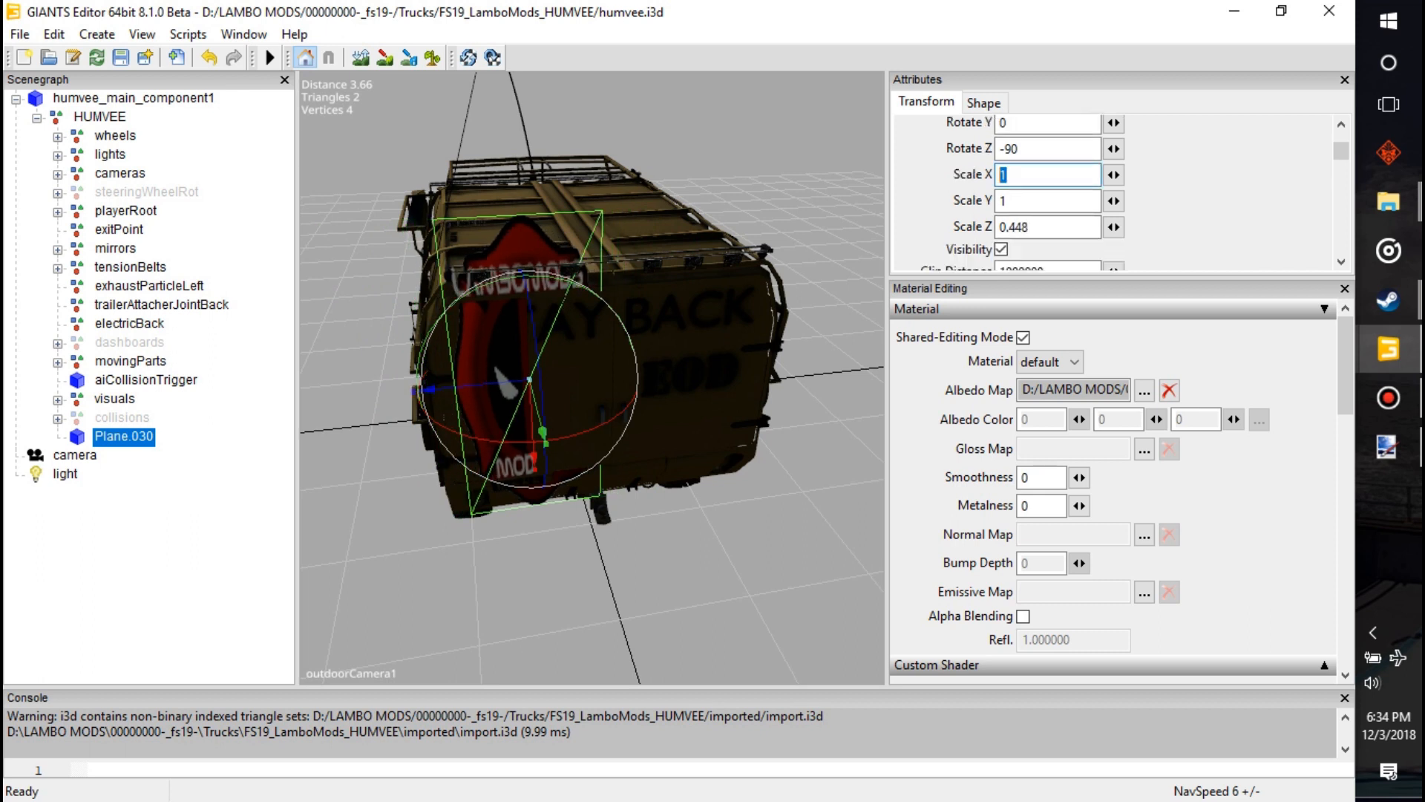
text(0.2)
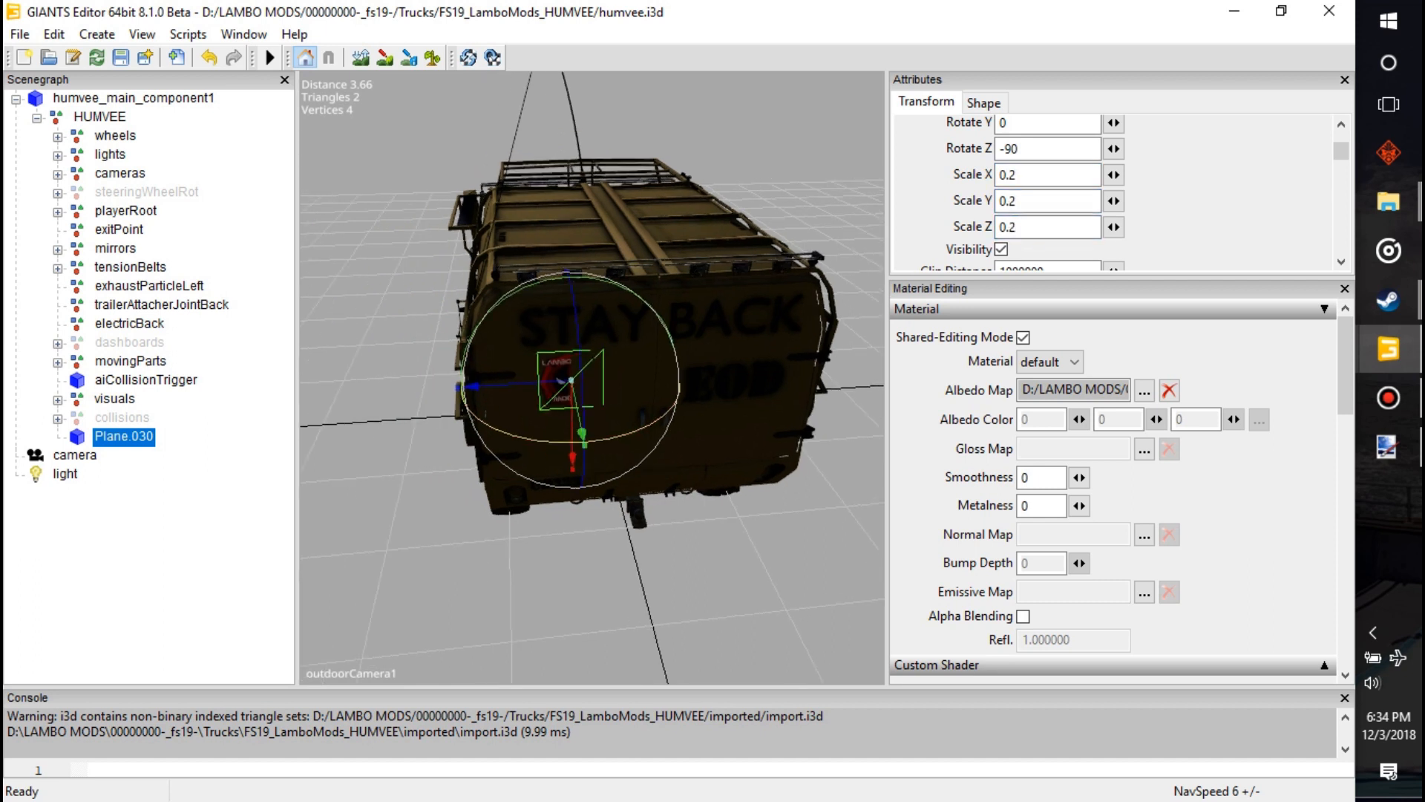
scroll(up, 3)
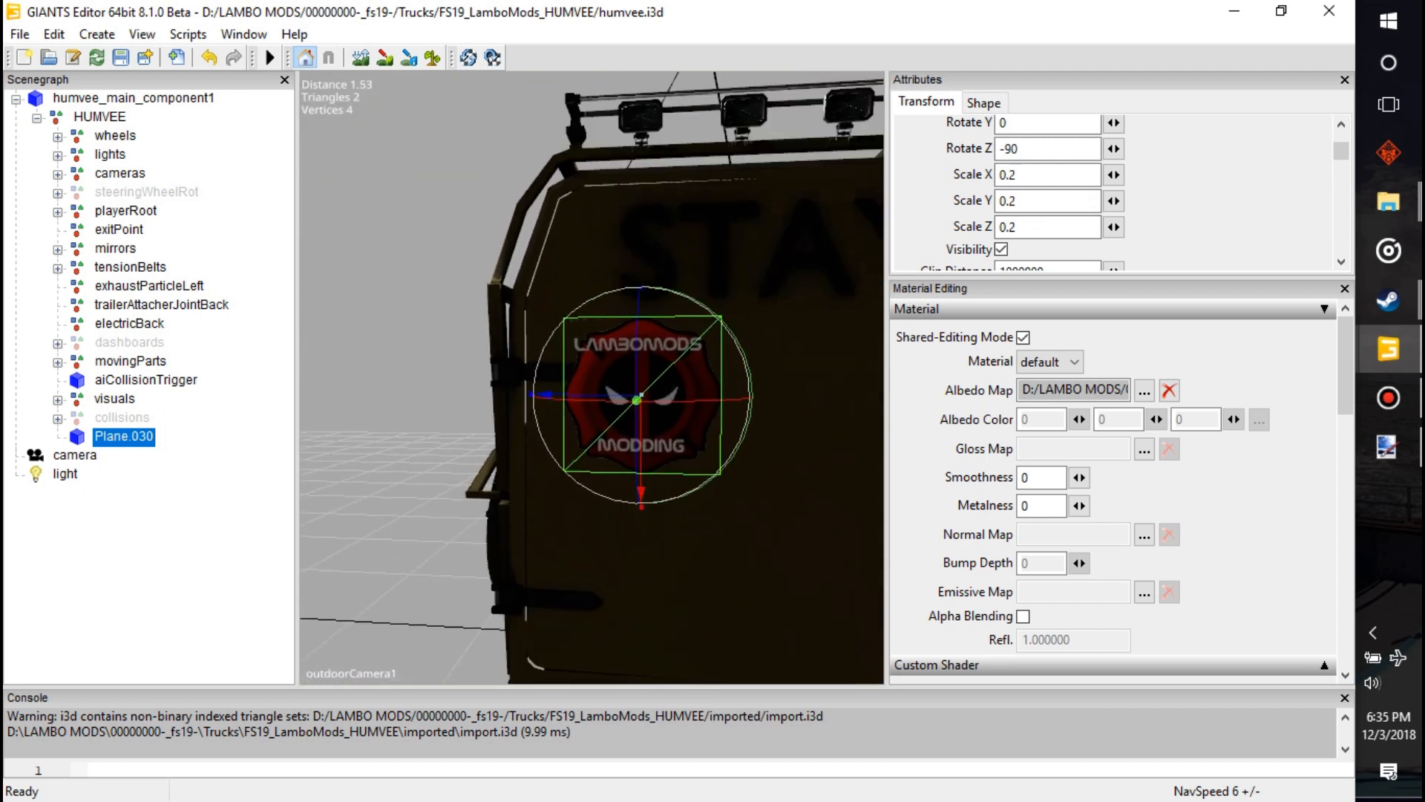
Re-angle the scene light node so the HUMVEE rear and decal are brightly lit
scroll(down, 3)
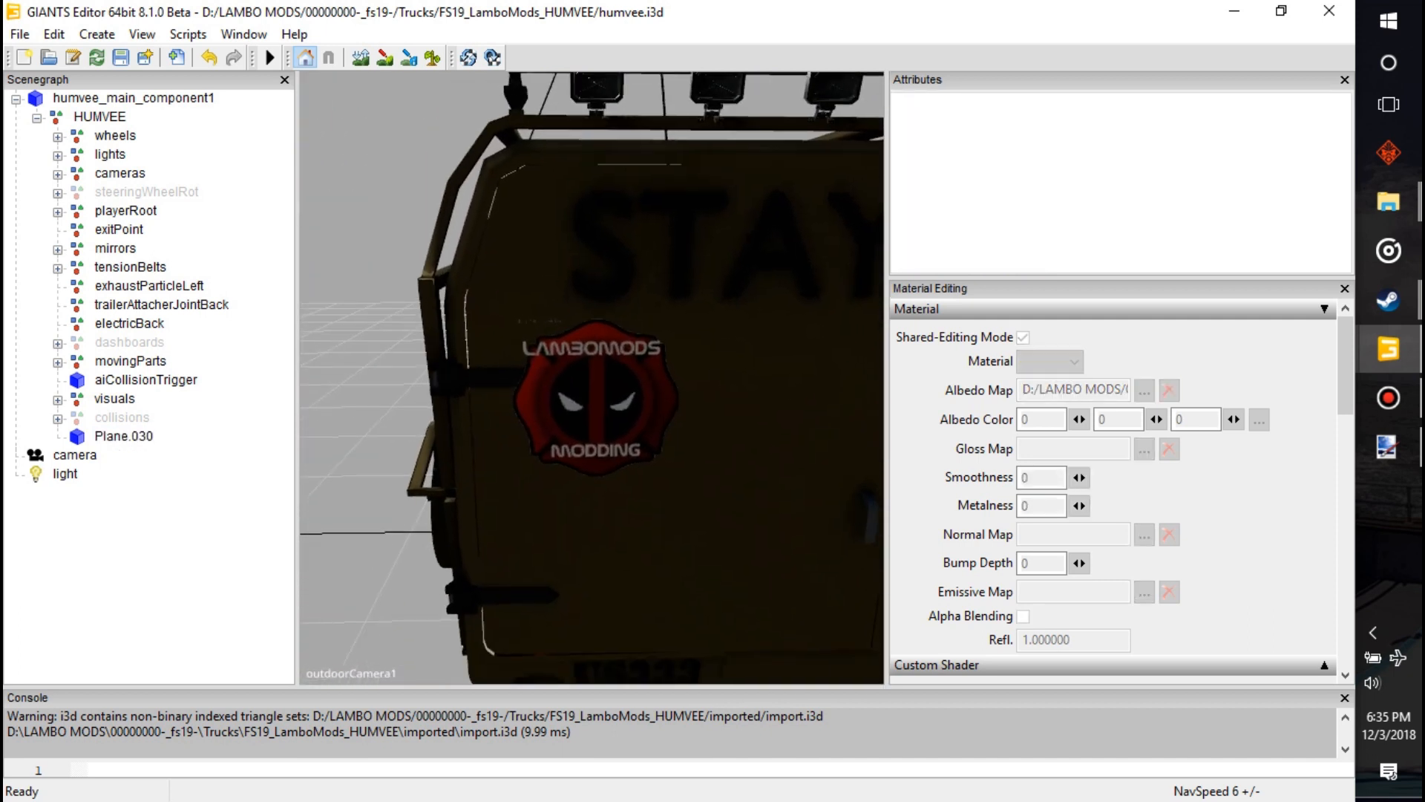
click(65, 474)
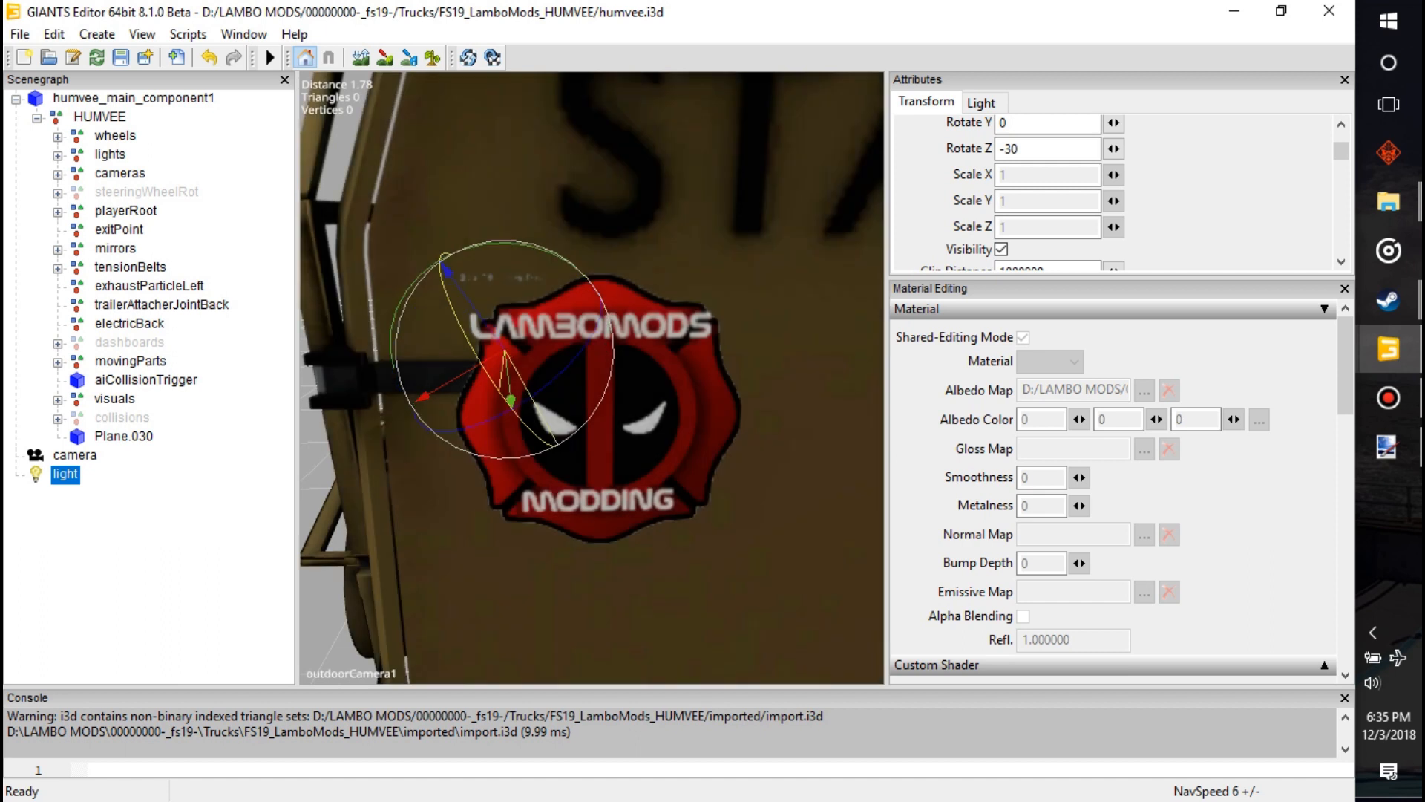
click(124, 436)
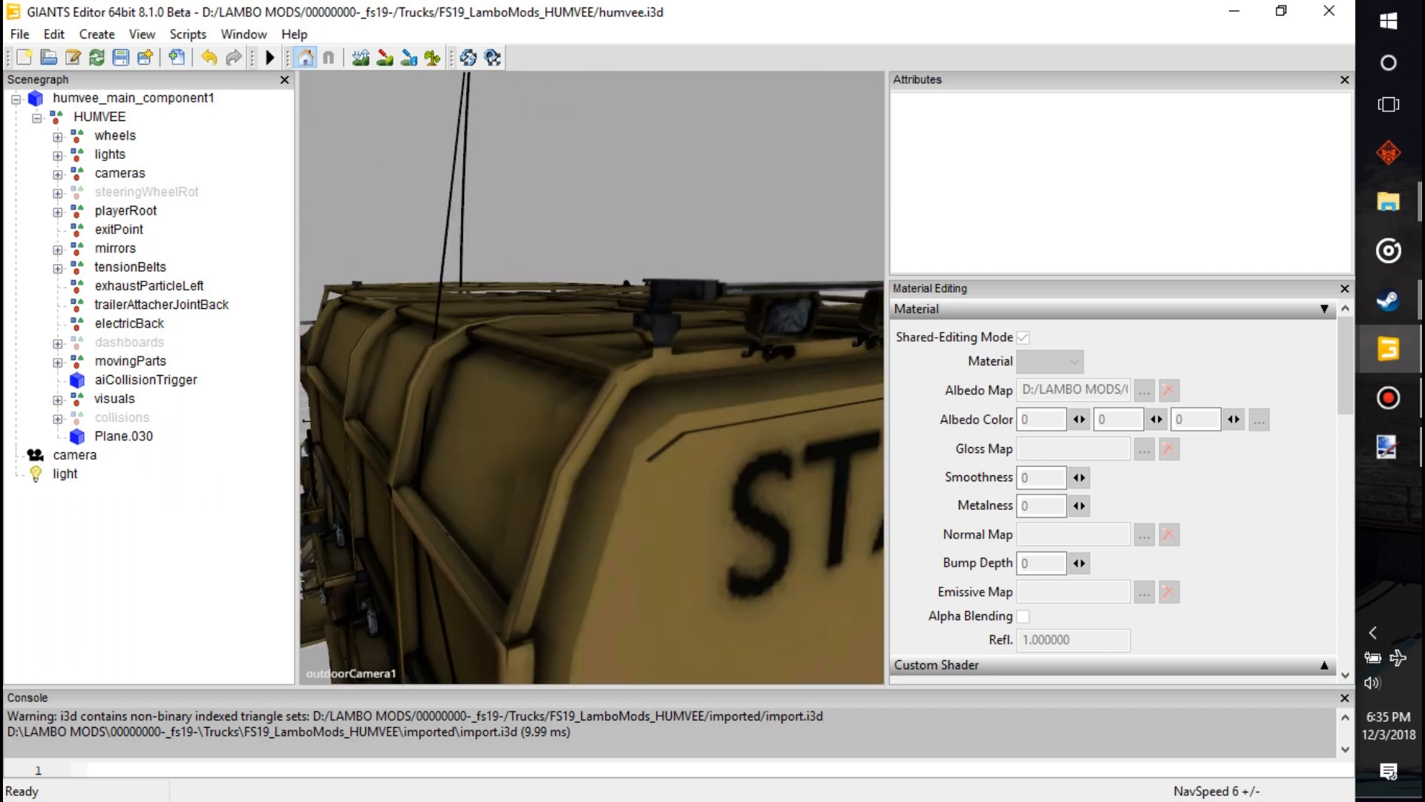
click(123, 436)
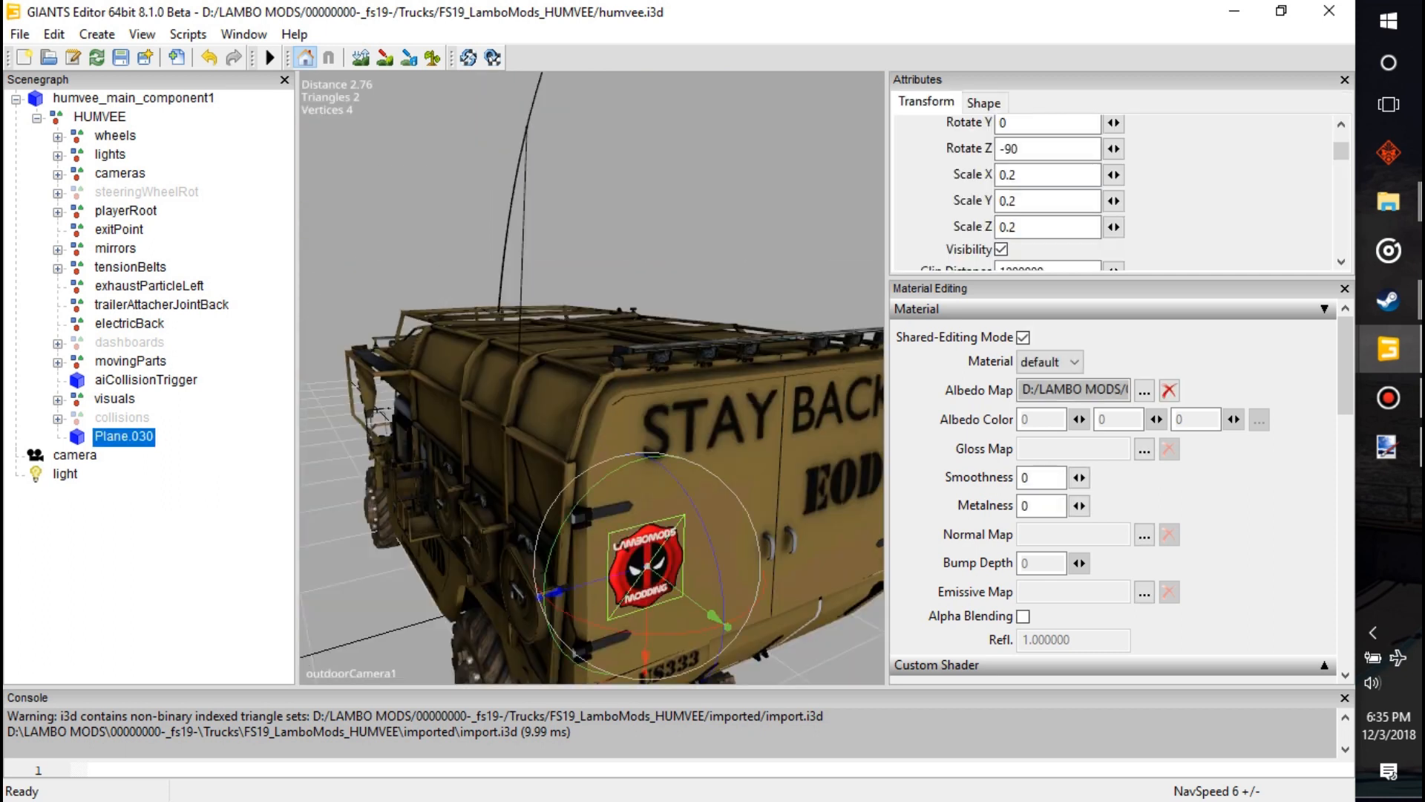
scroll(down, 3)
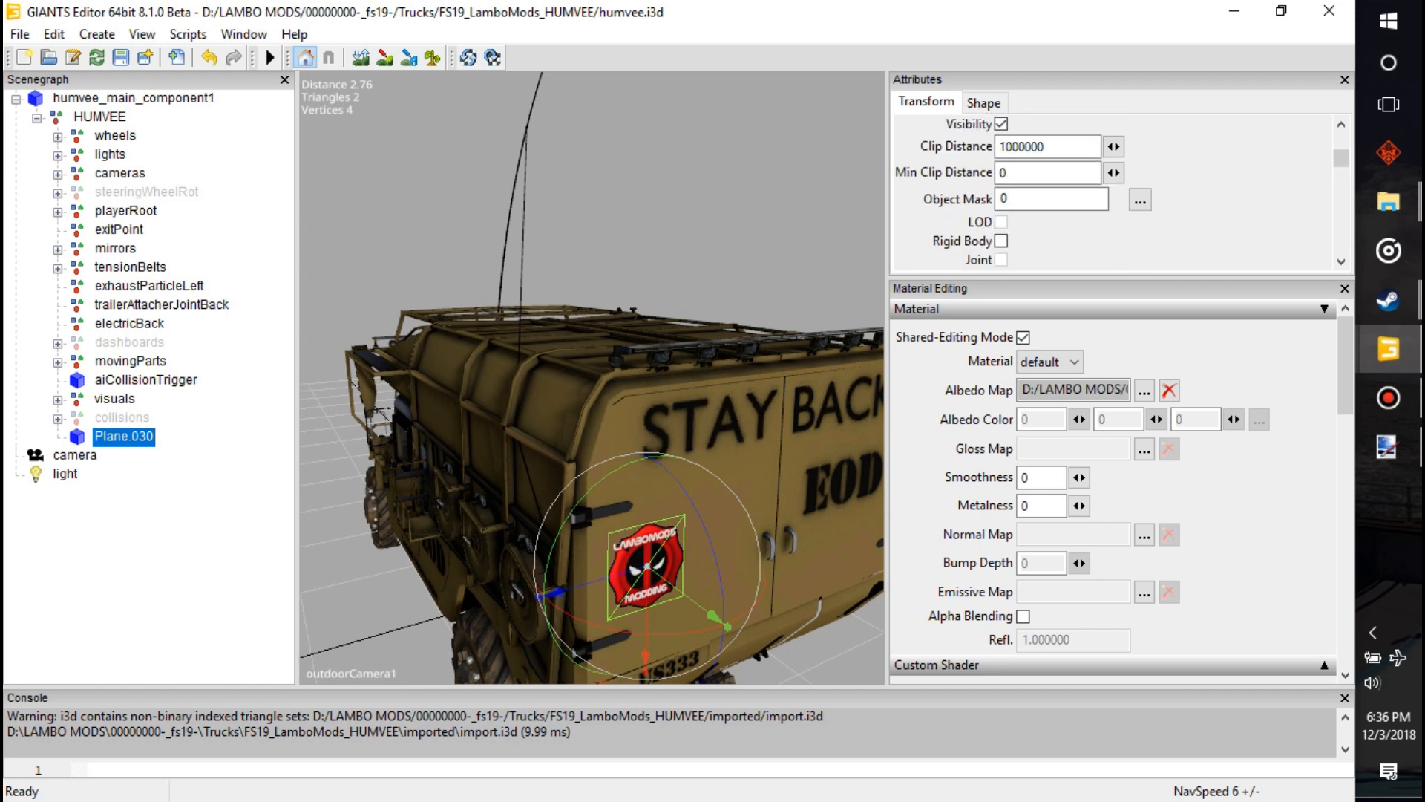